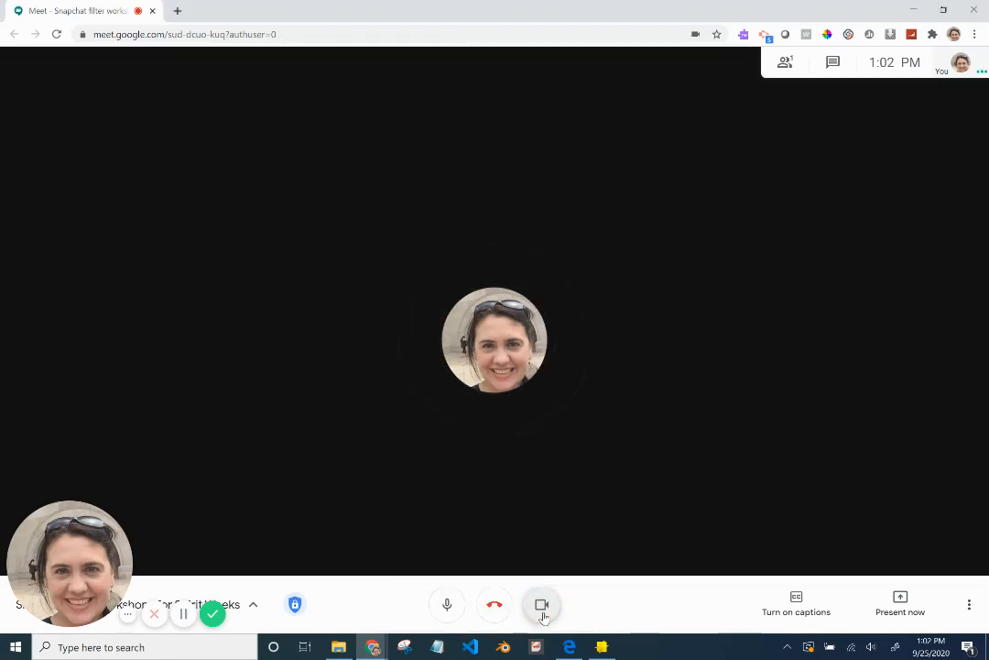
{"action": "mouse_move", "coordinate": [540, 608]}
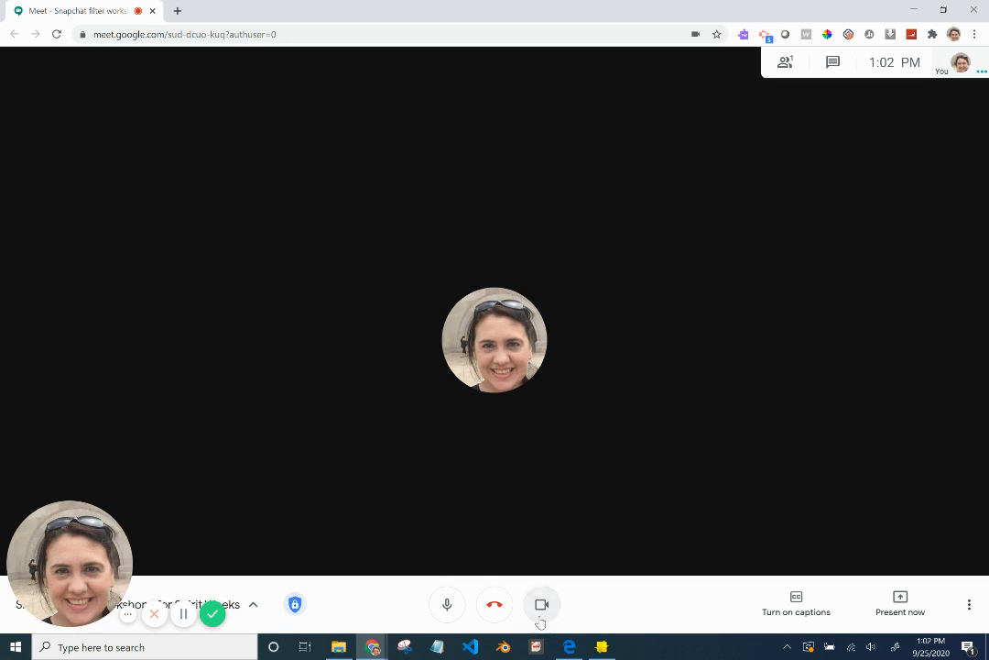
- Browse the full template gallery and pick the Team Celebrate template to load
{"action": "left_click", "coordinate": [542, 605]}
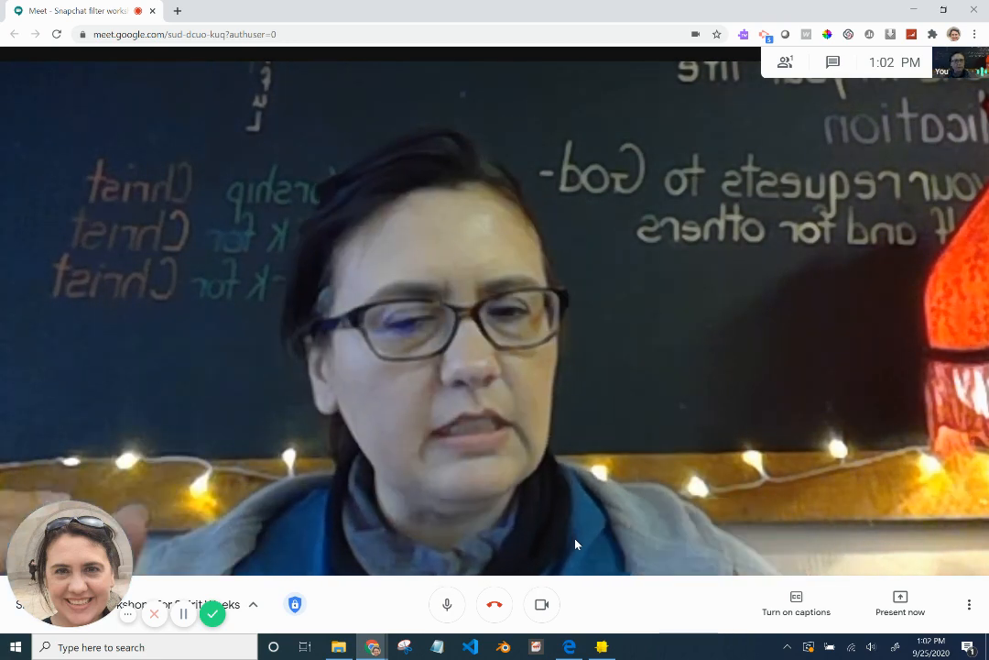
{"action": "left_click", "coordinate": [543, 605]}
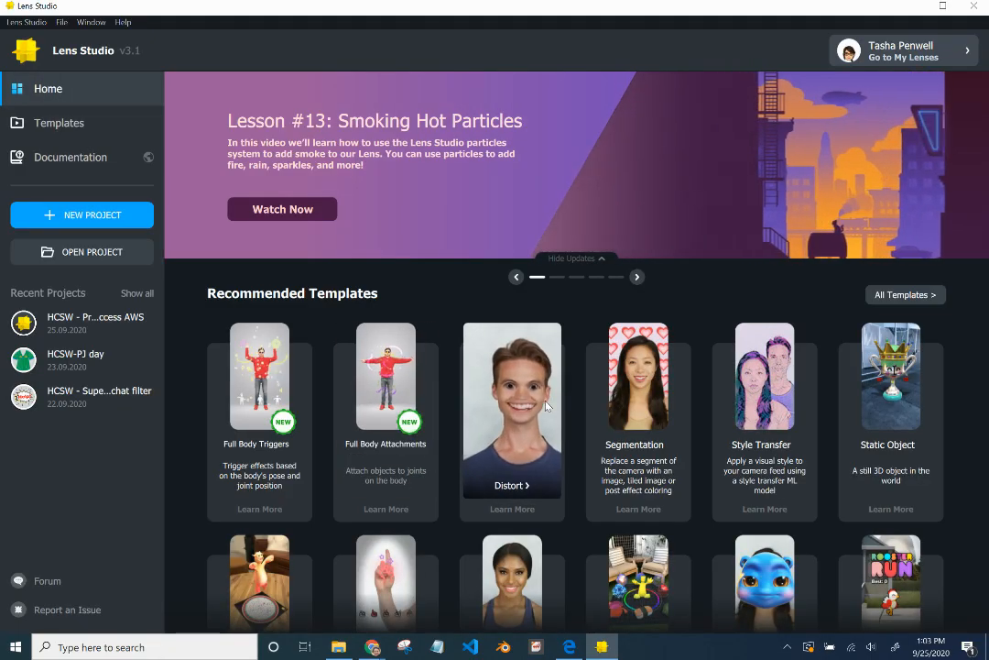
{"action": "scroll", "scroll_direction": "down", "scroll_amount": 3}
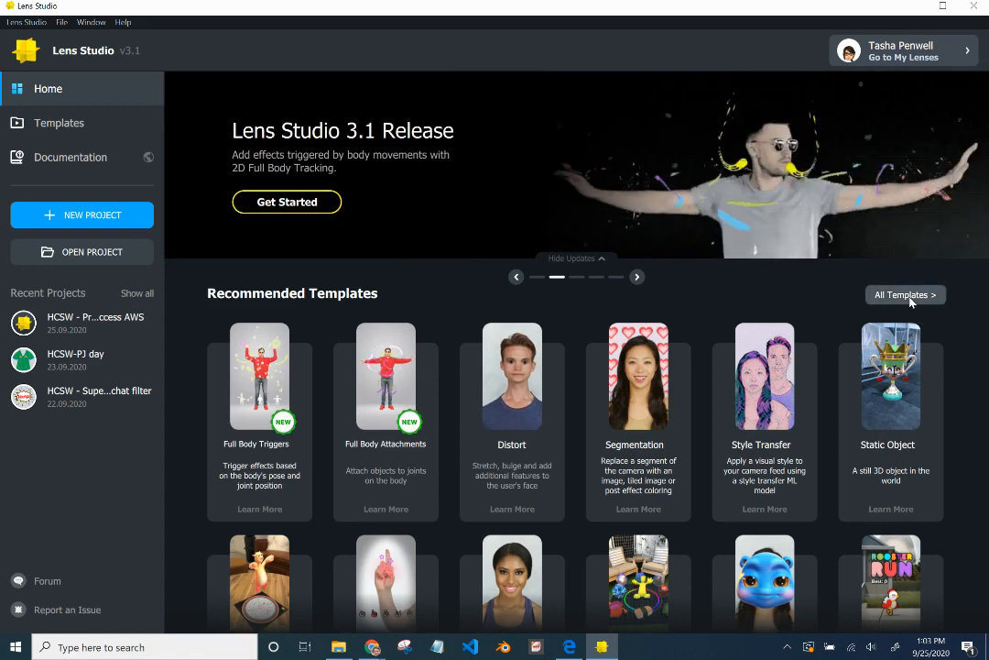
{"action": "left_click", "coordinate": [905, 293]}
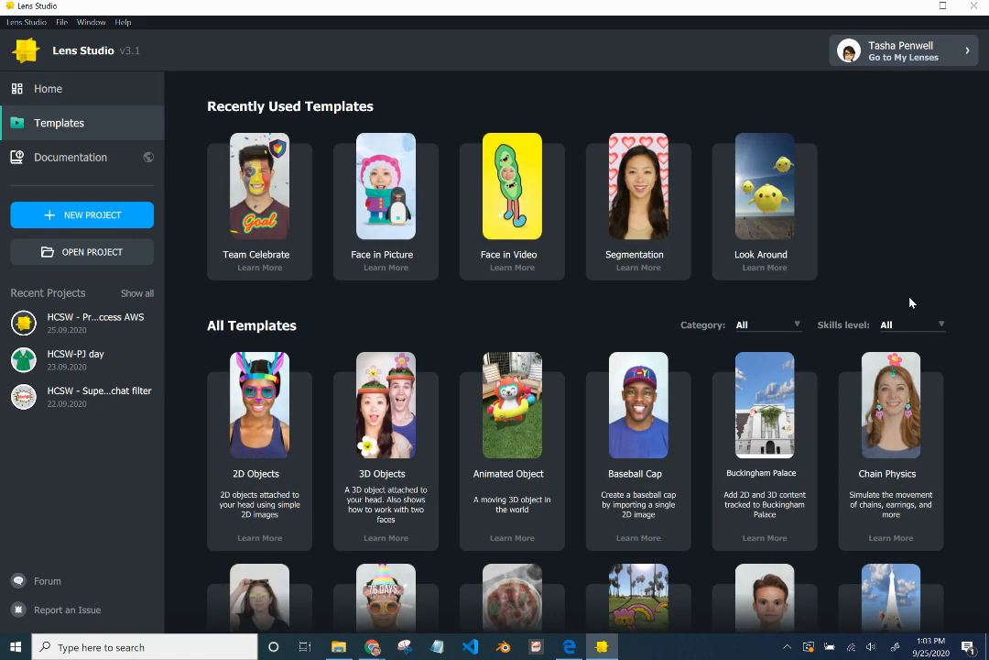
{"action": "mouse_move", "coordinate": [836, 345]}
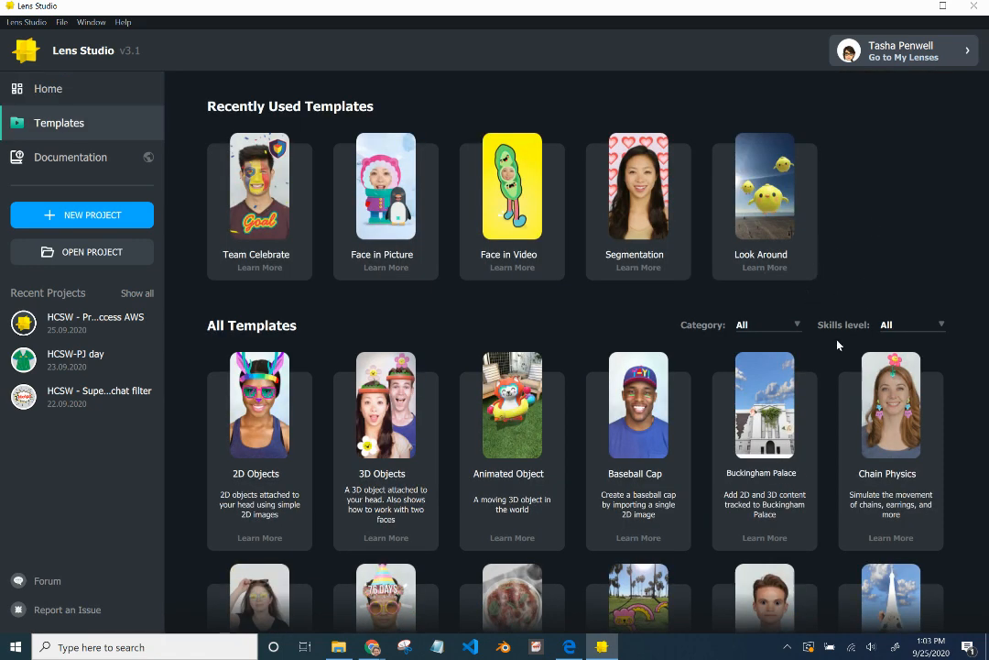
{"action": "scroll", "scroll_direction": "down", "scroll_amount": 3}
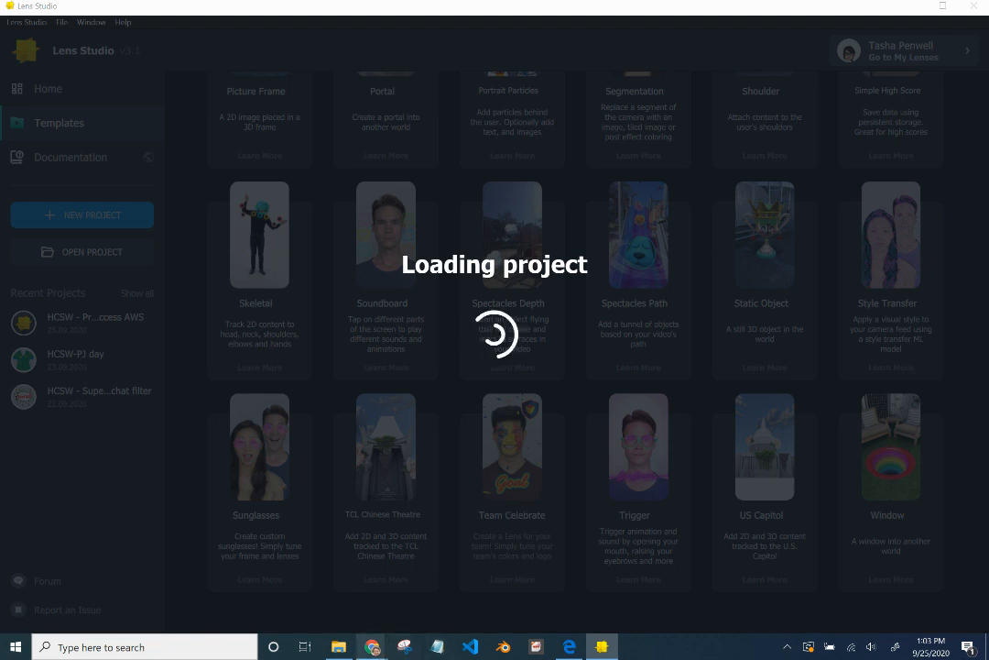
{"action": "mouse_move", "coordinate": [374, 645]}
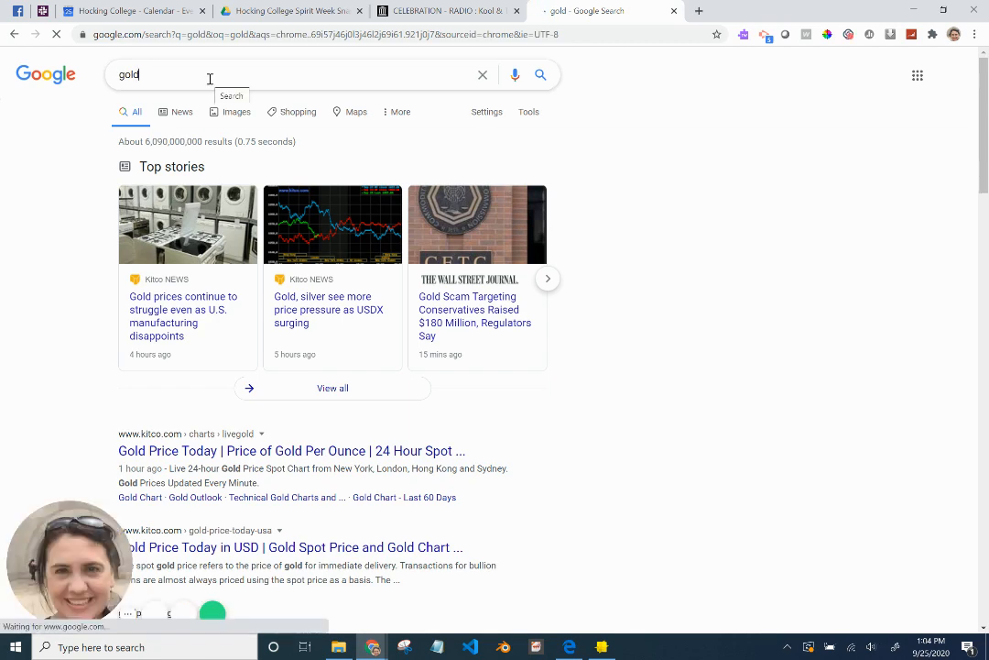
- Search Google for 'gold color' and view the image results
{"action": "type", "text": "color"}
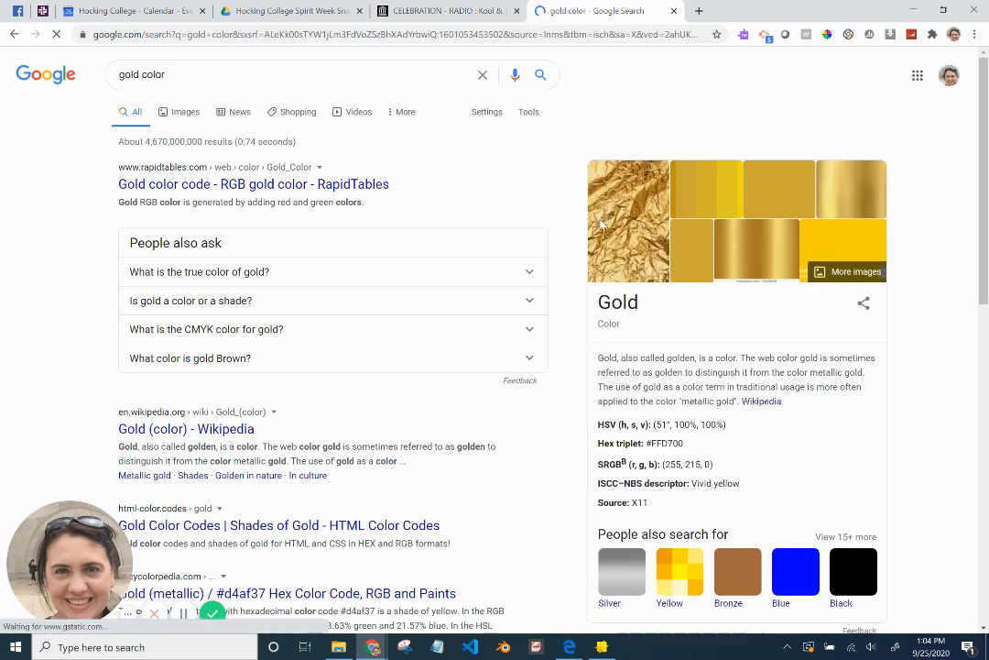
{"action": "left_click", "coordinate": [176, 112]}
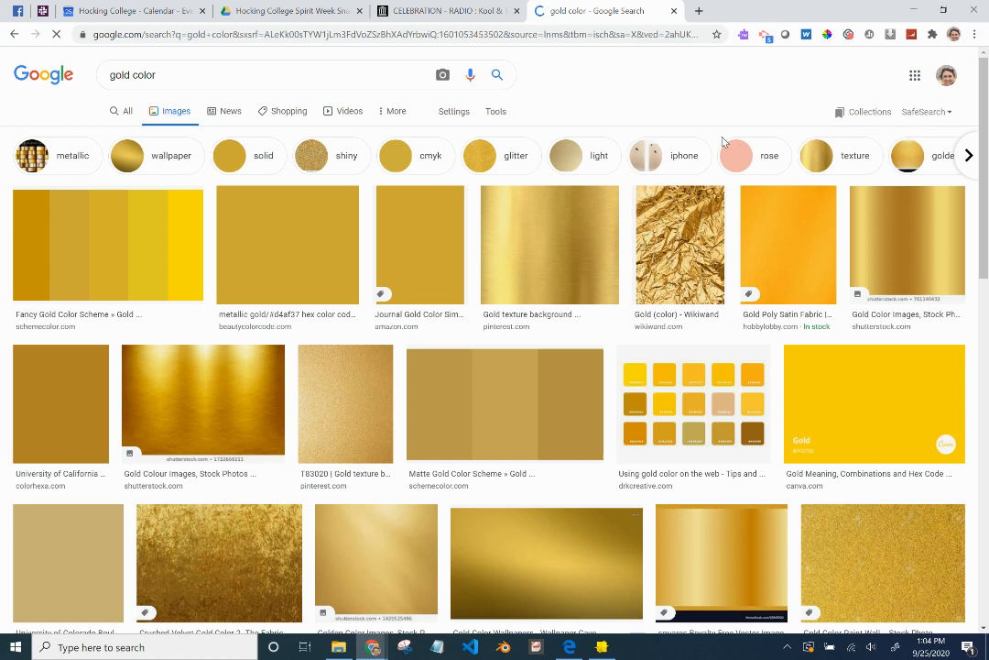
{"action": "mouse_move", "coordinate": [700, 126]}
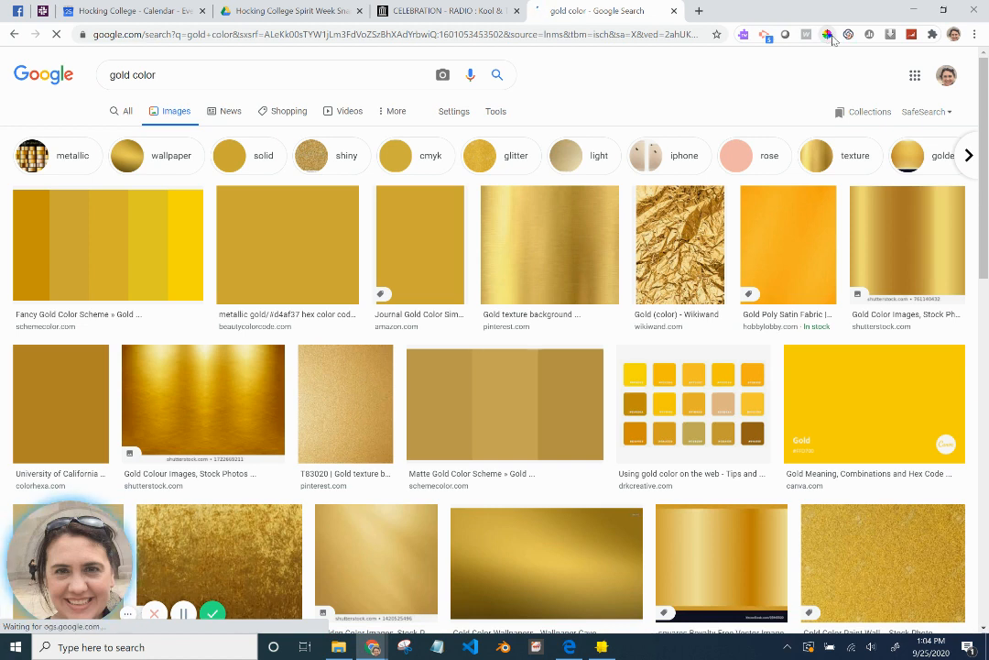
{"action": "mouse_move", "coordinate": [826, 35]}
{"action": "type", "text": "colorpicke"}
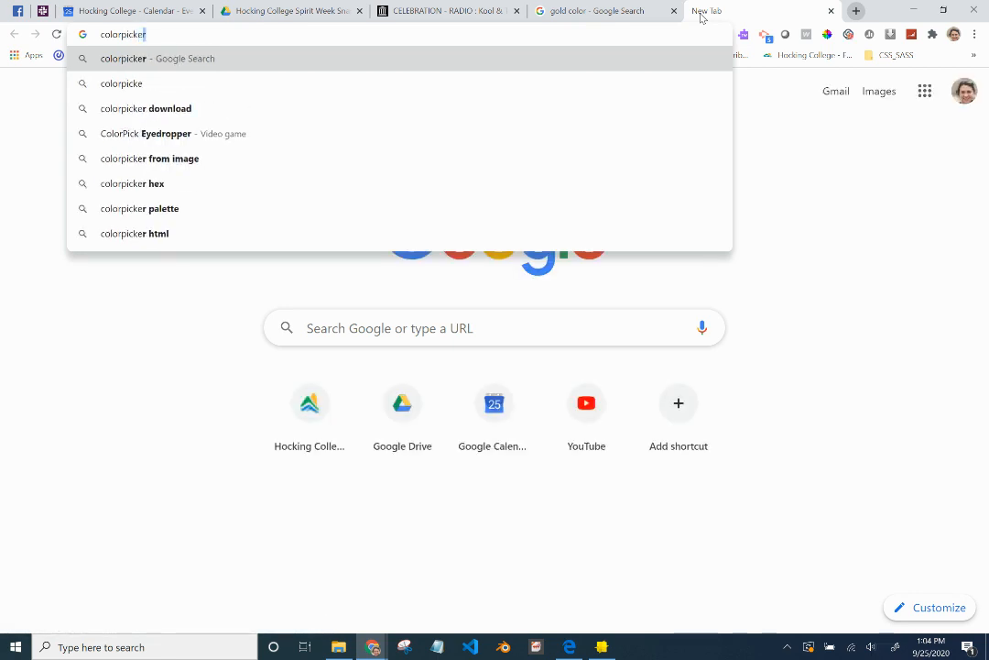
- In a new tab search for 'colorpicker chrome extension'
{"action": "type", "text": "chrom"}
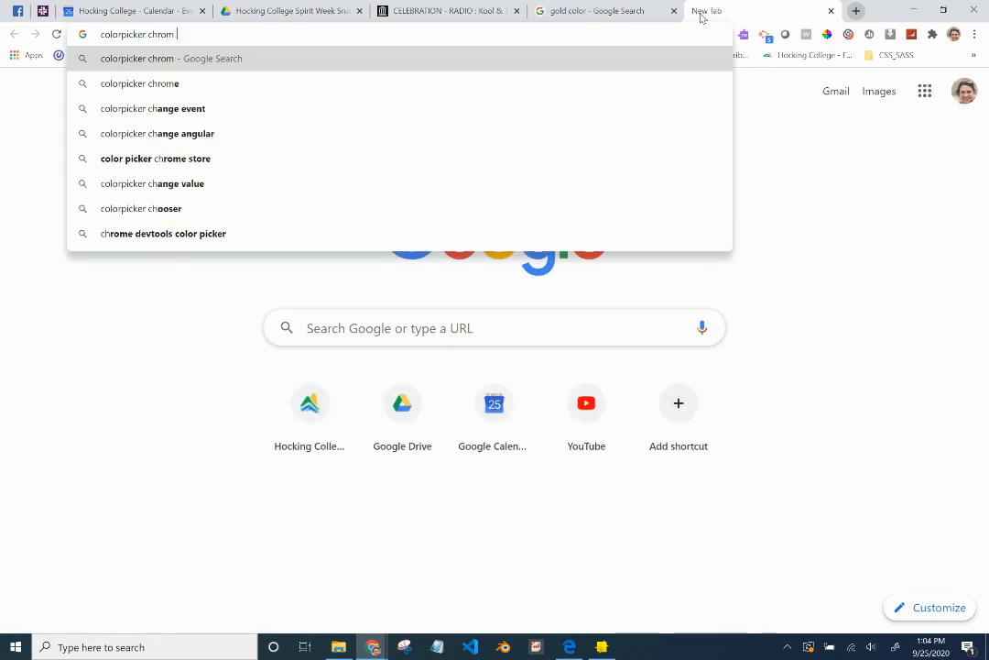
{"action": "type", "text": "extension"}
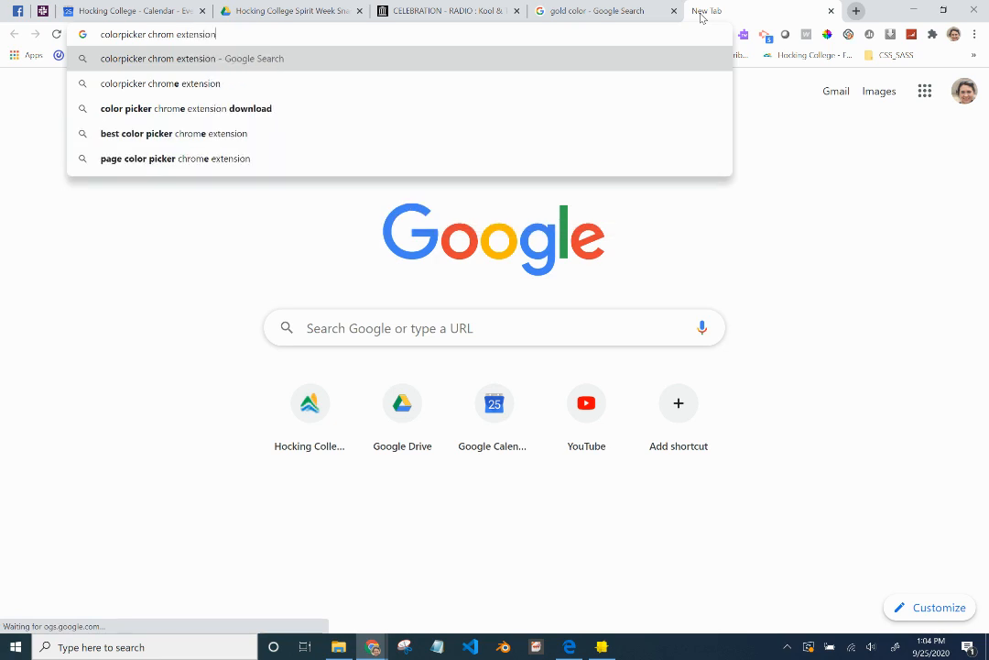
{"action": "key", "text": "Return"}
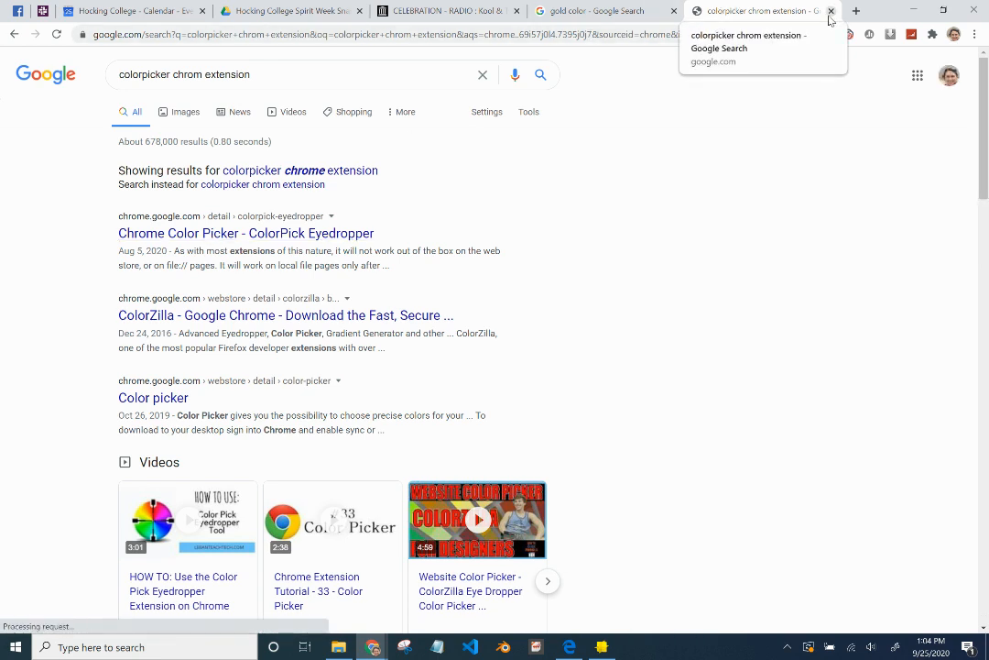
- Sample a gold shade from the images with the eyedropper and copy its code, rgb(205,170,53)
{"action": "left_click", "coordinate": [830, 11]}
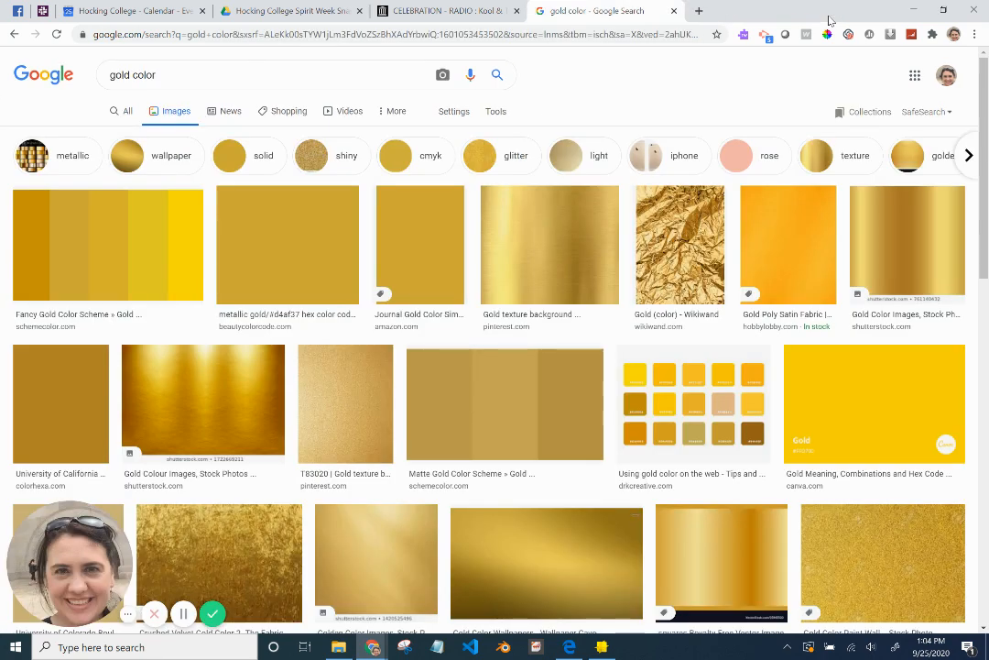
{"action": "mouse_move", "coordinate": [826, 35]}
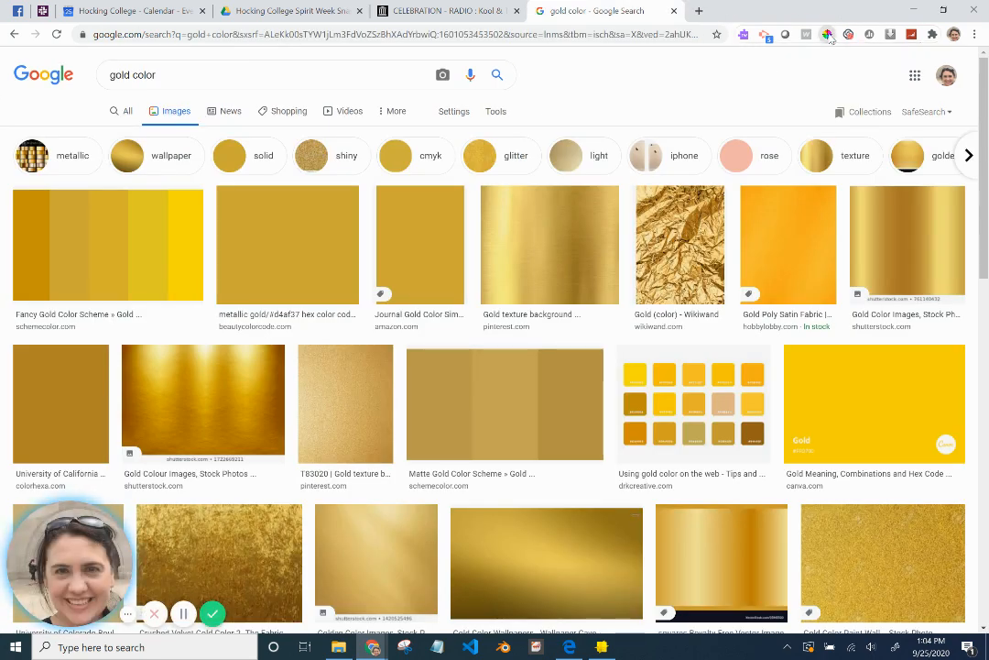
{"action": "left_click", "coordinate": [826, 35]}
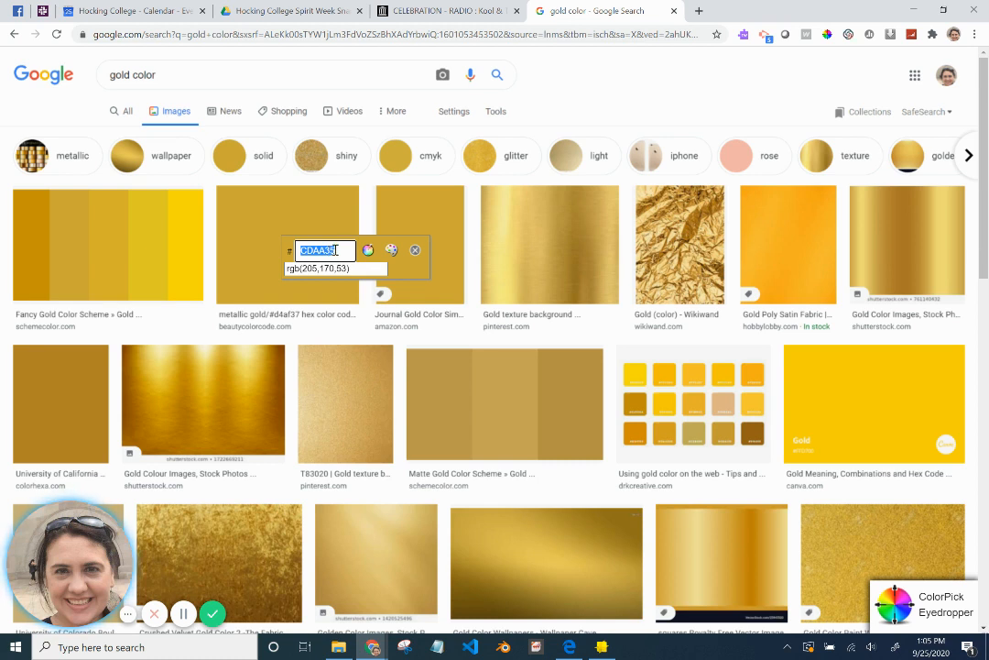
{"action": "mouse_move", "coordinate": [356, 285]}
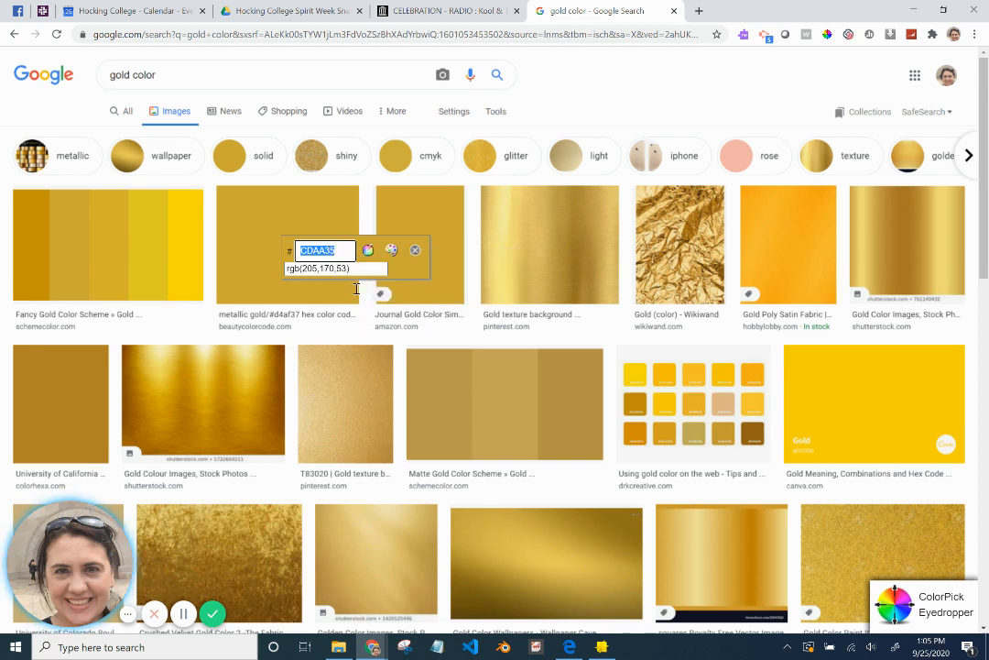
{"action": "left_click", "coordinate": [601, 645]}
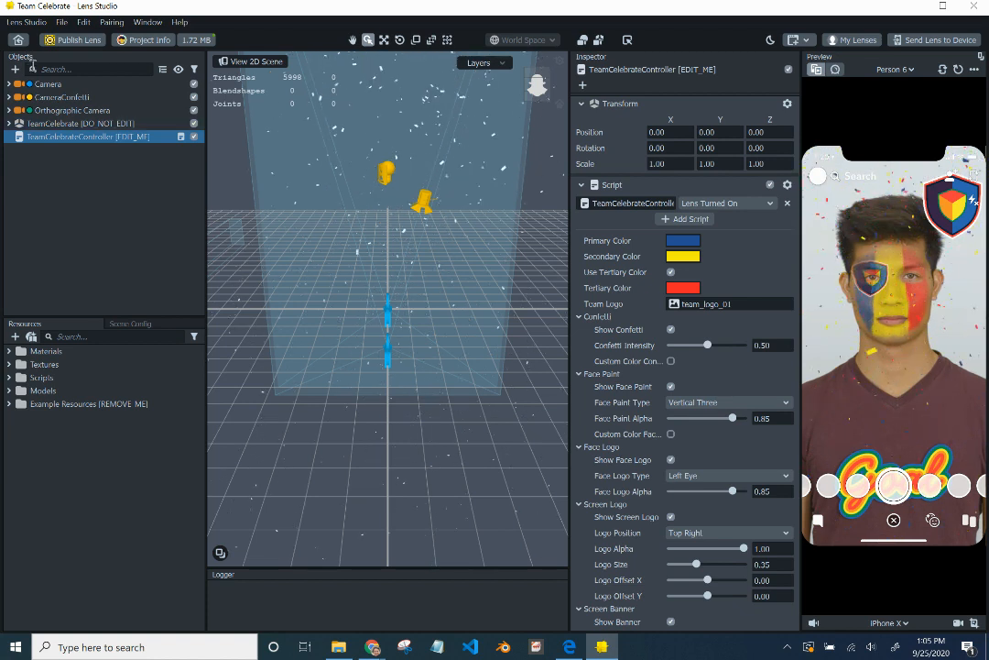
- Switch the preview to the live webcam face and pick the Primary Color swatch
{"action": "left_click", "coordinate": [71, 110]}
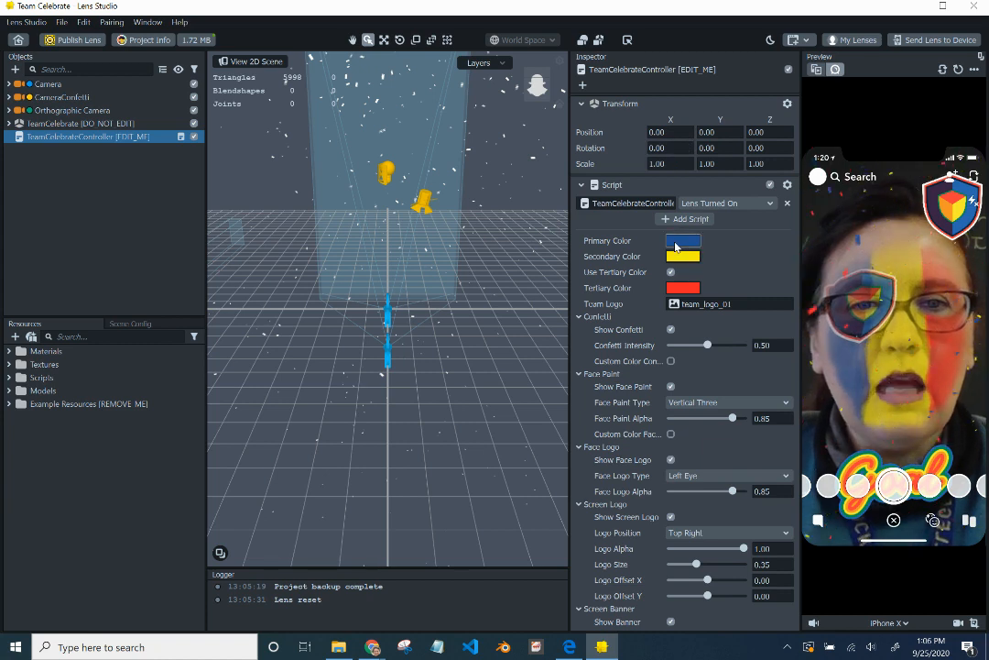
{"action": "left_click", "coordinate": [682, 240]}
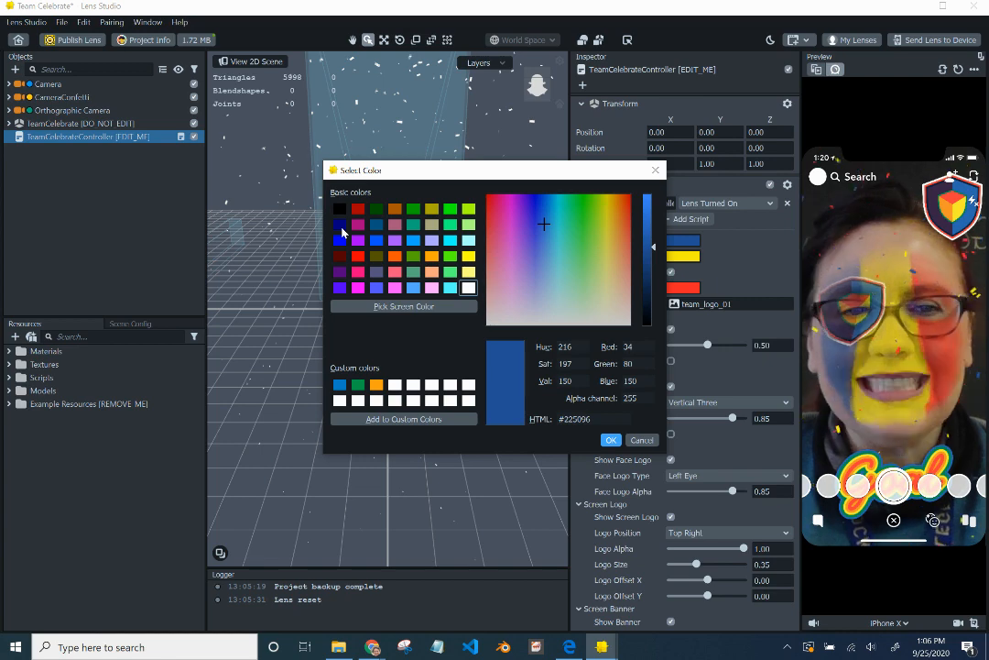
- Set the primary team colour to navy blue and turn off Use Tertiary Color
{"action": "left_click", "coordinate": [341, 224]}
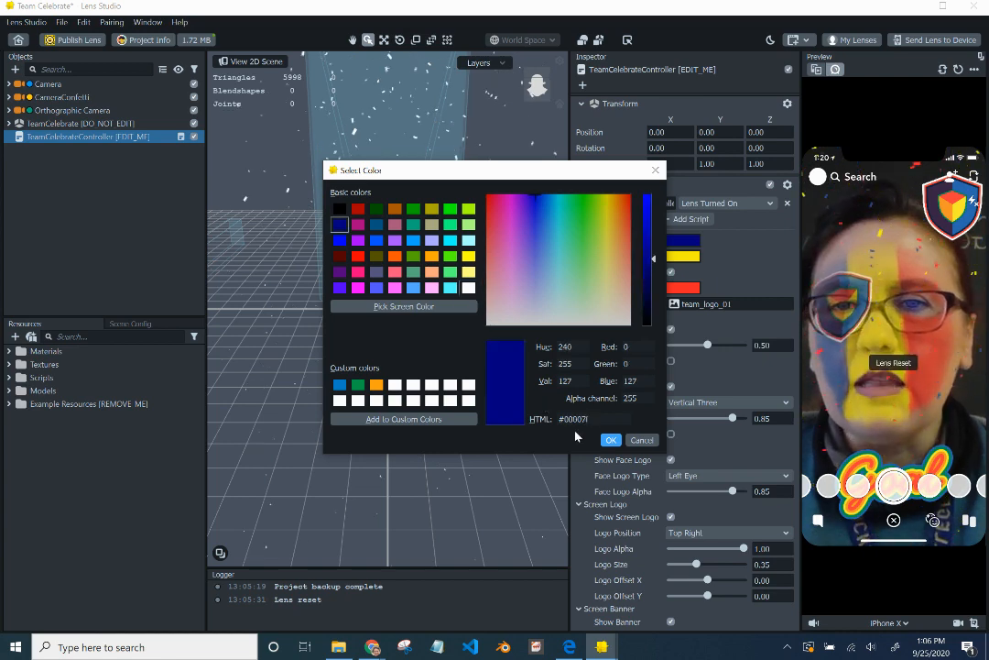
{"action": "left_click", "coordinate": [612, 439]}
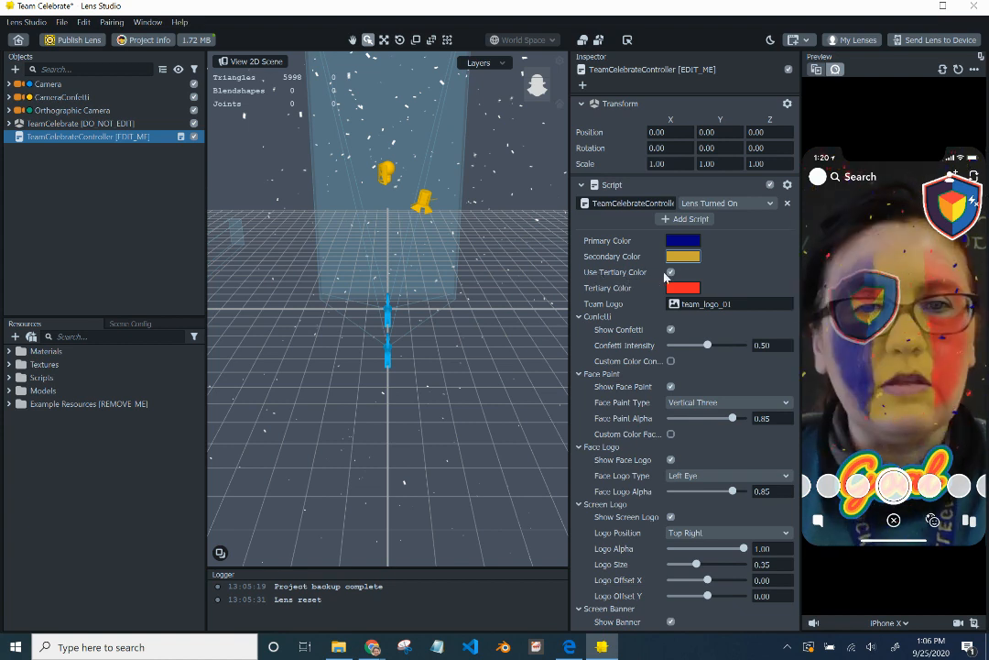
{"action": "left_click", "coordinate": [670, 271]}
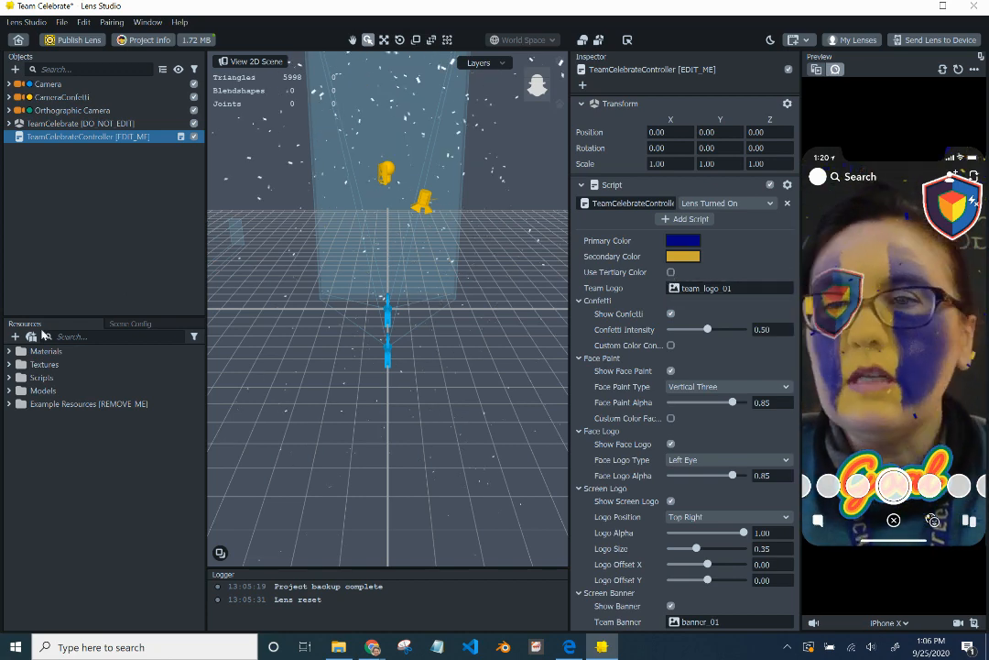
- Start importing an image resource and browse from Pictures to Downloads
{"action": "left_click", "coordinate": [15, 337]}
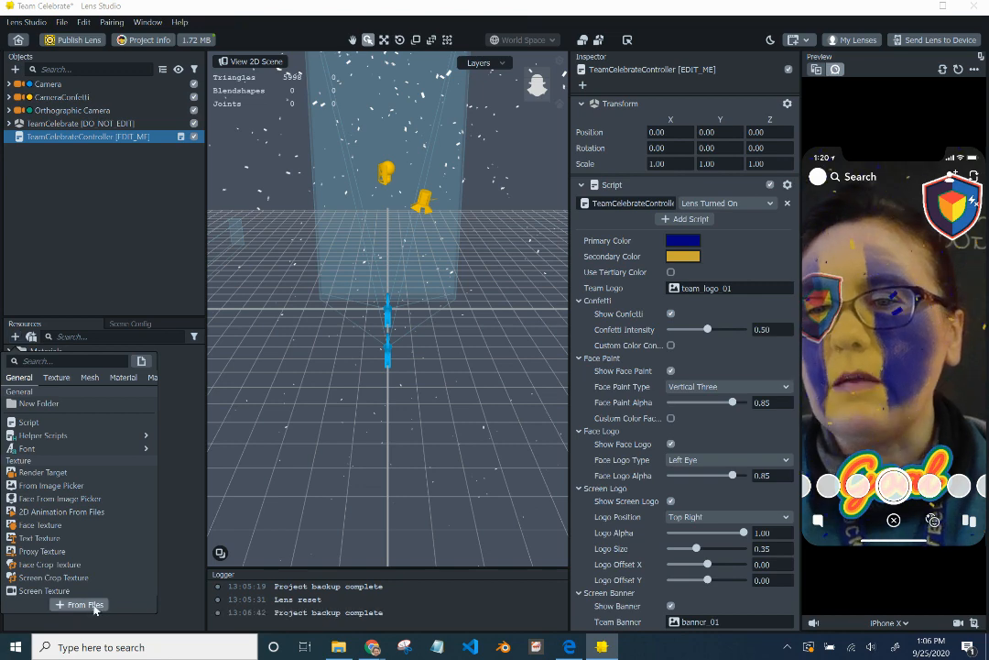
{"action": "left_click", "coordinate": [84, 604]}
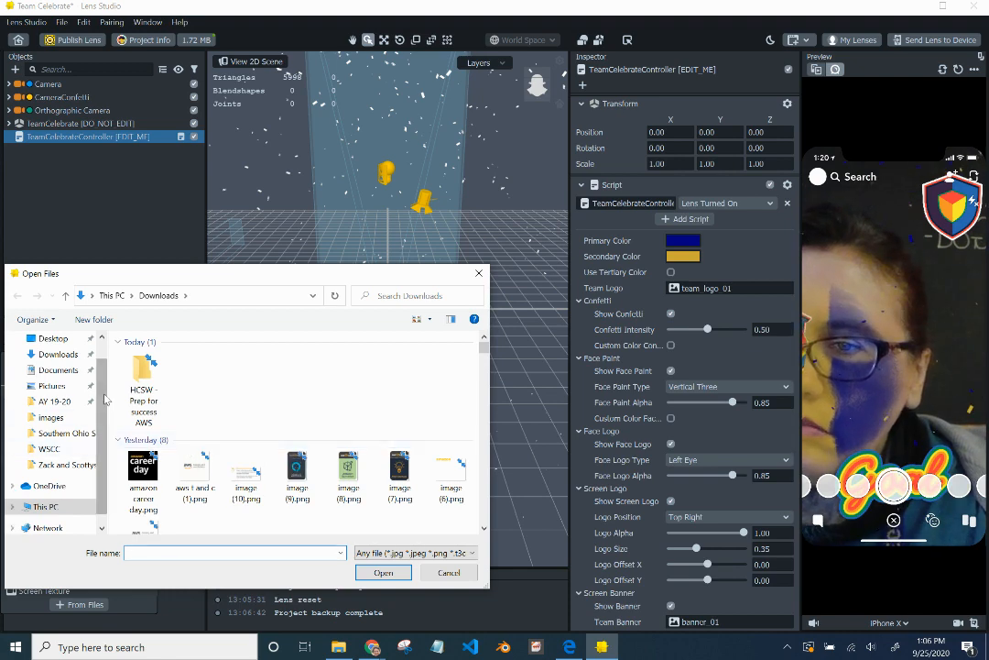
{"action": "left_click", "coordinate": [51, 384]}
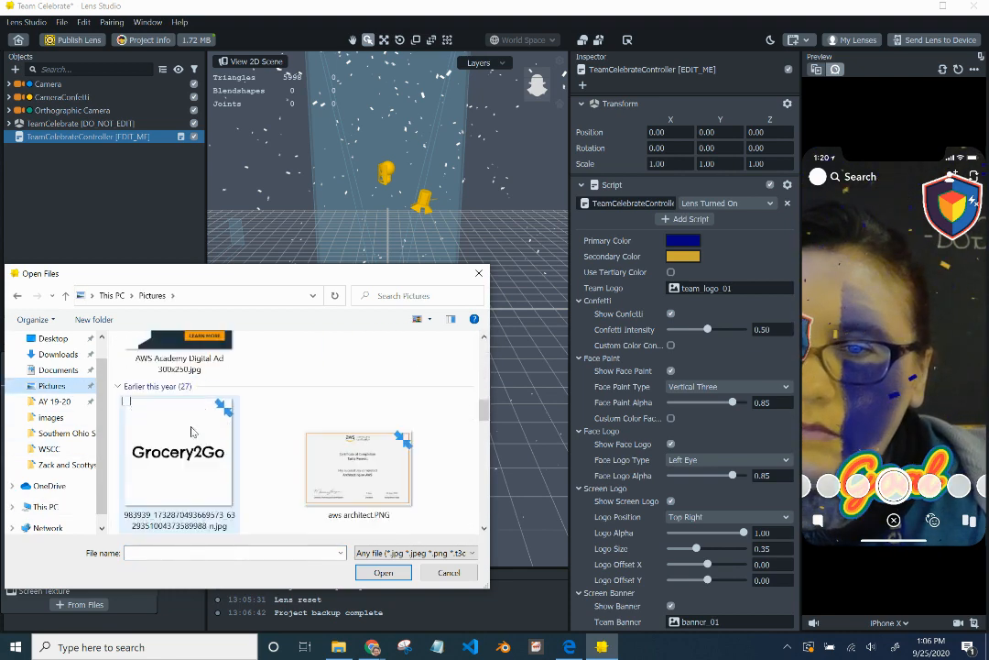
{"action": "scroll", "scroll_direction": "down", "scroll_amount": 3}
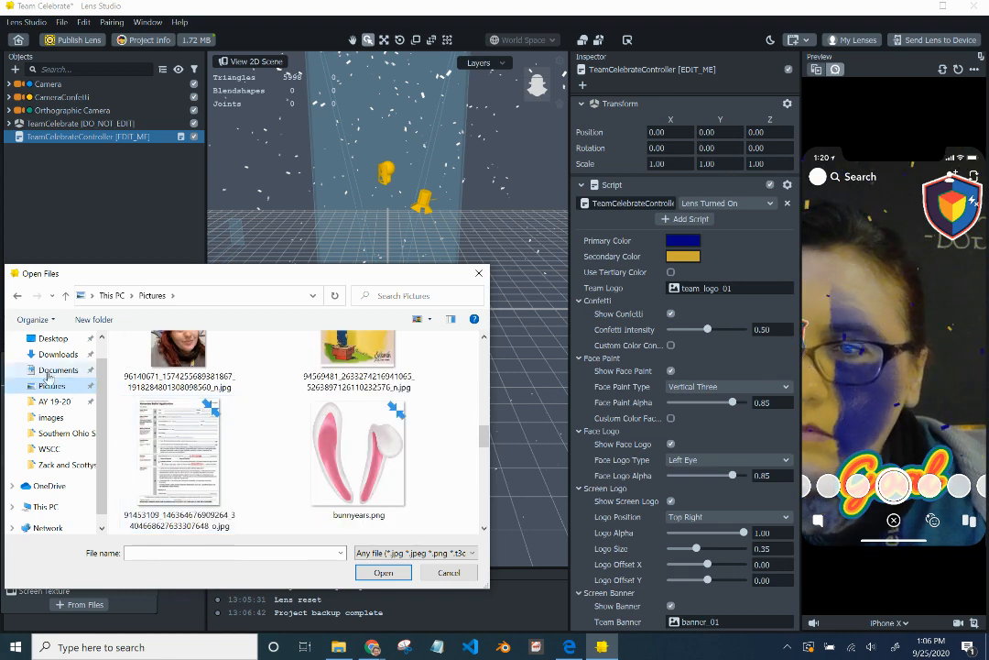
{"action": "left_click", "coordinate": [59, 353]}
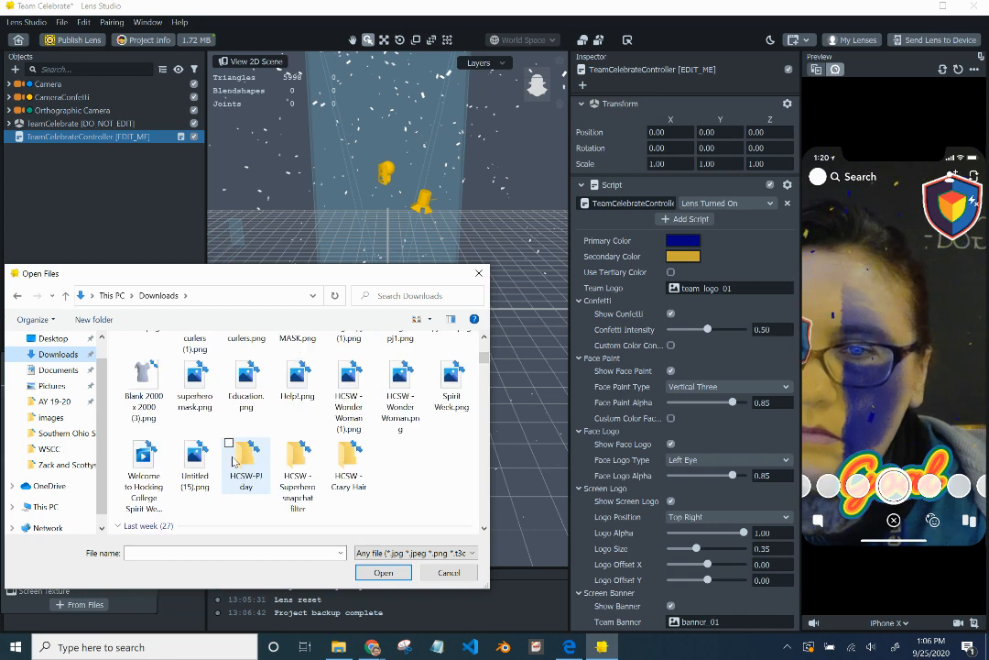
- Select 'HCSW - hawk mascot.png' in Downloads and import it
{"action": "scroll", "scroll_direction": "up", "scroll_amount": 3}
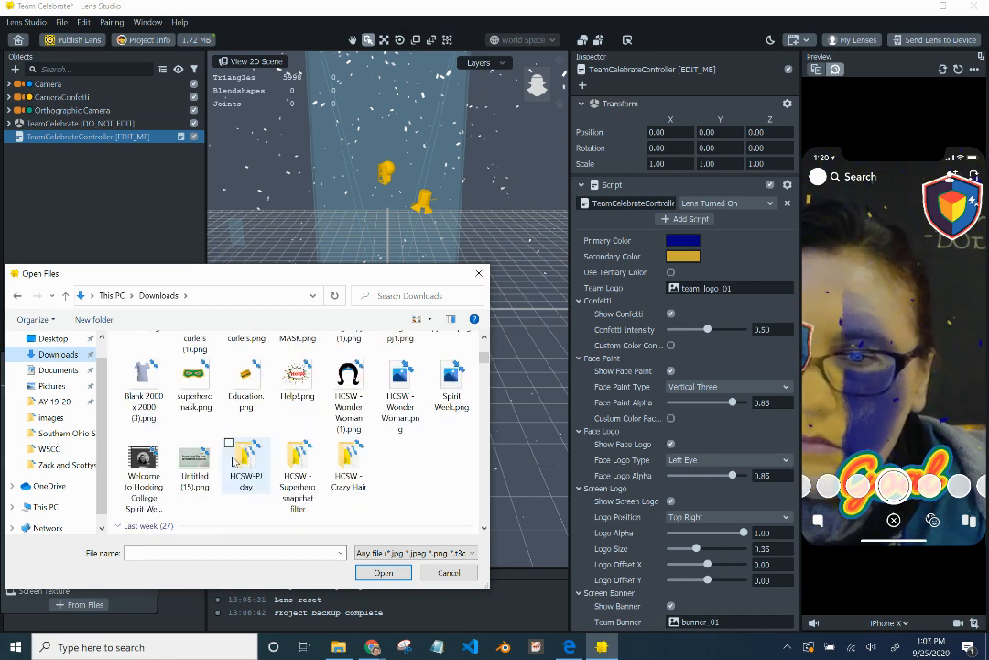
{"action": "scroll", "scroll_direction": "down", "scroll_amount": 3}
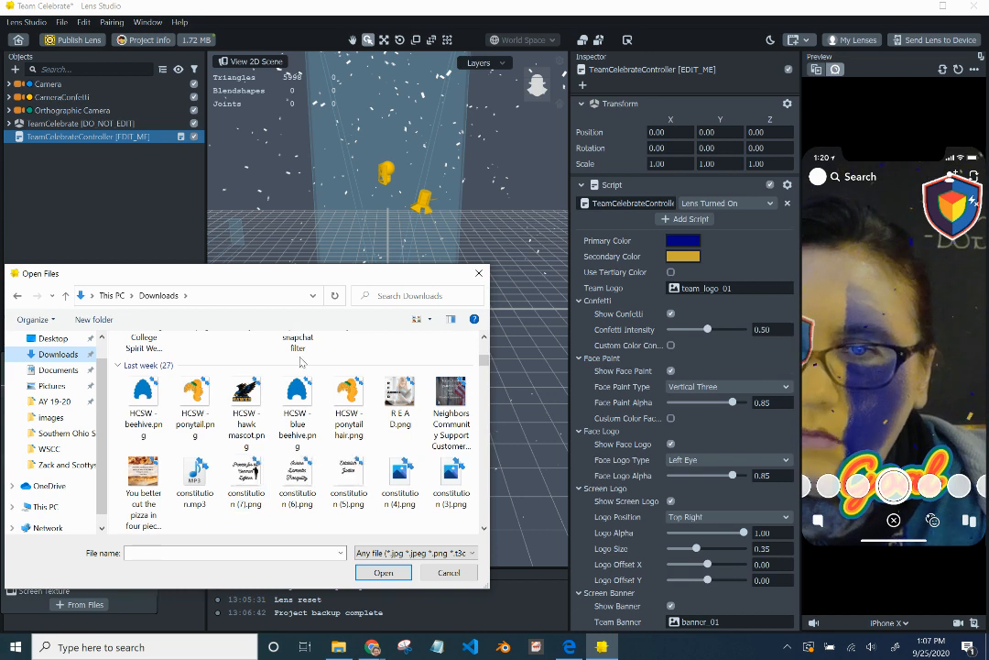
{"action": "left_click", "coordinate": [425, 319]}
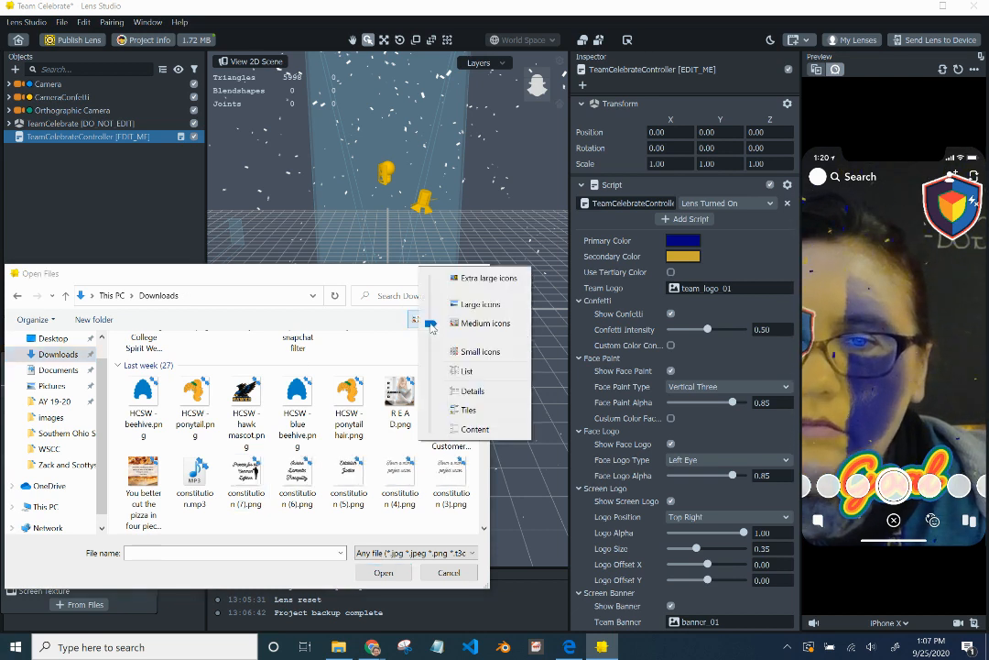
{"action": "left_click", "coordinate": [246, 399]}
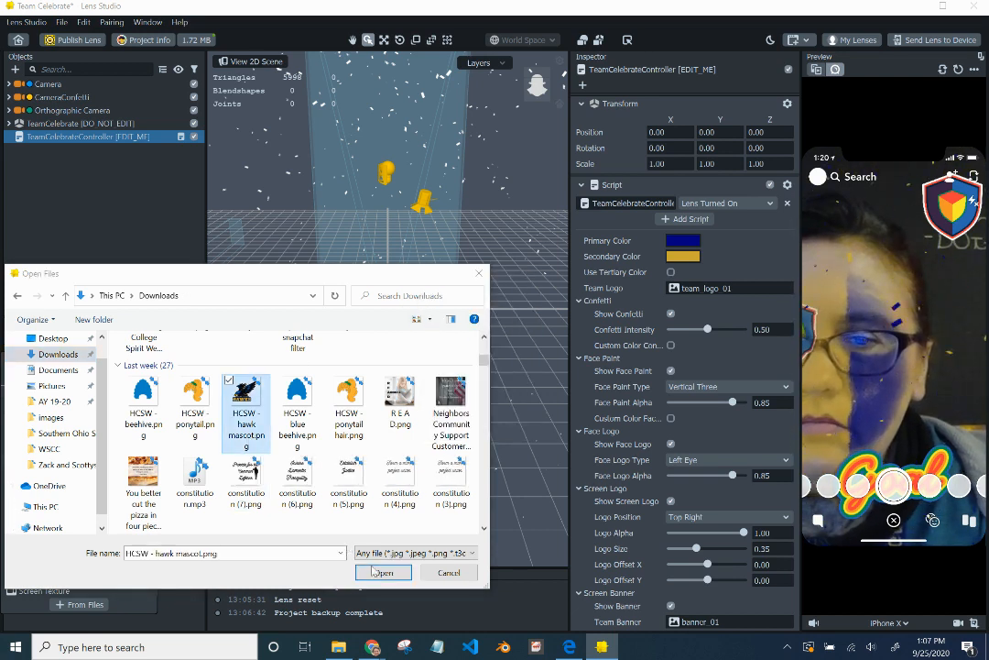
{"action": "left_click", "coordinate": [383, 572]}
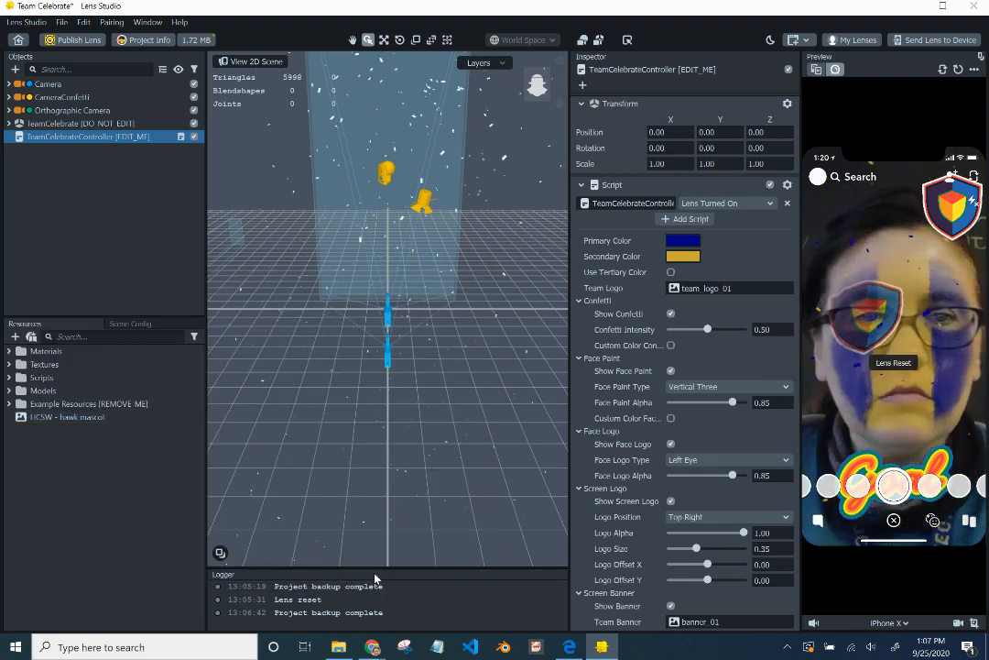
- Assign the hawk mascot texture to TeamCelebrateController's Team Logo field
{"action": "left_click", "coordinate": [66, 417]}
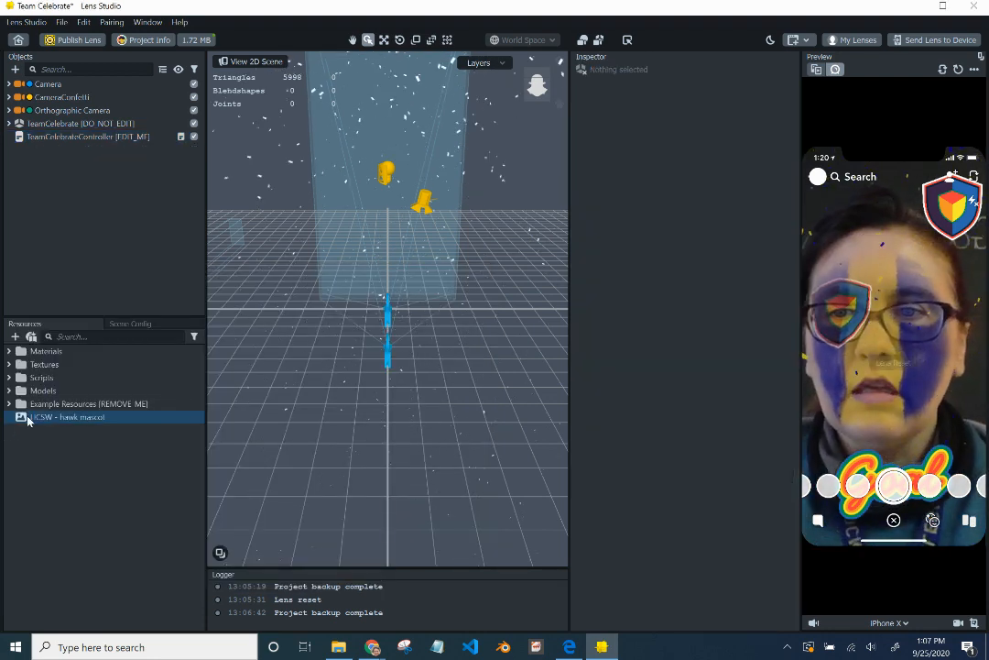
{"action": "left_click", "coordinate": [81, 417]}
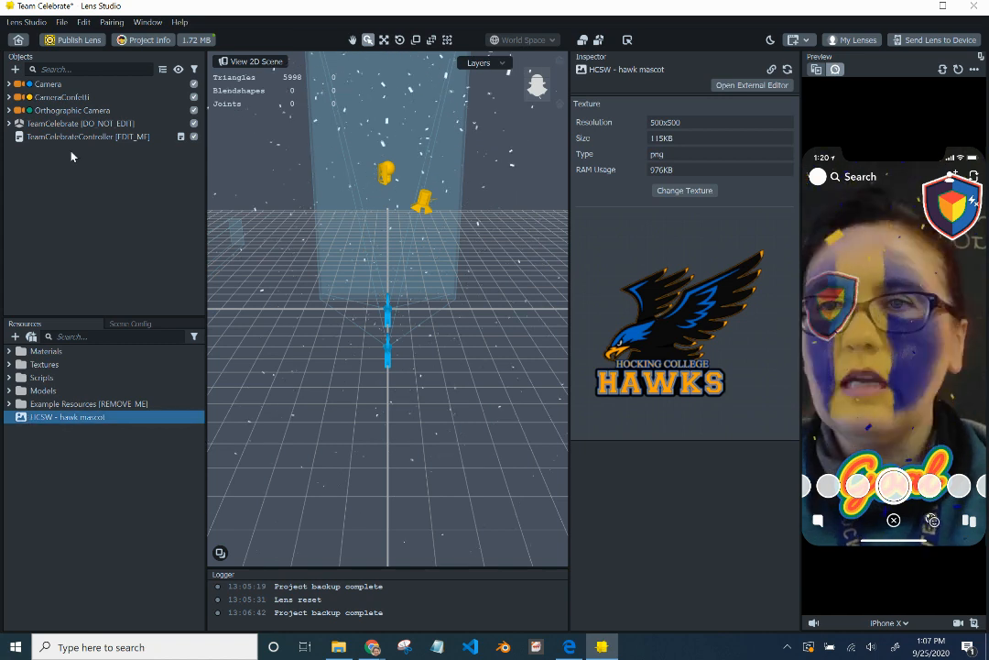
{"action": "left_click", "coordinate": [88, 135]}
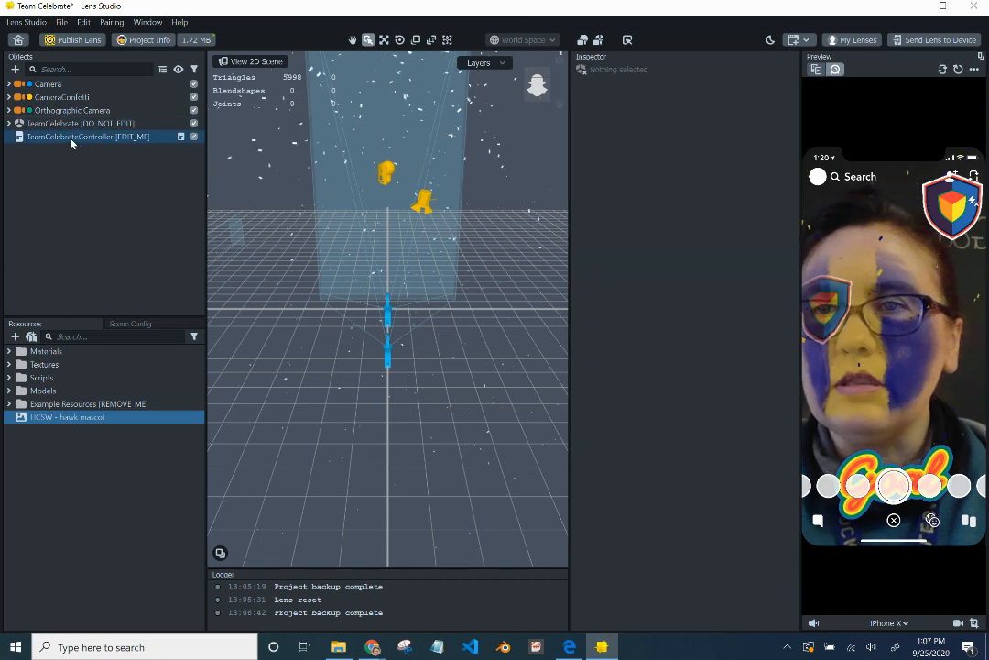
{"action": "left_click", "coordinate": [88, 136]}
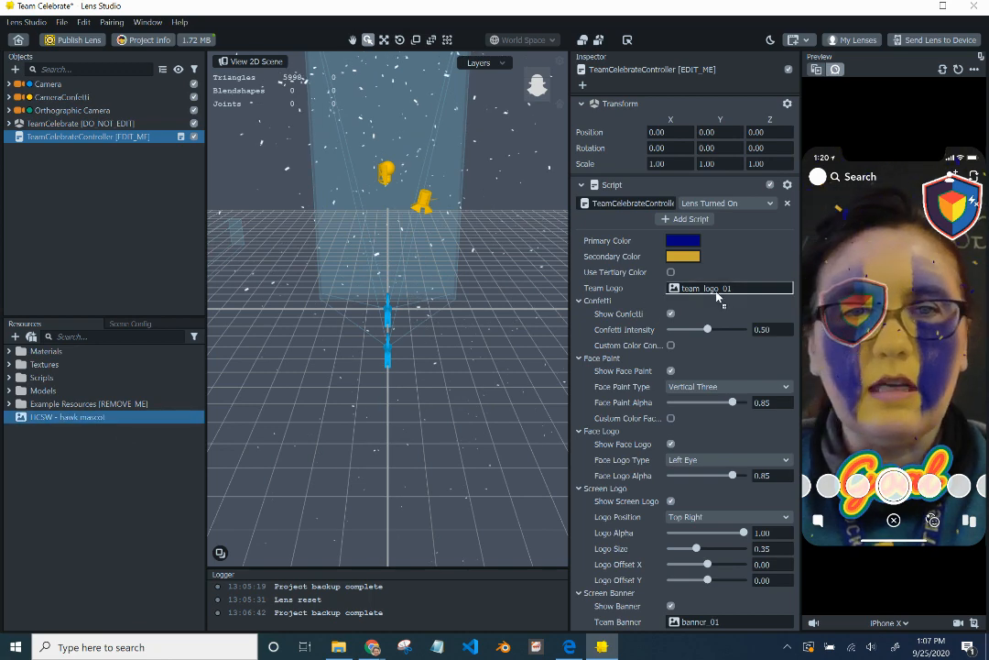
{"action": "left_click", "coordinate": [730, 288]}
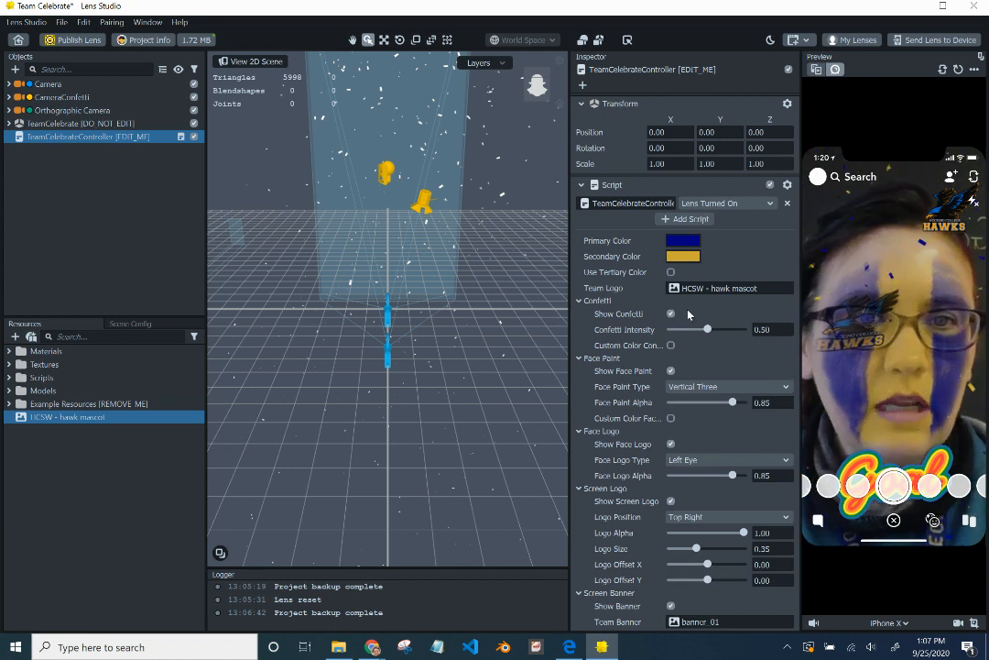
- Toggle Show Confetti and raise Confetti Intensity to 0.94
{"action": "left_click", "coordinate": [671, 313]}
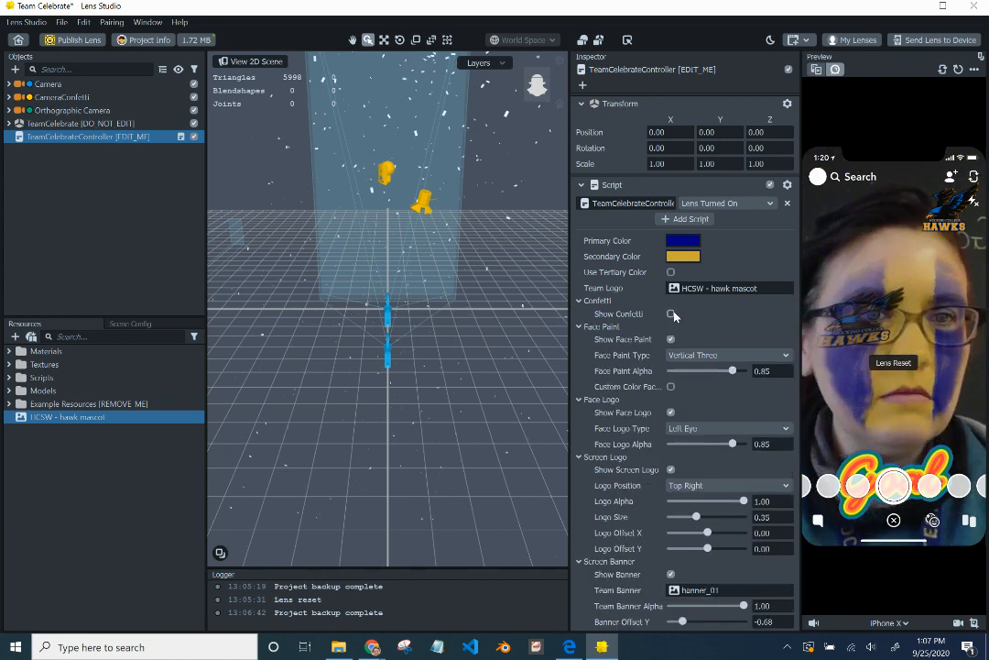
{"action": "left_click", "coordinate": [671, 314]}
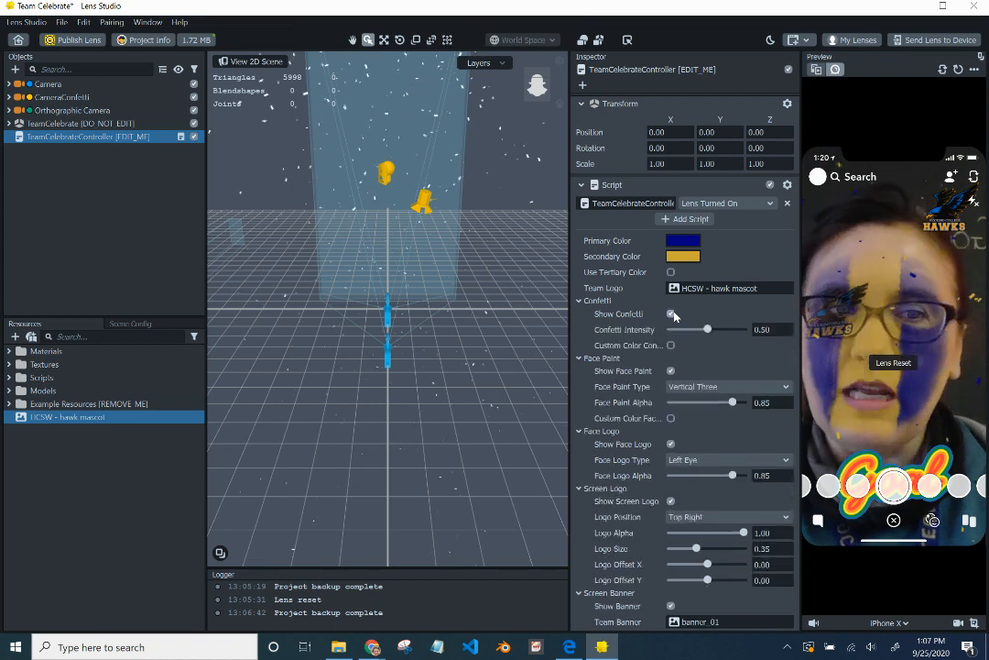
{"action": "left_click", "coordinate": [671, 314]}
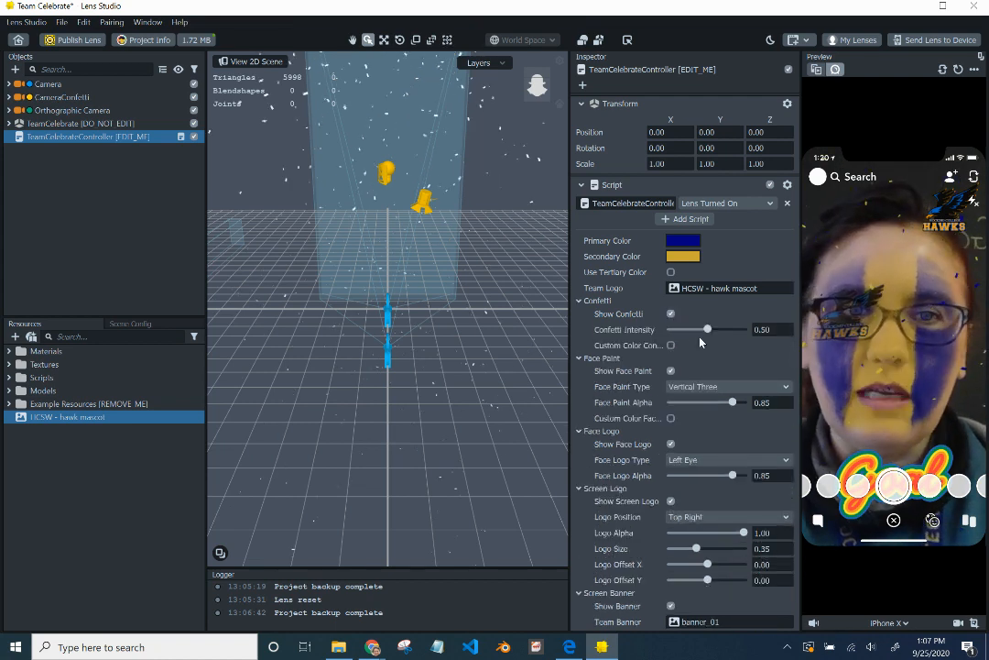
{"action": "left_click_drag", "start_coordinate": [707, 330], "coordinate": [722, 329]}
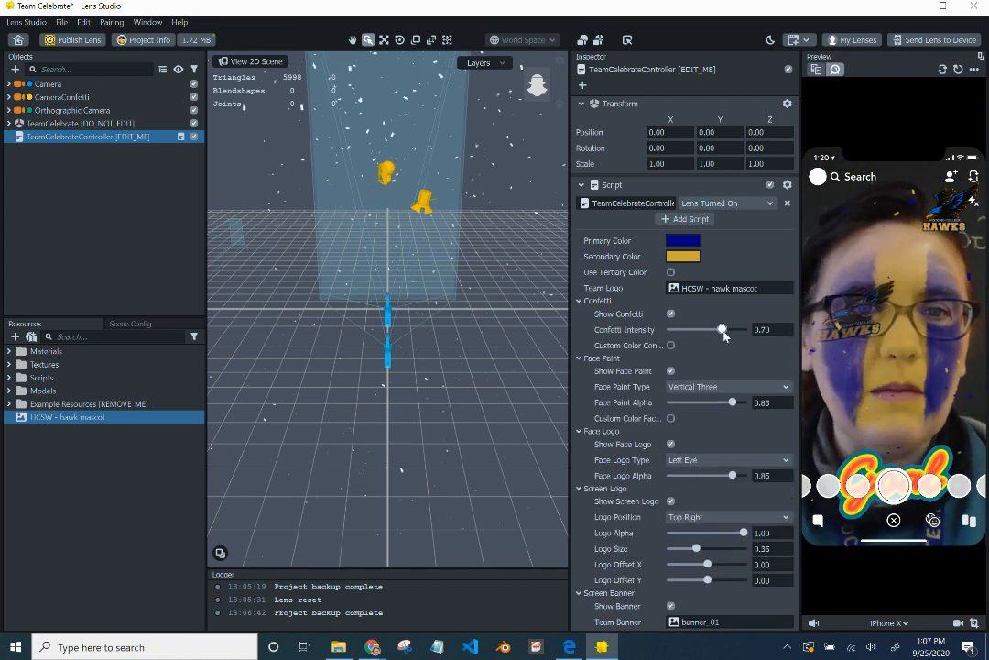
{"action": "left_click_drag", "start_coordinate": [722, 330], "coordinate": [742, 330]}
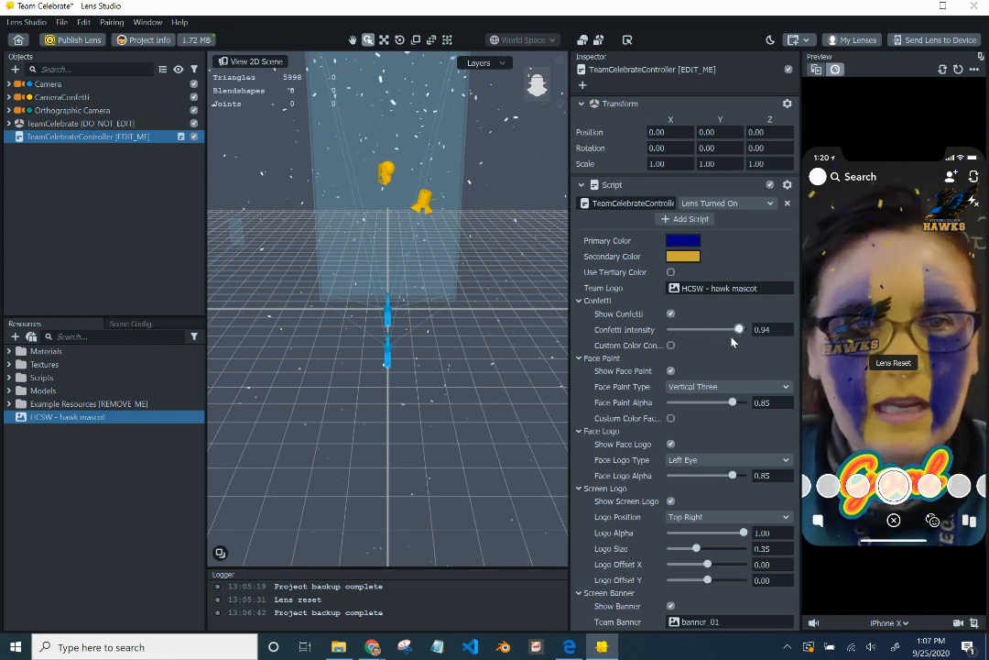
- Try Custom Color for the confetti, then leave it off to keep the team colours
{"action": "left_click", "coordinate": [671, 345]}
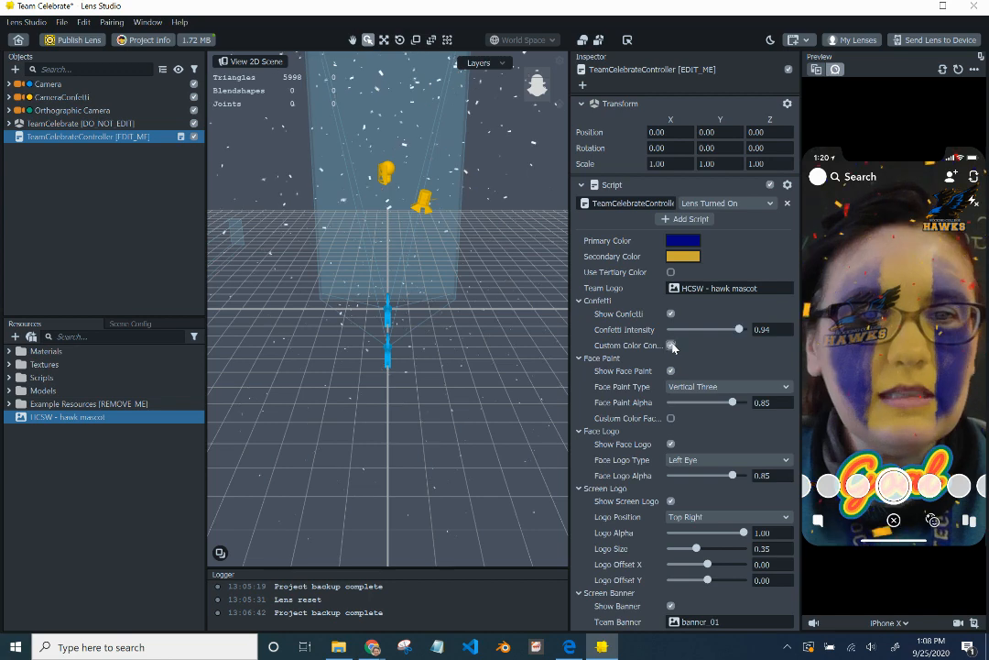
{"action": "left_click", "coordinate": [671, 345]}
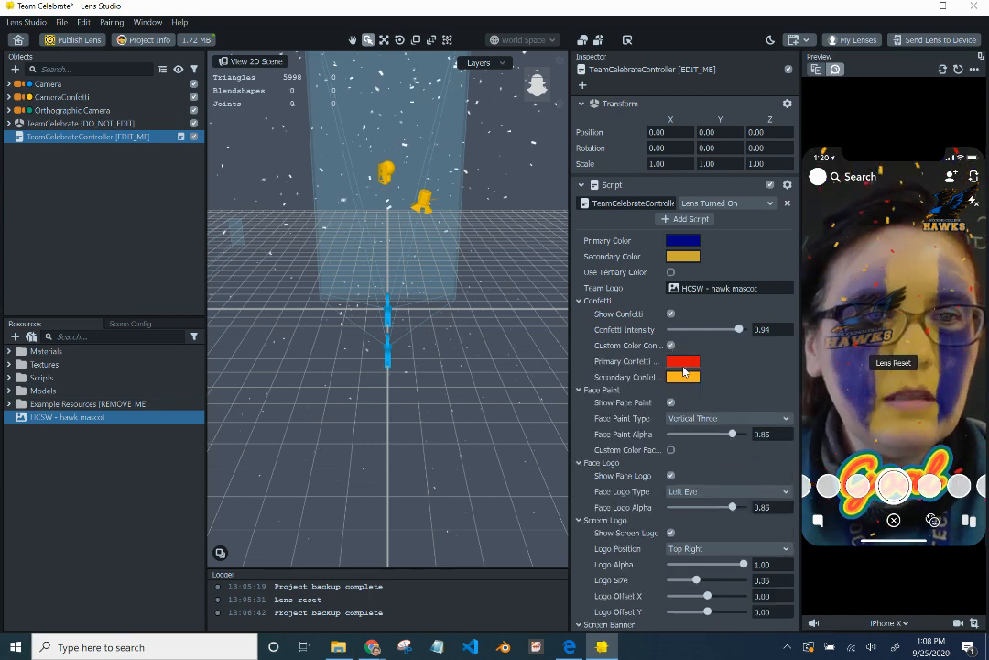
{"action": "left_click", "coordinate": [579, 300]}
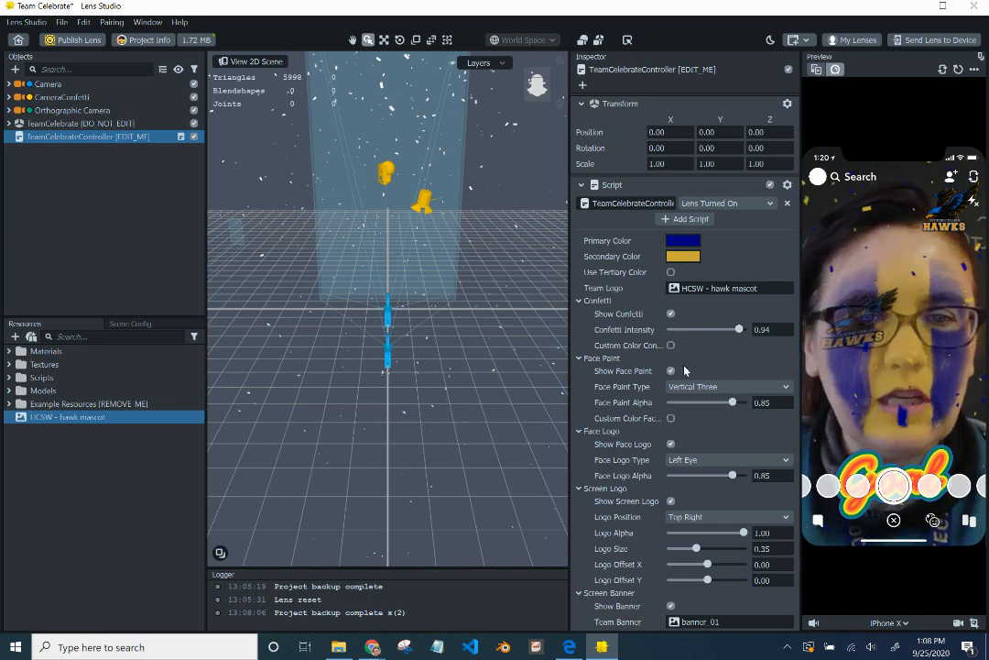
{"action": "left_click", "coordinate": [590, 102]}
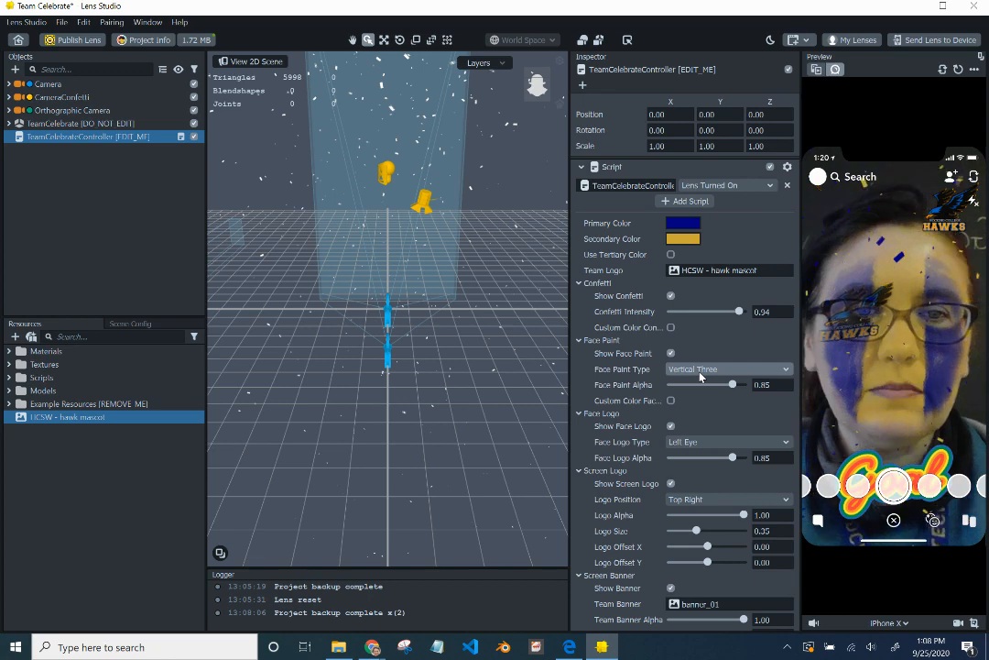
- Preview the Lines, Swirls and Half face paint patterns
{"action": "left_click", "coordinate": [729, 368]}
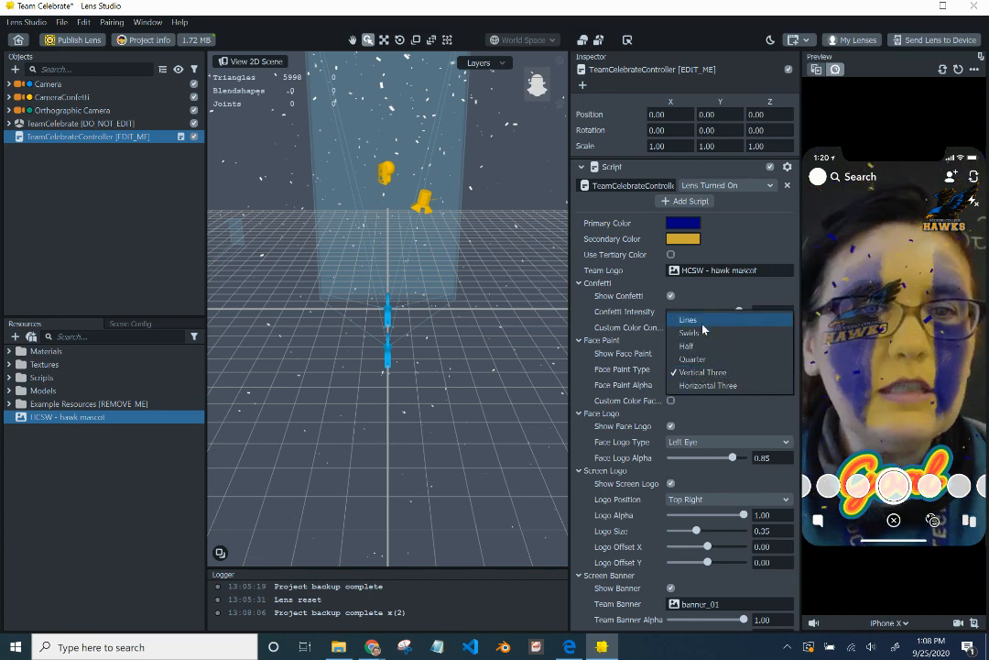
{"action": "left_click", "coordinate": [688, 318]}
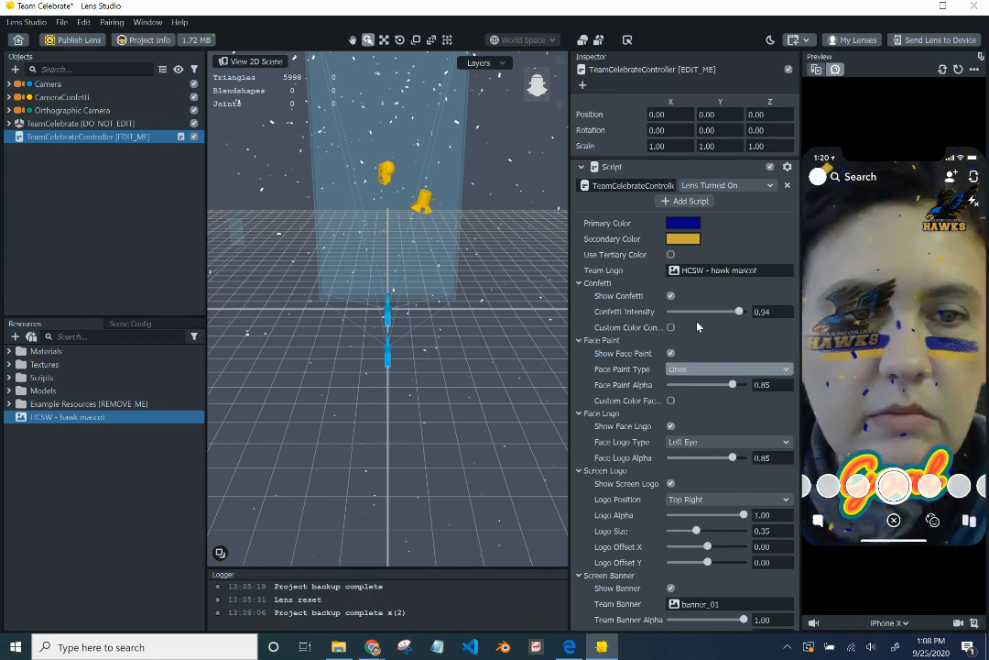
{"action": "left_click", "coordinate": [729, 368]}
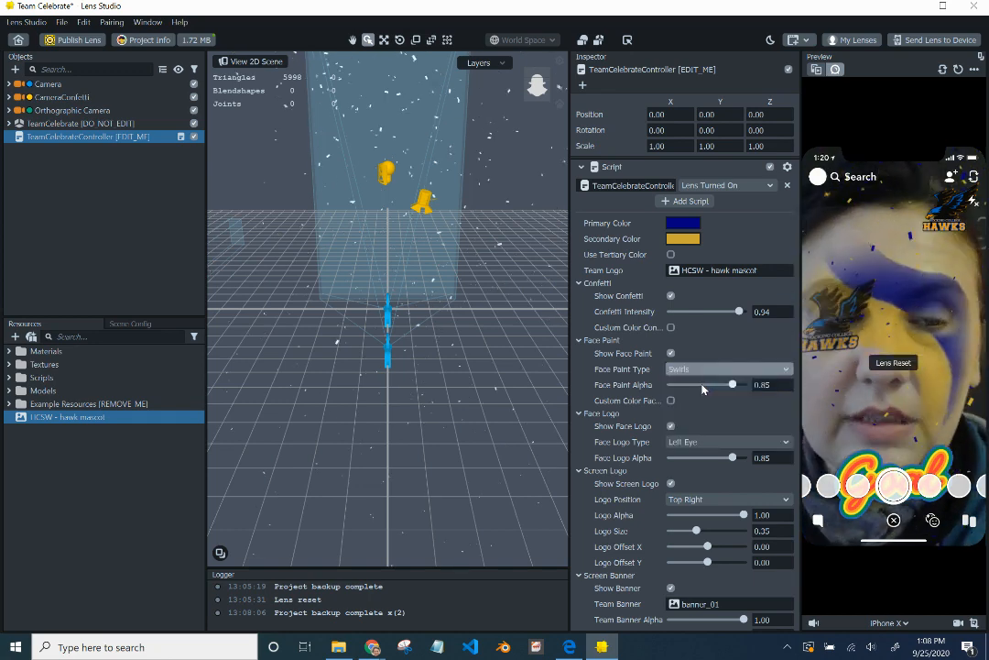
{"action": "left_click", "coordinate": [726, 368]}
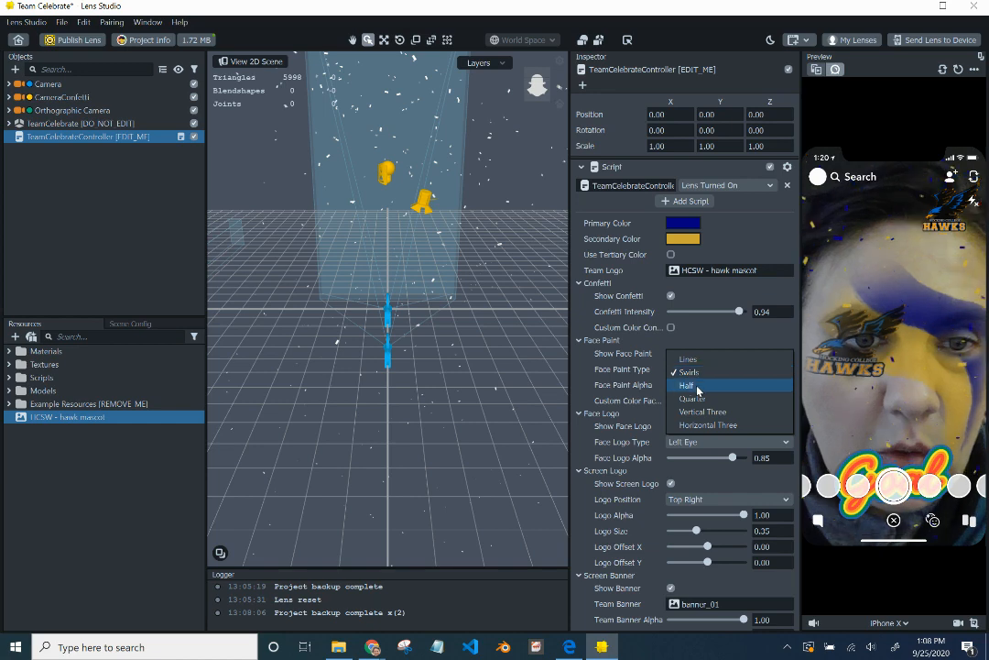
{"action": "left_click", "coordinate": [687, 385]}
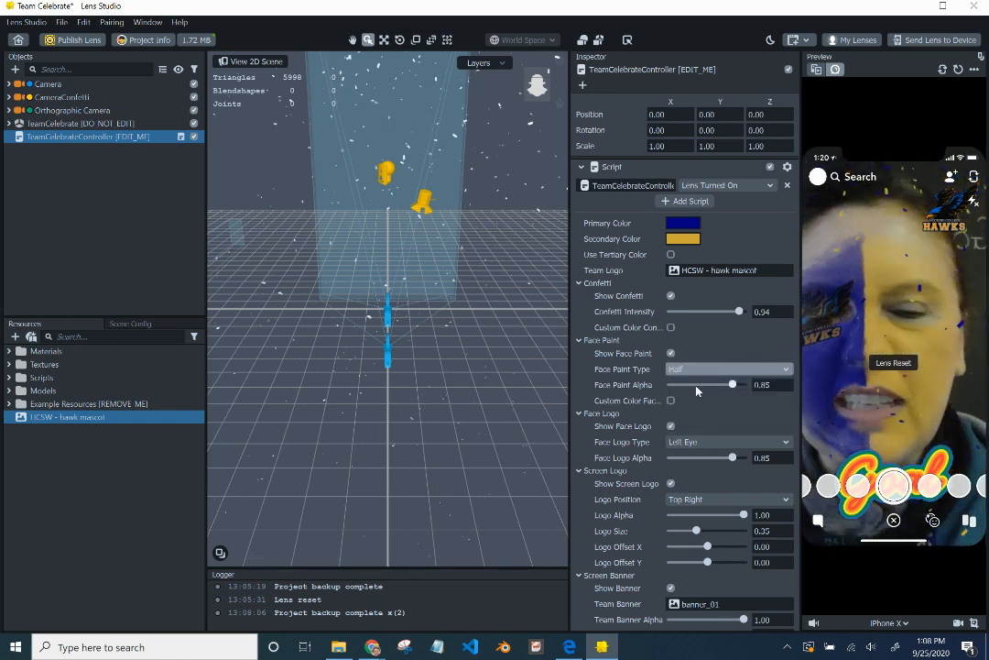
- Try Quarter and another pattern, then settle on Swirls
{"action": "left_click", "coordinate": [730, 368]}
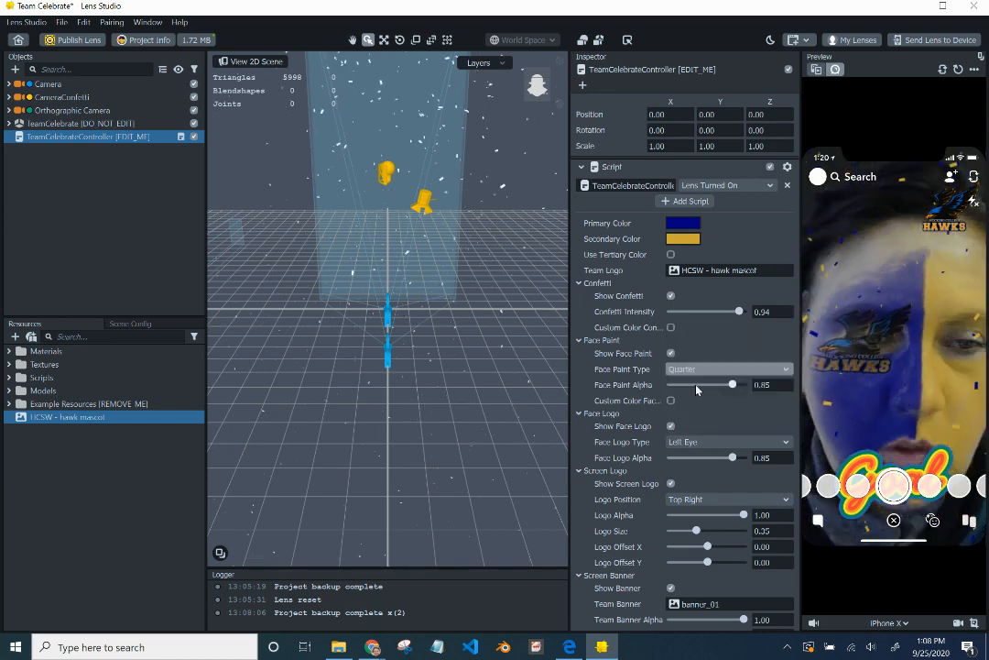
{"action": "left_click", "coordinate": [730, 369]}
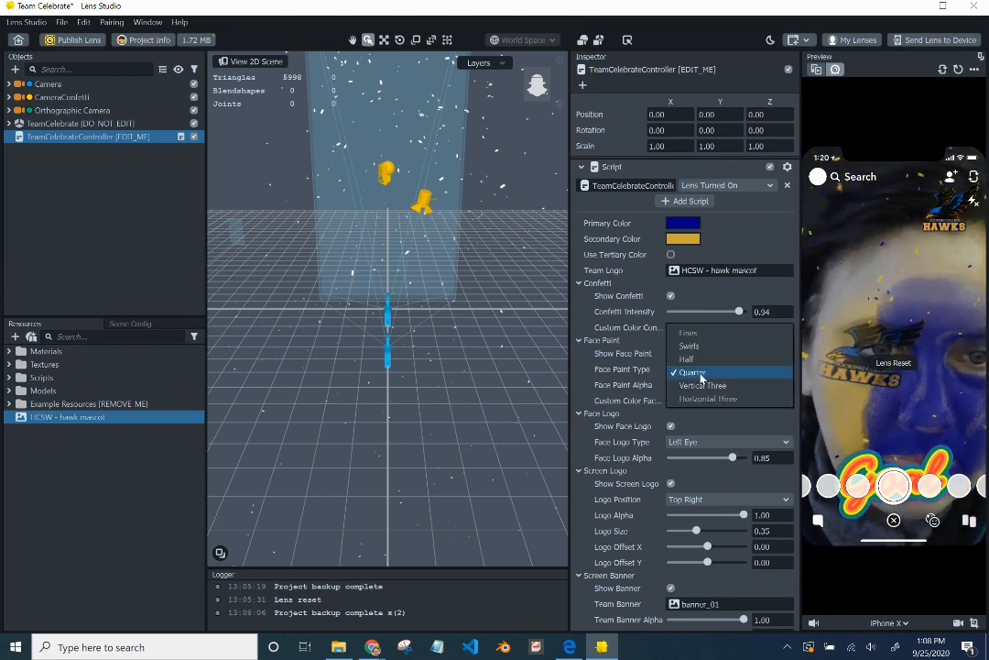
{"action": "left_click", "coordinate": [701, 385]}
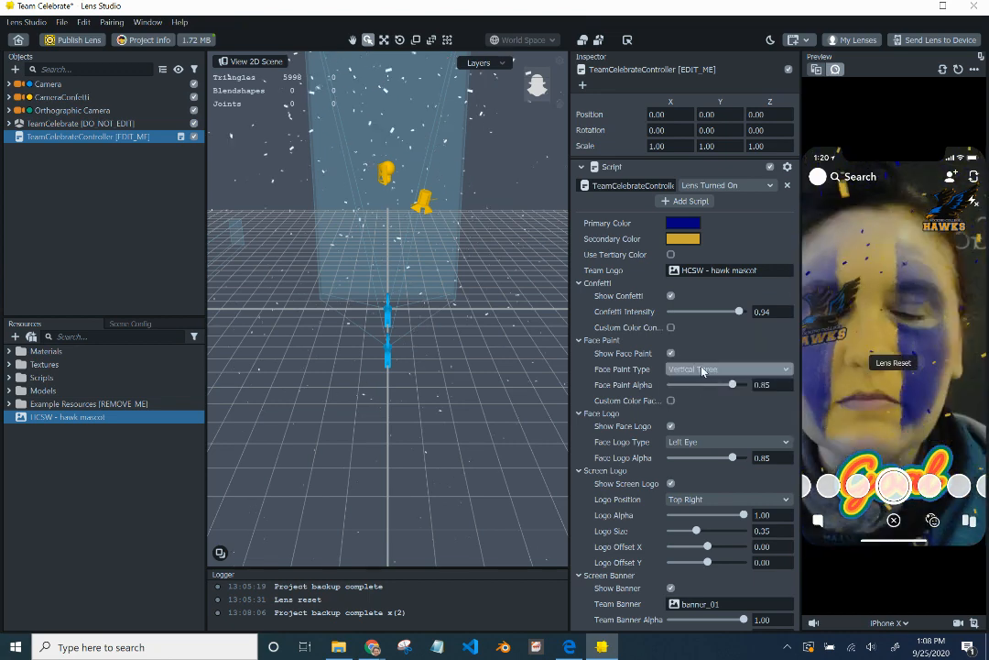
{"action": "left_click", "coordinate": [729, 368]}
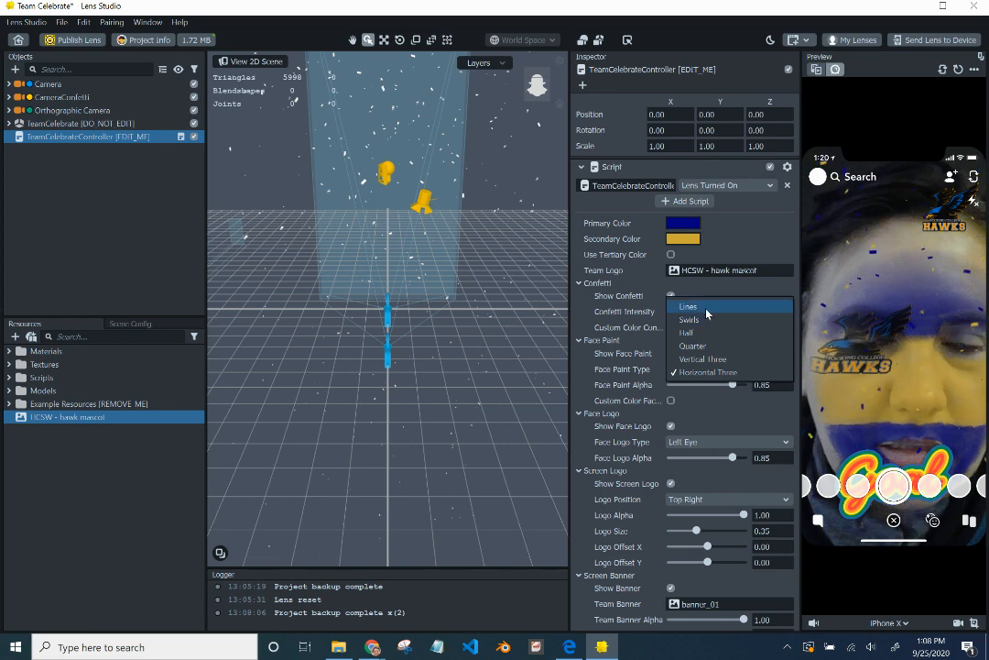
{"action": "left_click", "coordinate": [689, 319]}
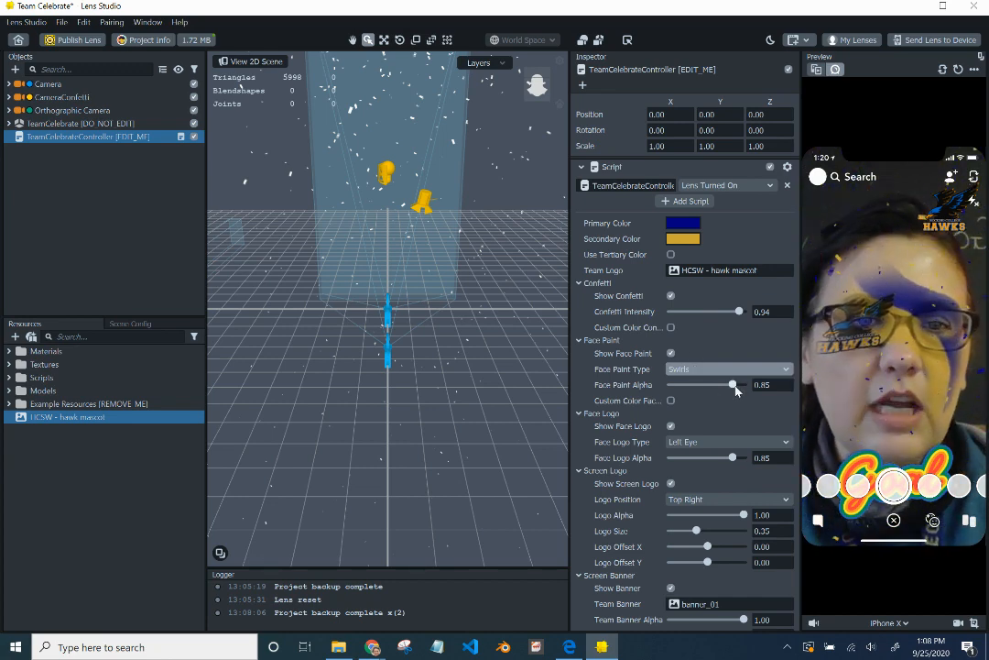
- Test lower Face Paint Alpha values, then set it back to 1.00
{"action": "left_click_drag", "start_coordinate": [731, 385], "coordinate": [748, 385]}
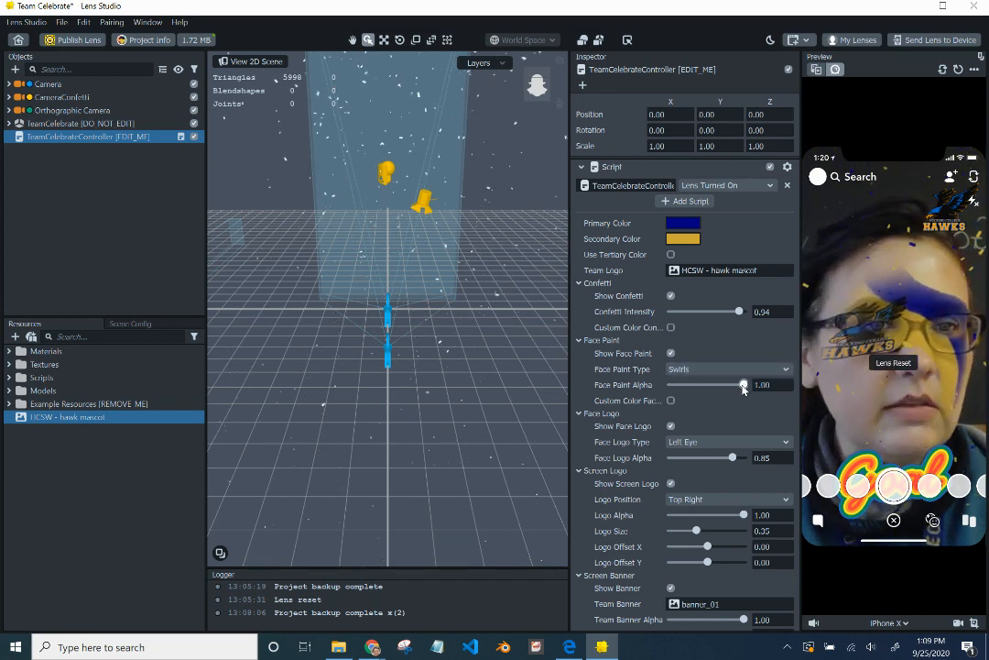
{"action": "left_click_drag", "start_coordinate": [744, 384], "coordinate": [737, 384]}
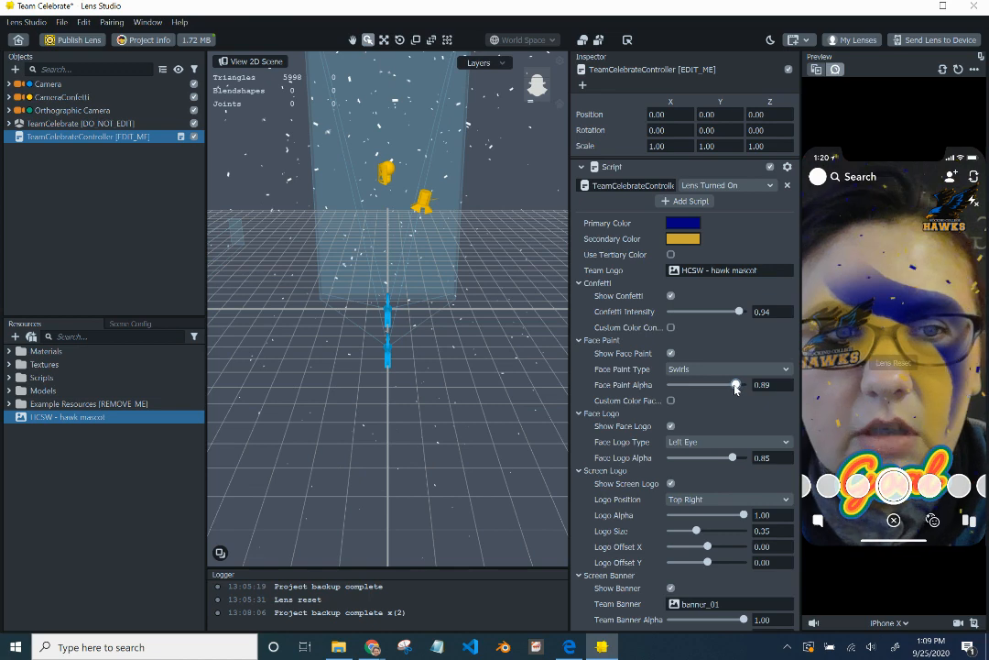
{"action": "left_click_drag", "start_coordinate": [736, 385], "coordinate": [713, 385]}
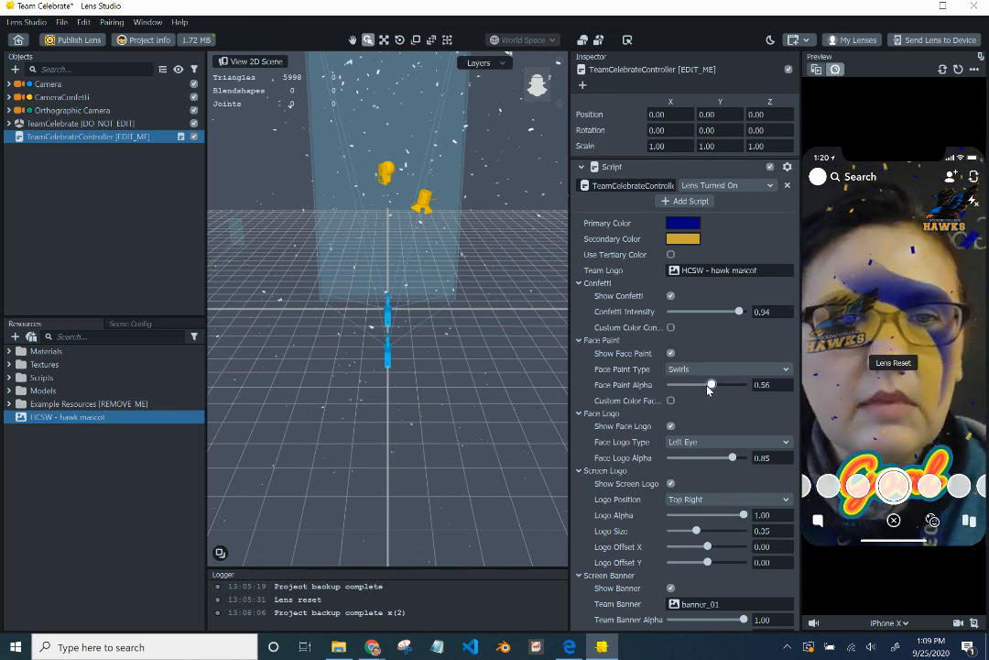
{"action": "left_click_drag", "start_coordinate": [711, 385], "coordinate": [674, 384]}
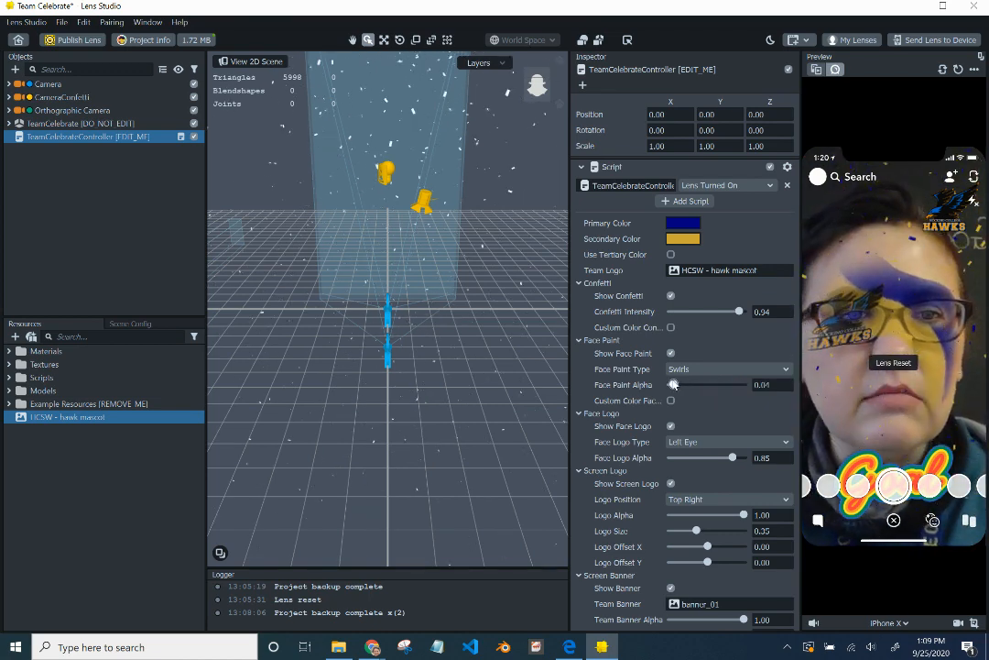
{"action": "left_click_drag", "start_coordinate": [676, 385], "coordinate": [696, 385]}
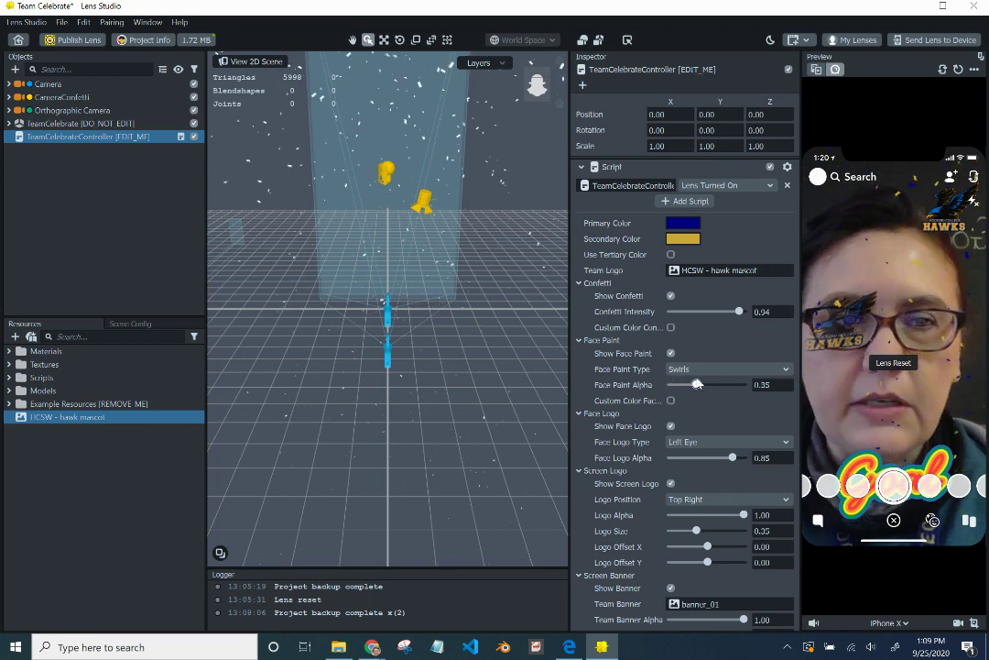
{"action": "left_click_drag", "start_coordinate": [697, 385], "coordinate": [747, 385]}
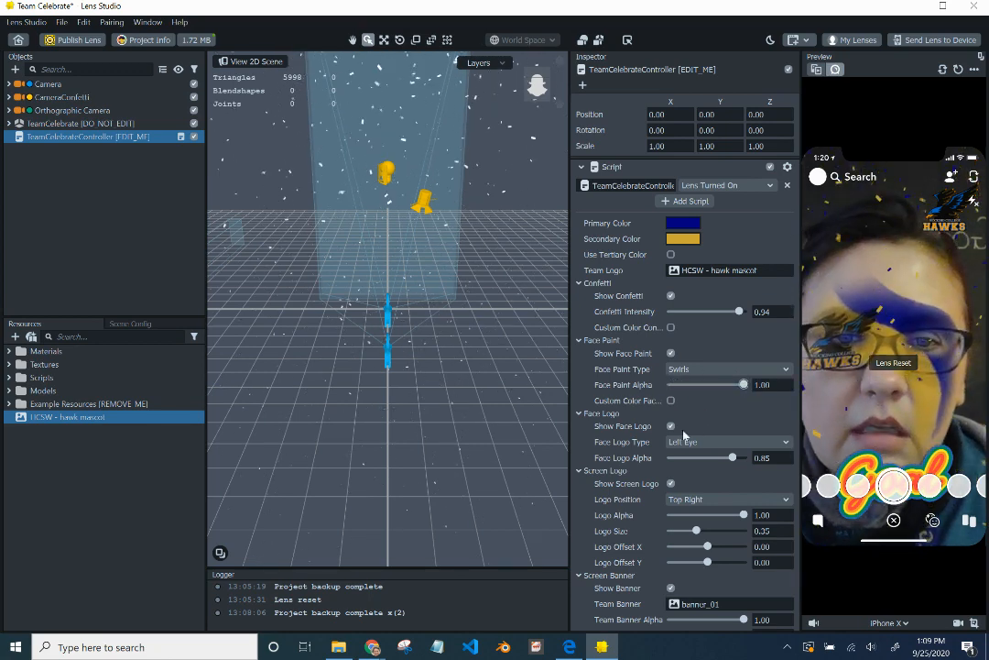
- Toggle Show Face Logo off and back on to check the hawk logo's effect
{"action": "left_click", "coordinate": [670, 425]}
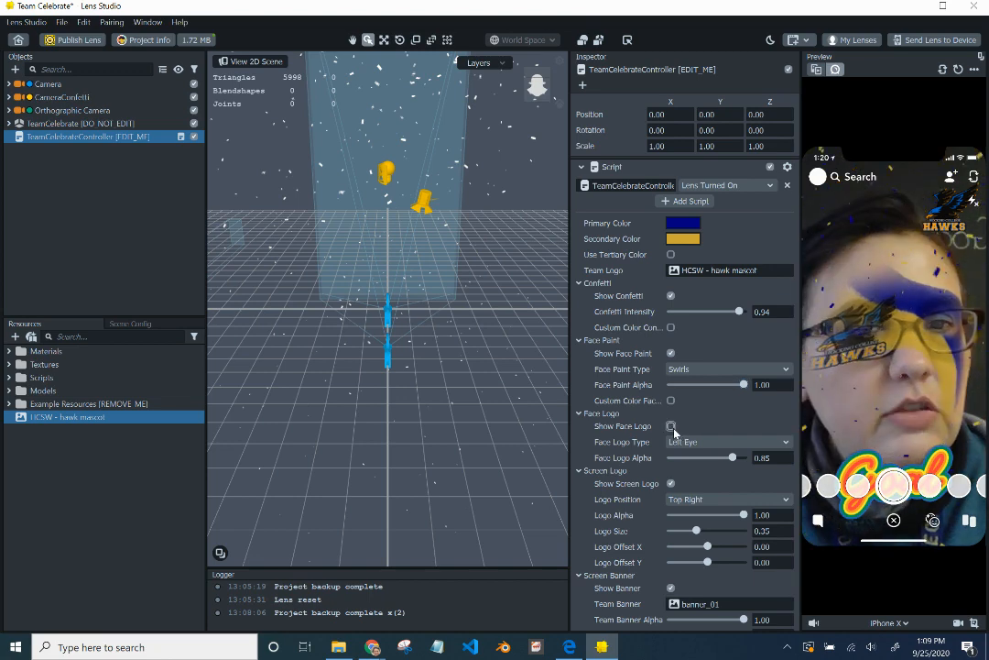
{"action": "left_click", "coordinate": [670, 425]}
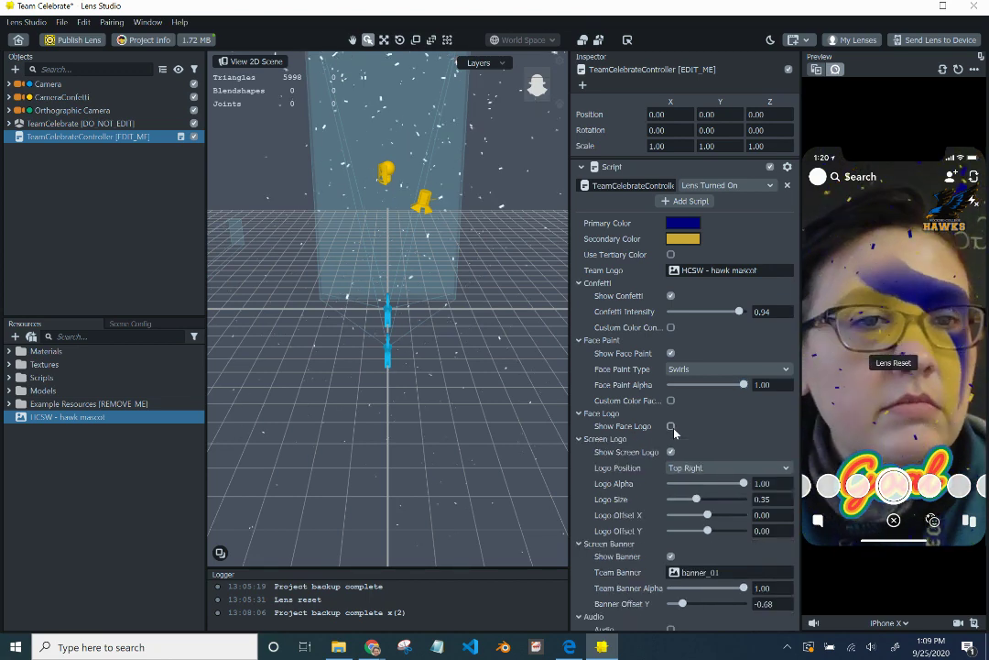
{"action": "left_click", "coordinate": [670, 425]}
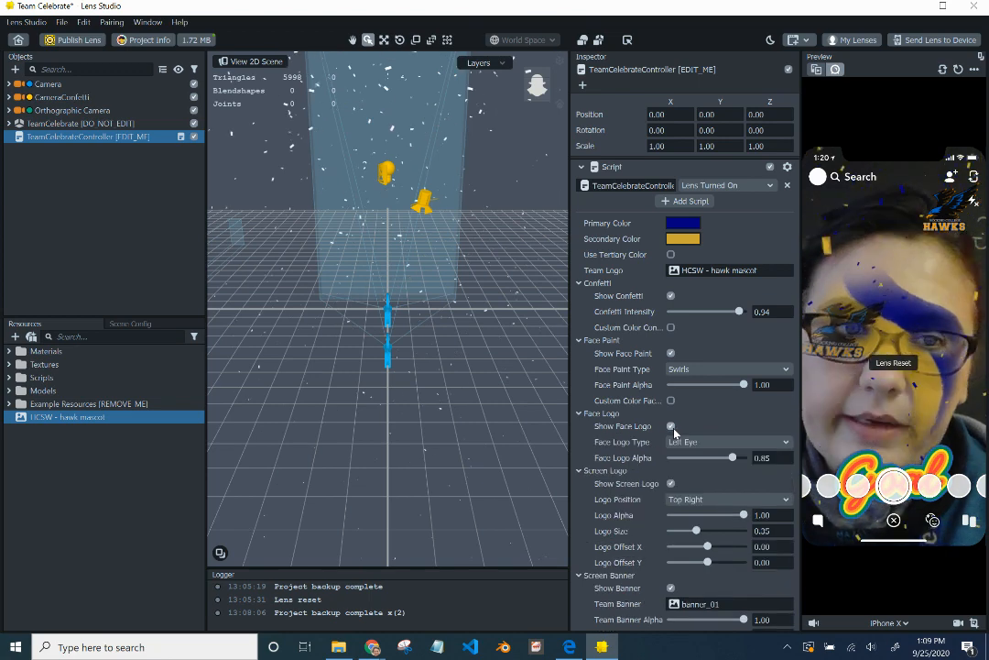
{"action": "scroll", "scroll_direction": "down", "scroll_amount": 3}
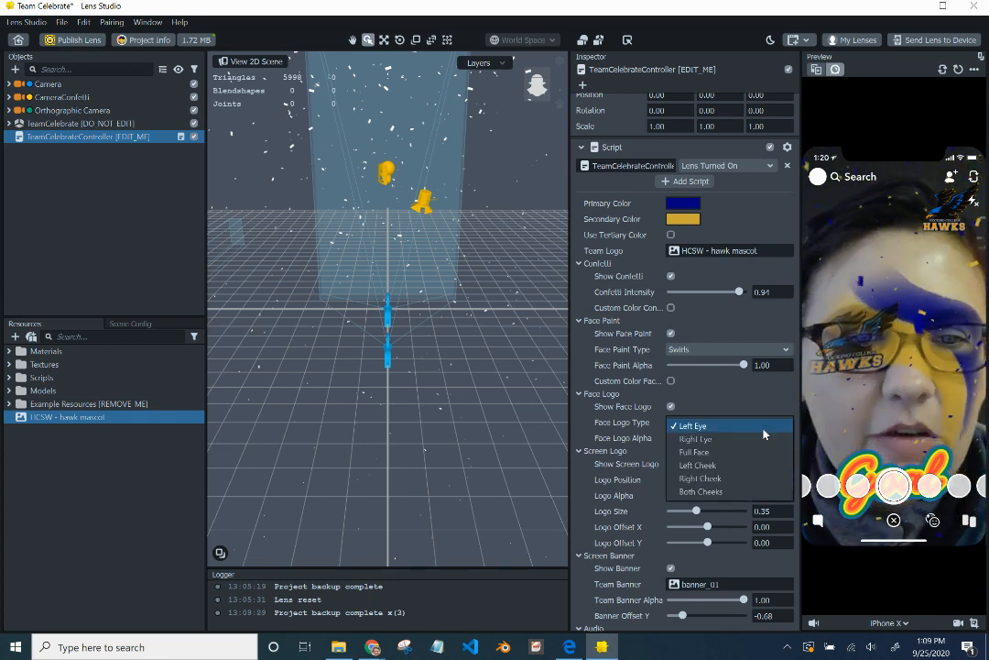
- Try Face Logo Type placements Right Eye, Full Face, Left Cheek and Right Cheek
{"action": "left_click", "coordinate": [695, 440]}
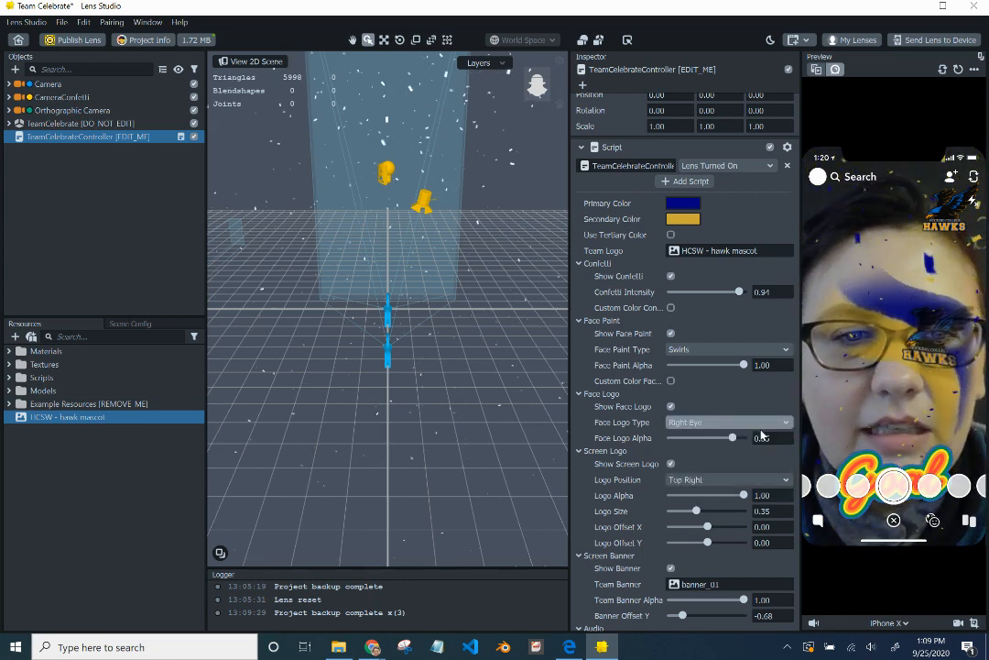
{"action": "left_click", "coordinate": [730, 421]}
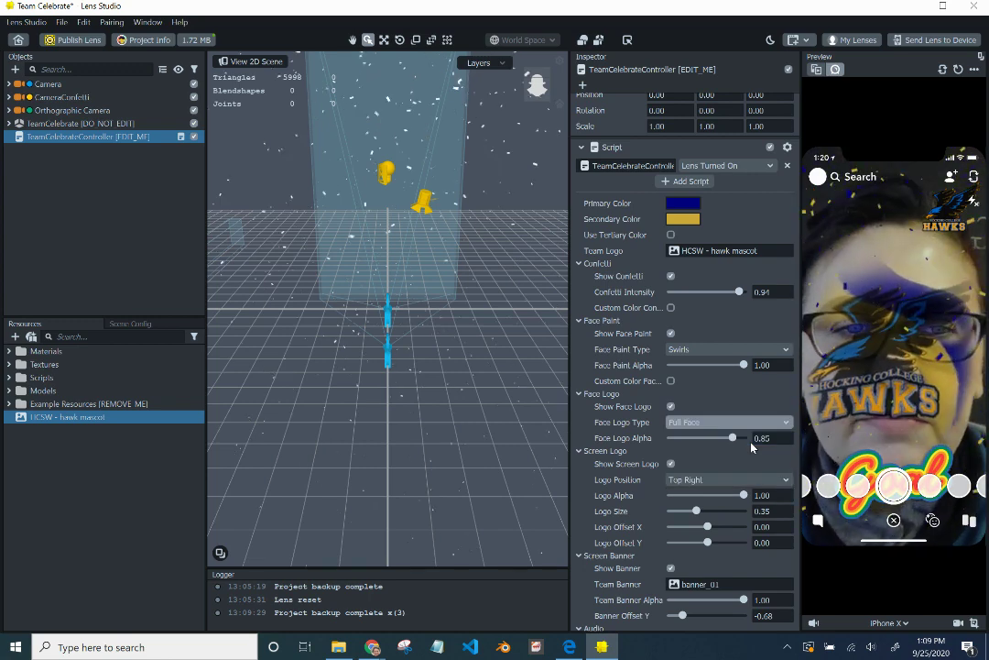
{"action": "left_click", "coordinate": [725, 422]}
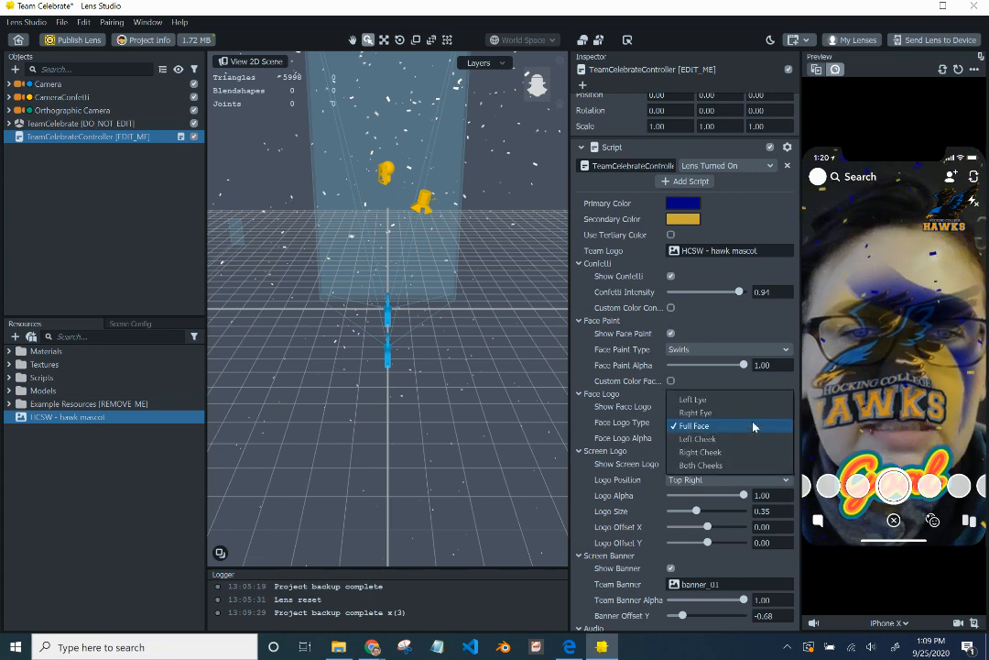
{"action": "left_click", "coordinate": [696, 439]}
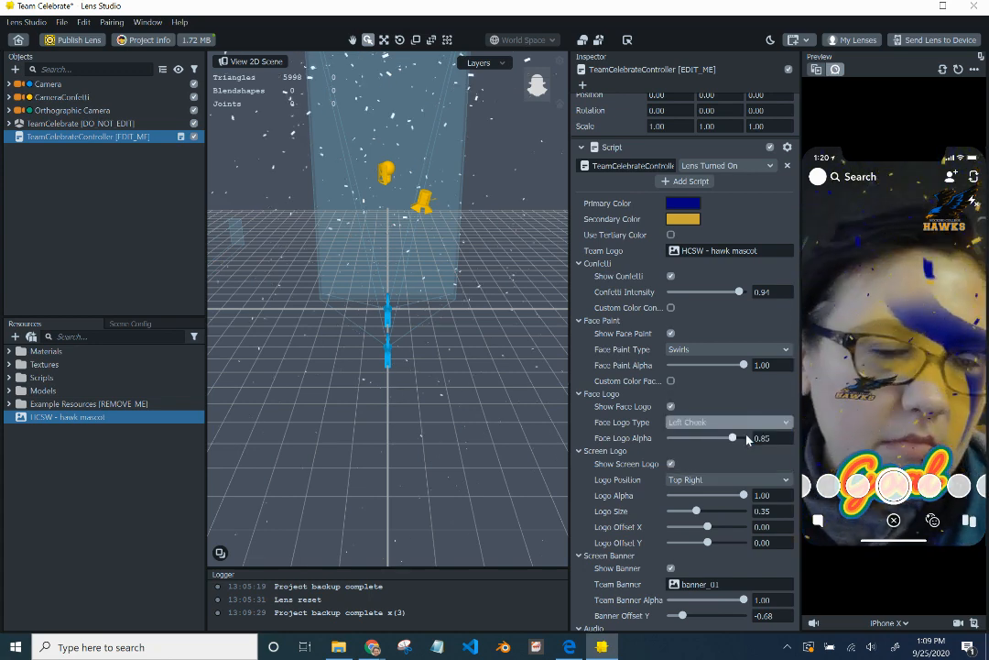
{"action": "left_click", "coordinate": [729, 422]}
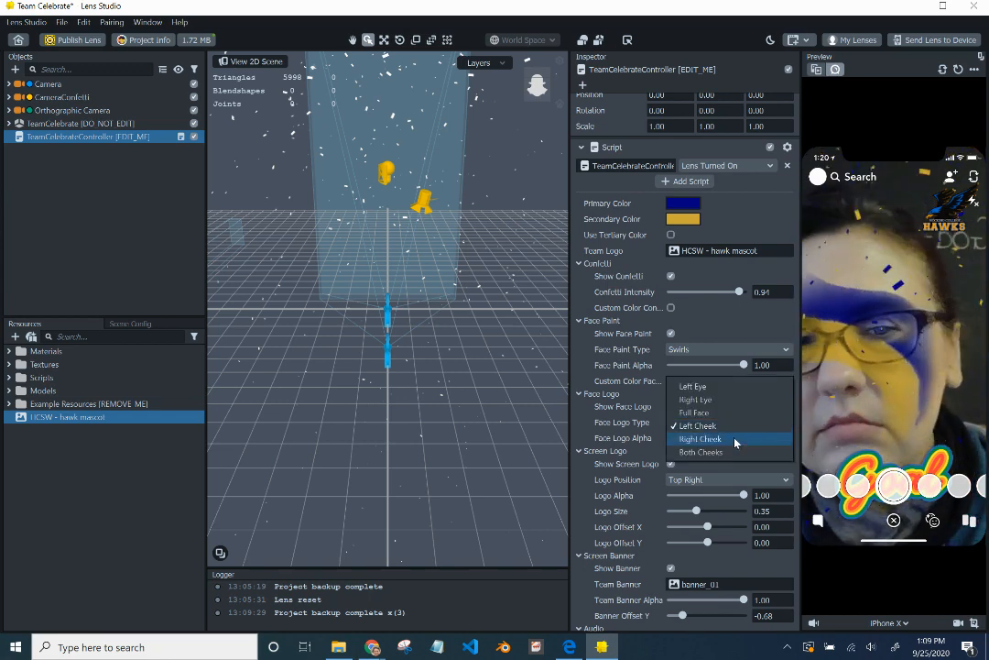
{"action": "left_click", "coordinate": [700, 438]}
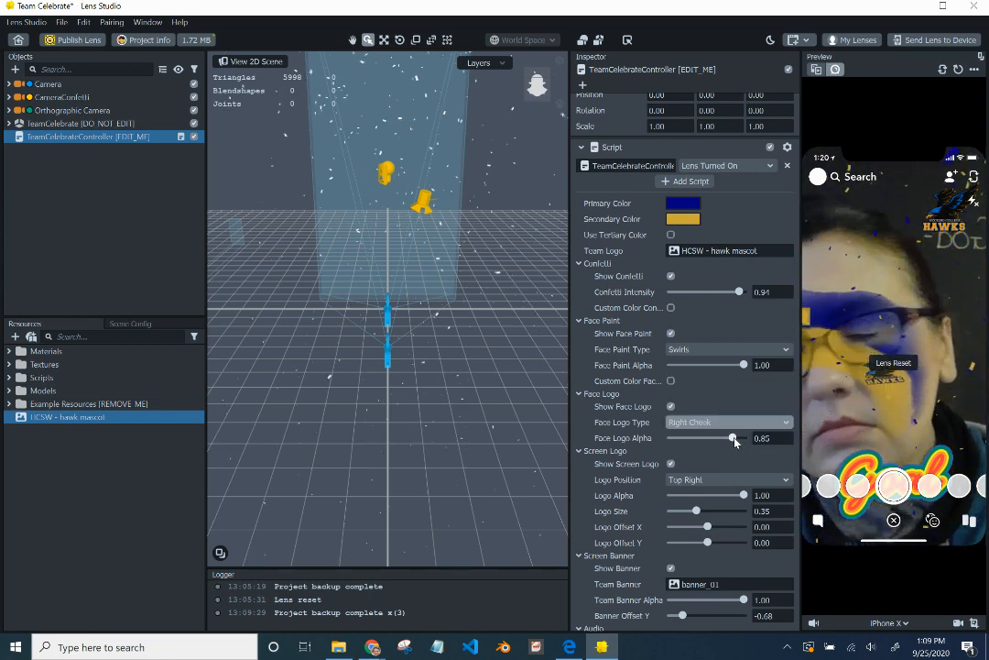
- Compare the Left Eye placement, then settle the hawk logo on Right Eye
{"action": "left_click", "coordinate": [729, 421]}
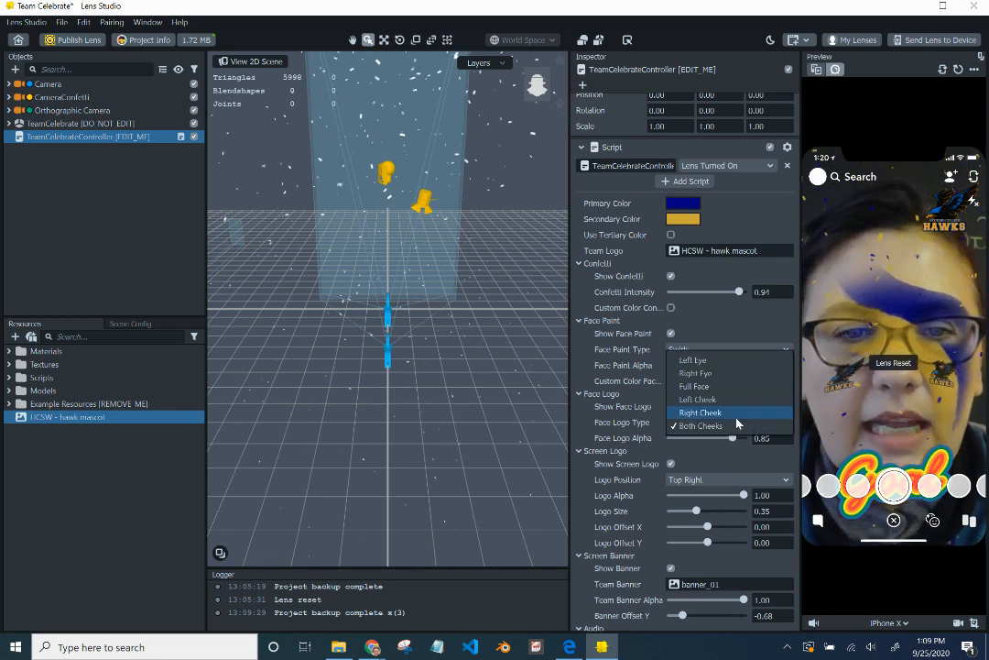
{"action": "left_click", "coordinate": [692, 359]}
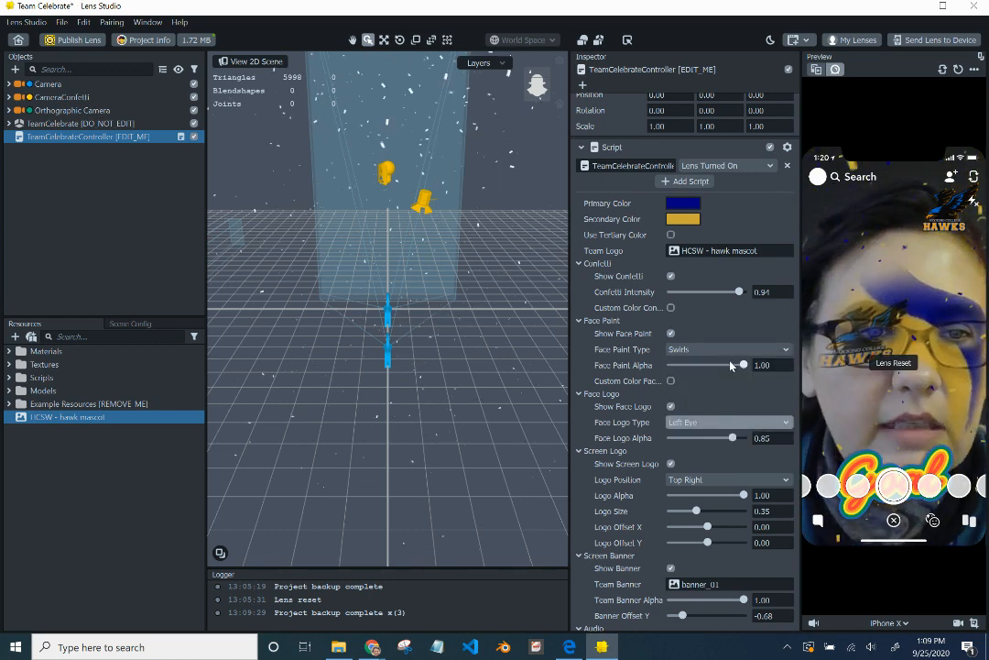
{"action": "left_click", "coordinate": [729, 422]}
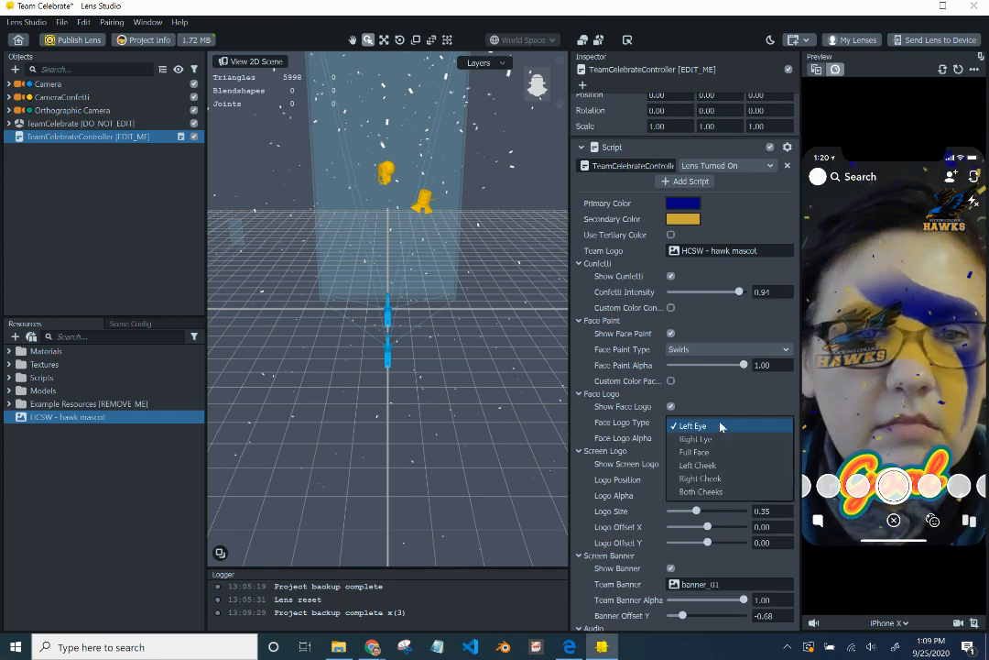
{"action": "left_click", "coordinate": [694, 438]}
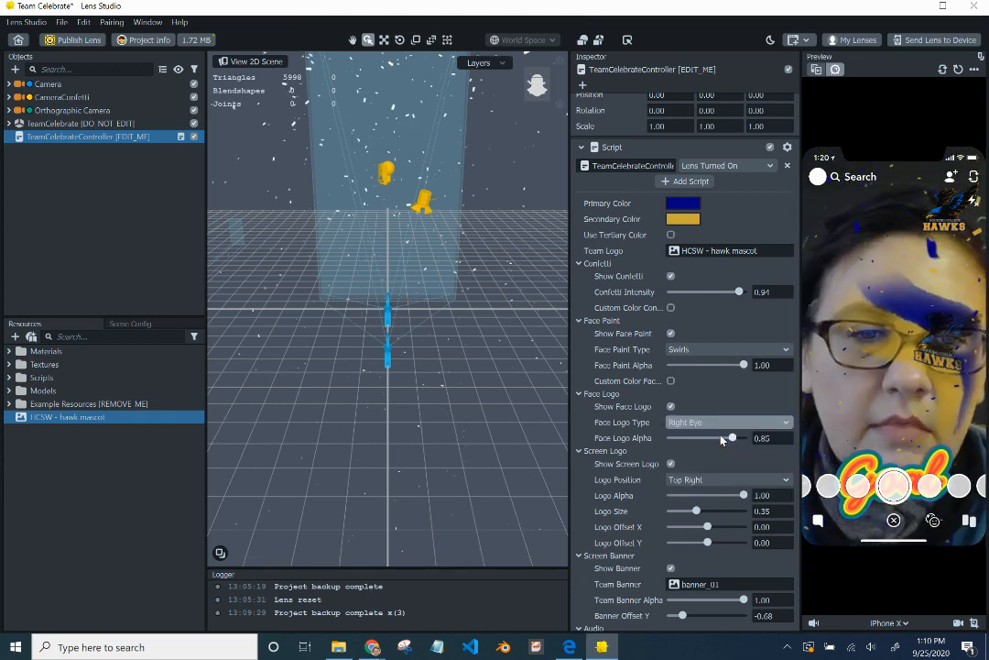
{"action": "scroll", "scroll_direction": "up", "scroll_amount": 3}
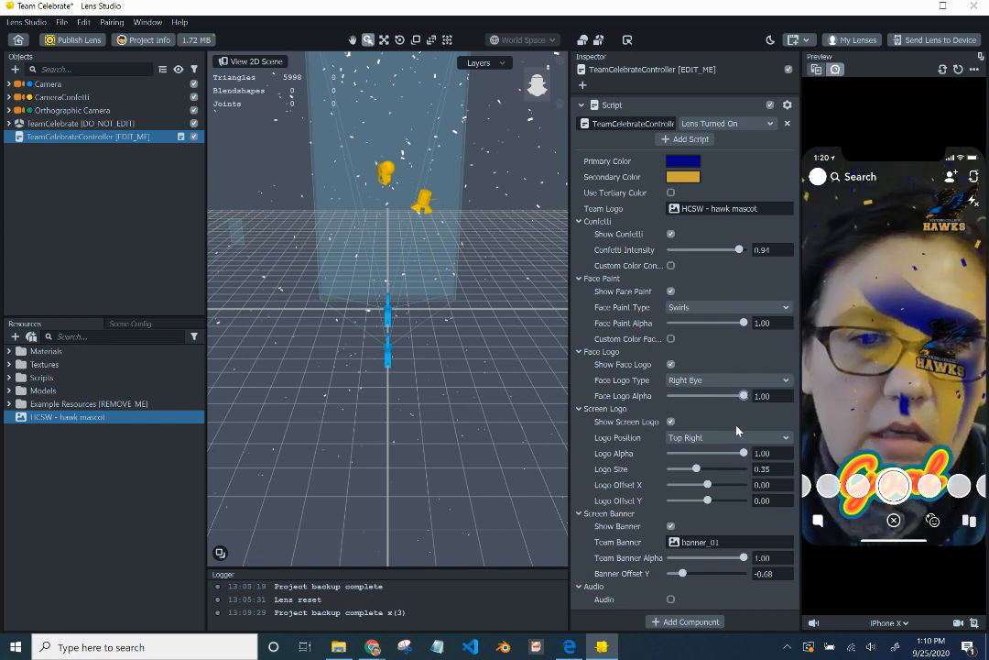
- Set Screen Logo Position to Top Middle after trying Bottom Right
{"action": "left_click", "coordinate": [670, 421]}
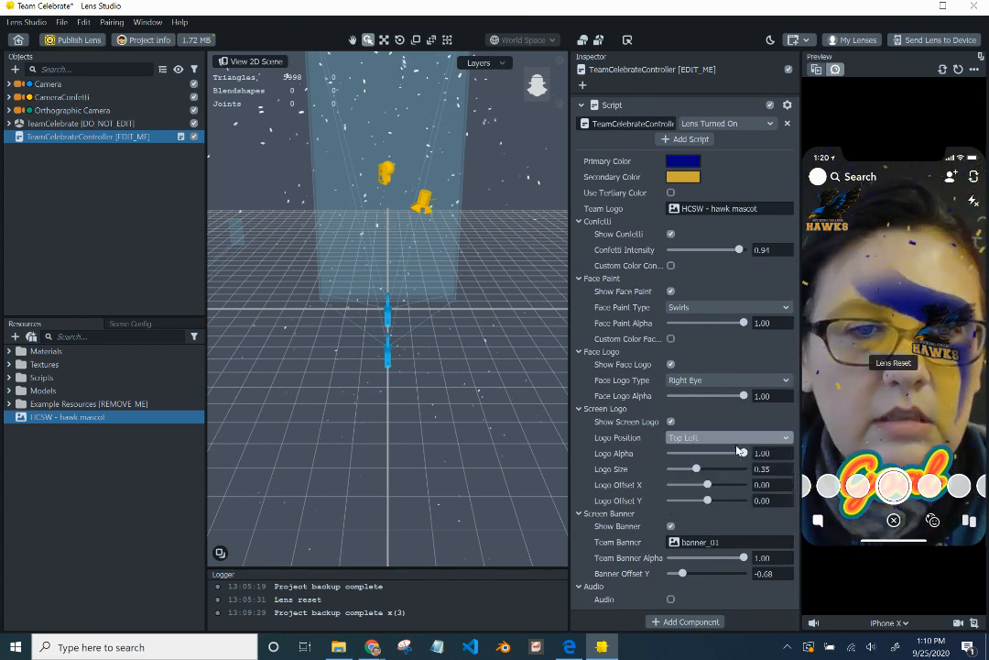
{"action": "left_click", "coordinate": [730, 436]}
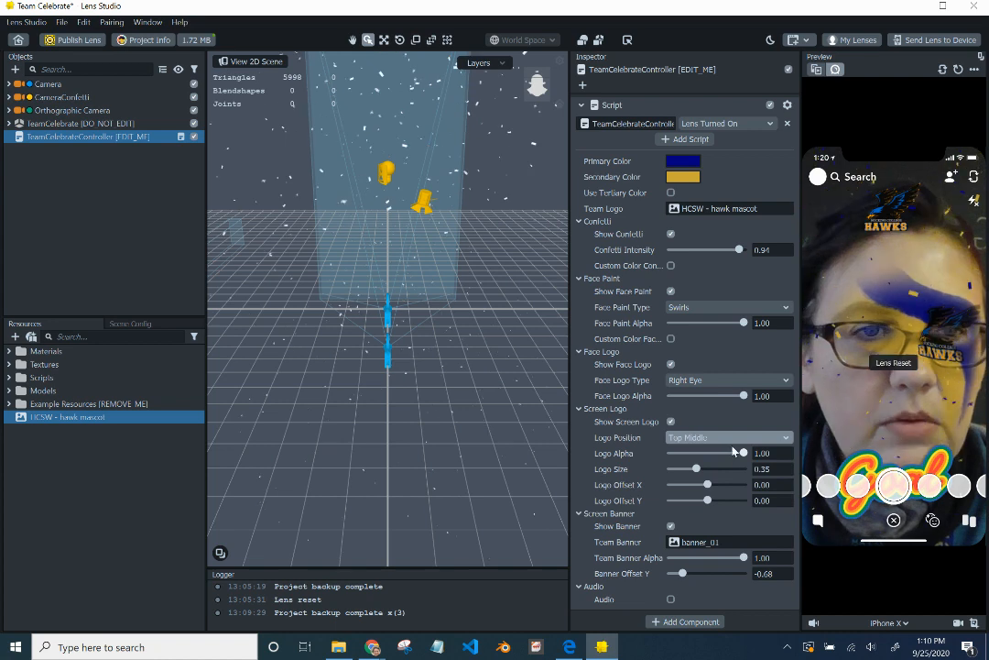
{"action": "left_click", "coordinate": [729, 436]}
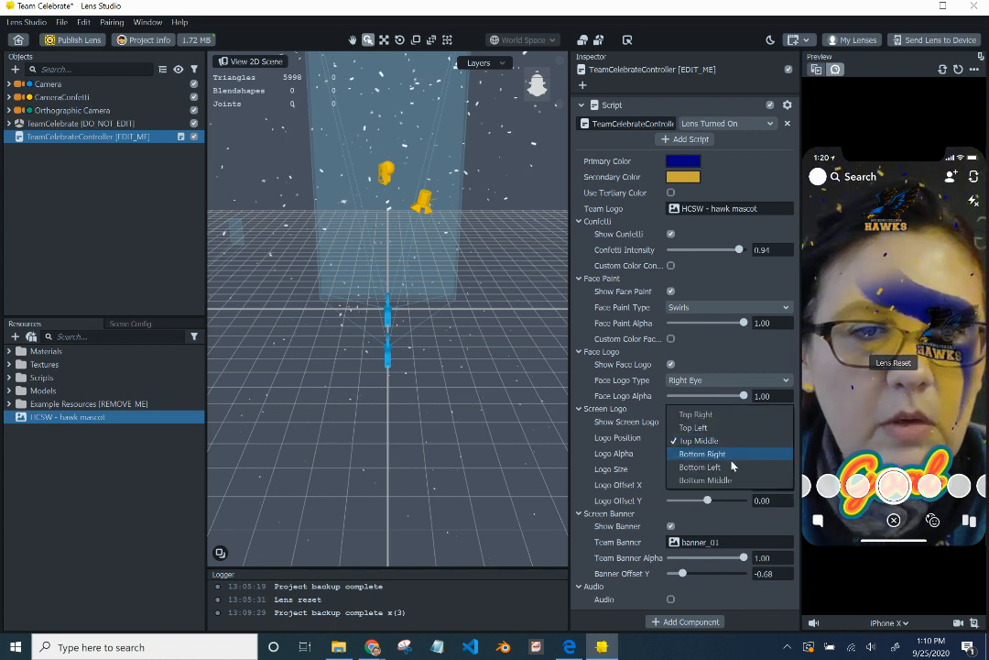
{"action": "left_click", "coordinate": [704, 454]}
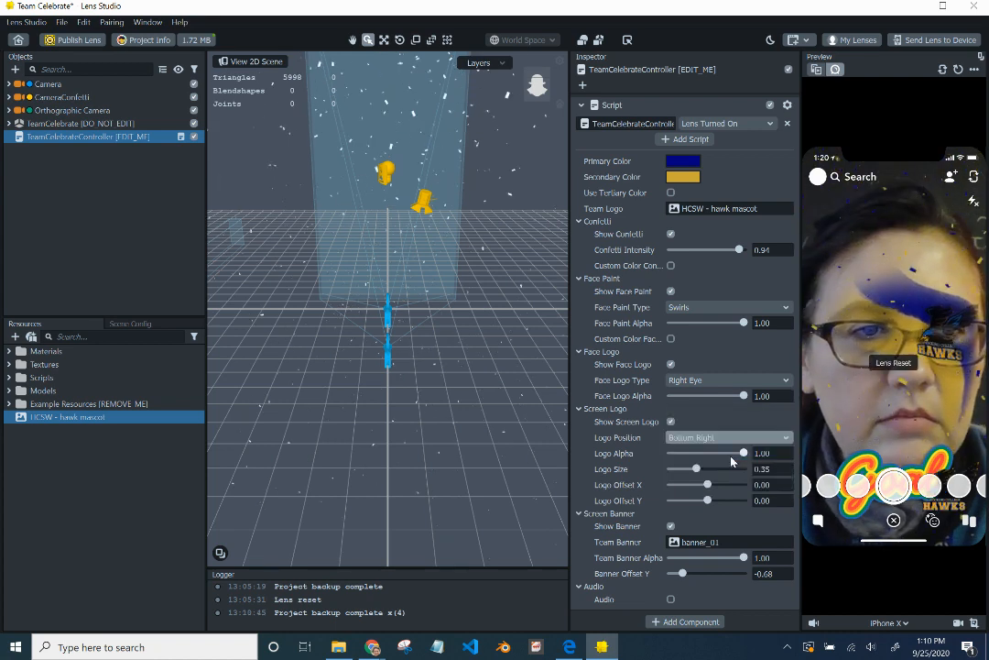
{"action": "left_click", "coordinate": [729, 437]}
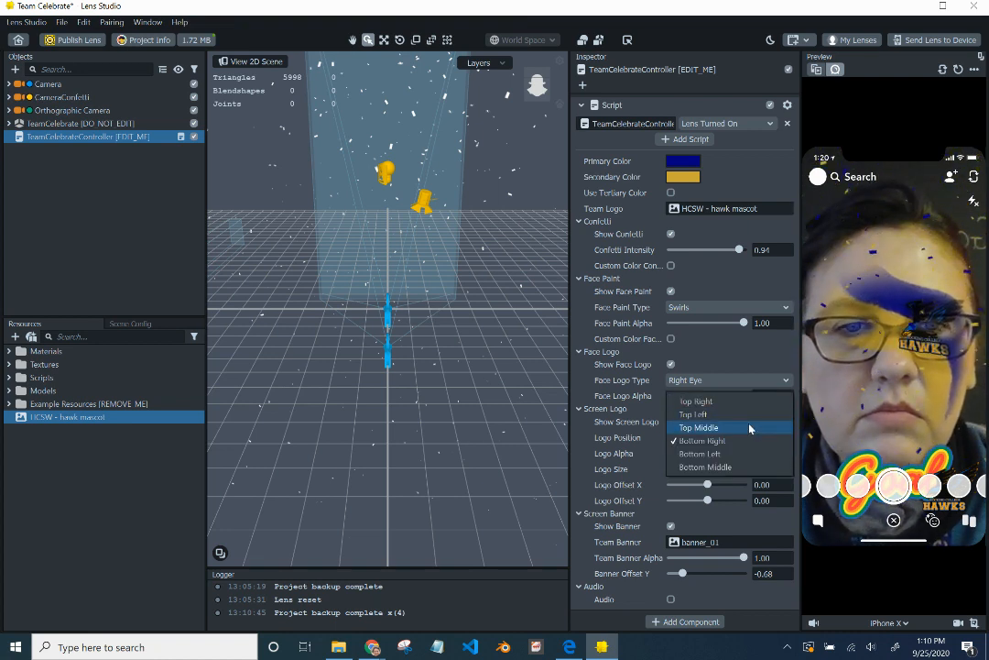
{"action": "left_click", "coordinate": [700, 427]}
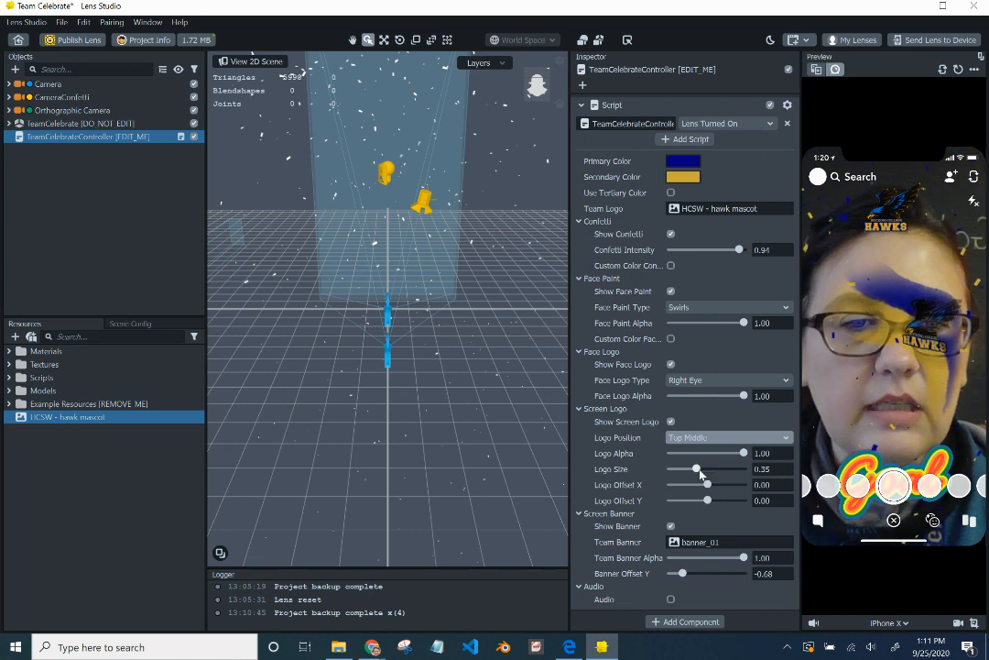
- Raise the screen Logo Size slider to about 0.91
{"action": "left_click_drag", "start_coordinate": [694, 469], "coordinate": [729, 469]}
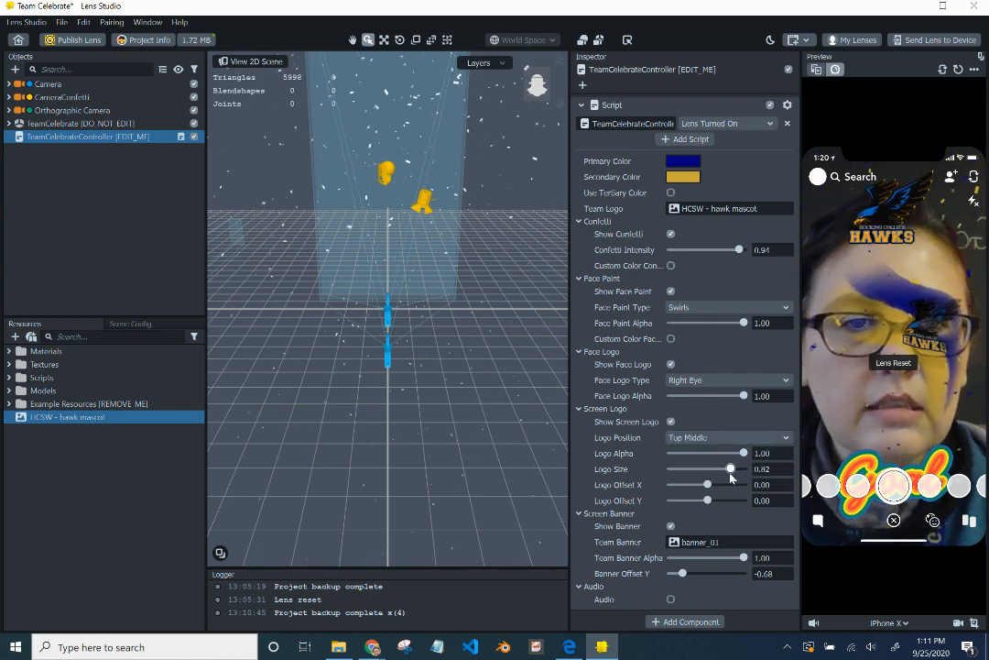
{"action": "left_click_drag", "start_coordinate": [724, 469], "coordinate": [733, 469]}
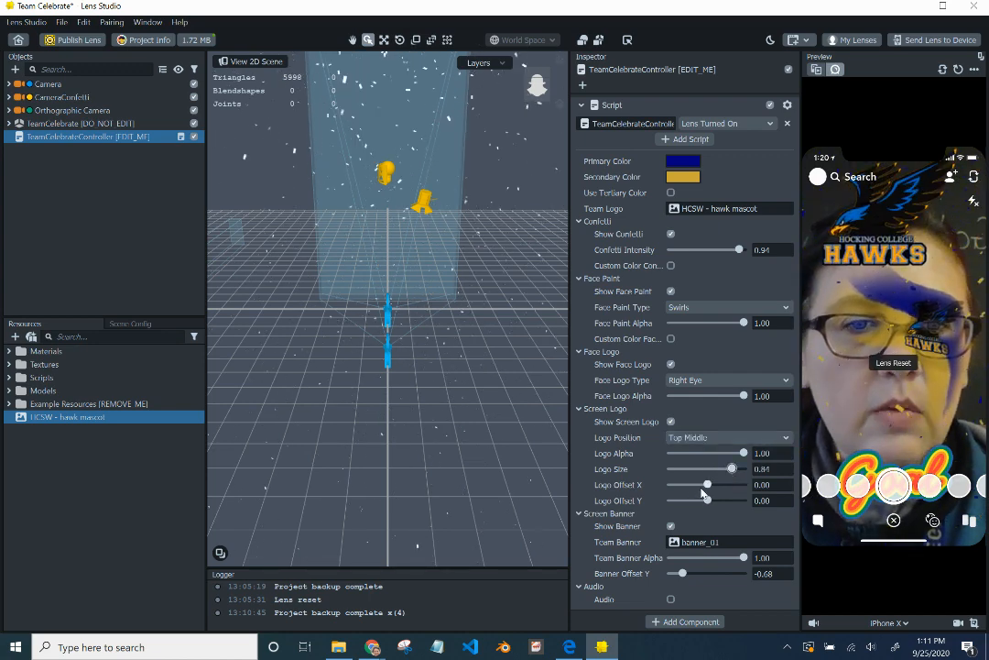
- Fine-tune Logo Offset X slightly right and nudge Logo Offset Y
{"action": "left_click_drag", "start_coordinate": [705, 483], "coordinate": [707, 484]}
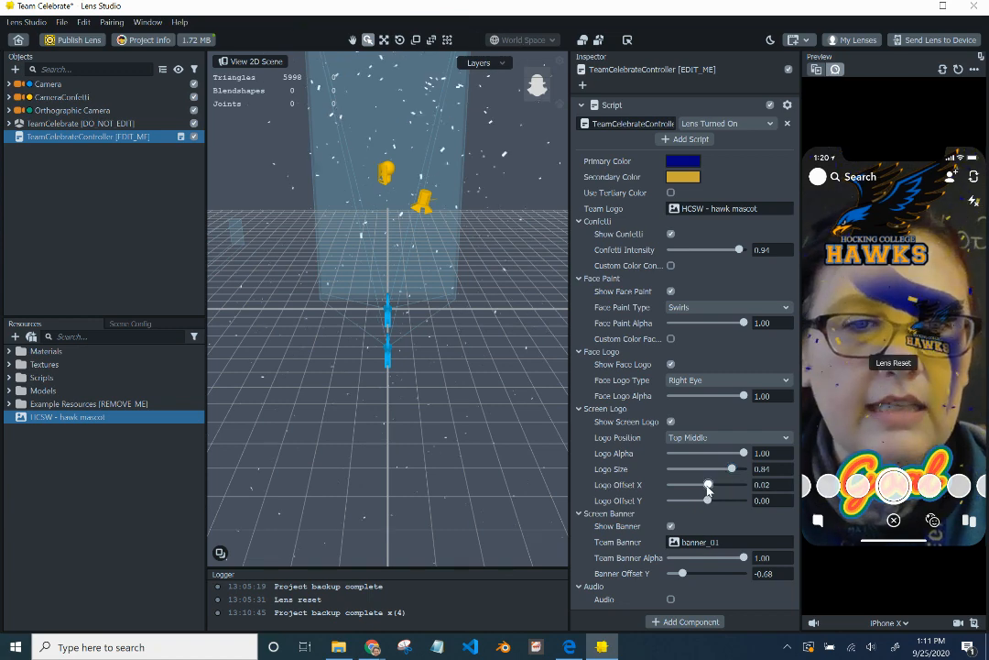
{"action": "left_click_drag", "start_coordinate": [707, 484], "coordinate": [714, 484]}
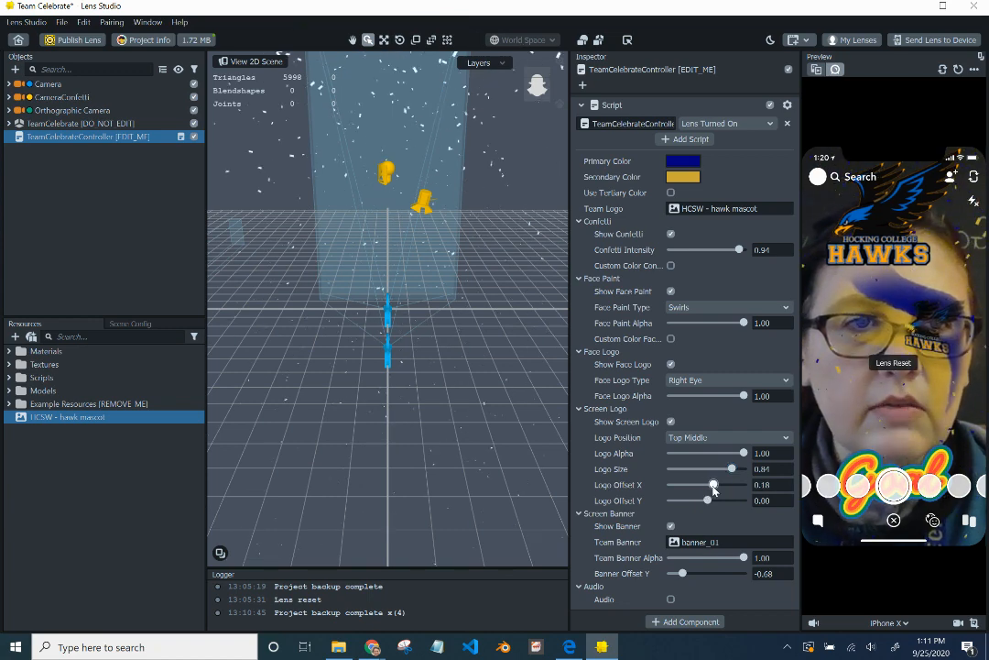
{"action": "left_click_drag", "start_coordinate": [715, 484], "coordinate": [724, 484]}
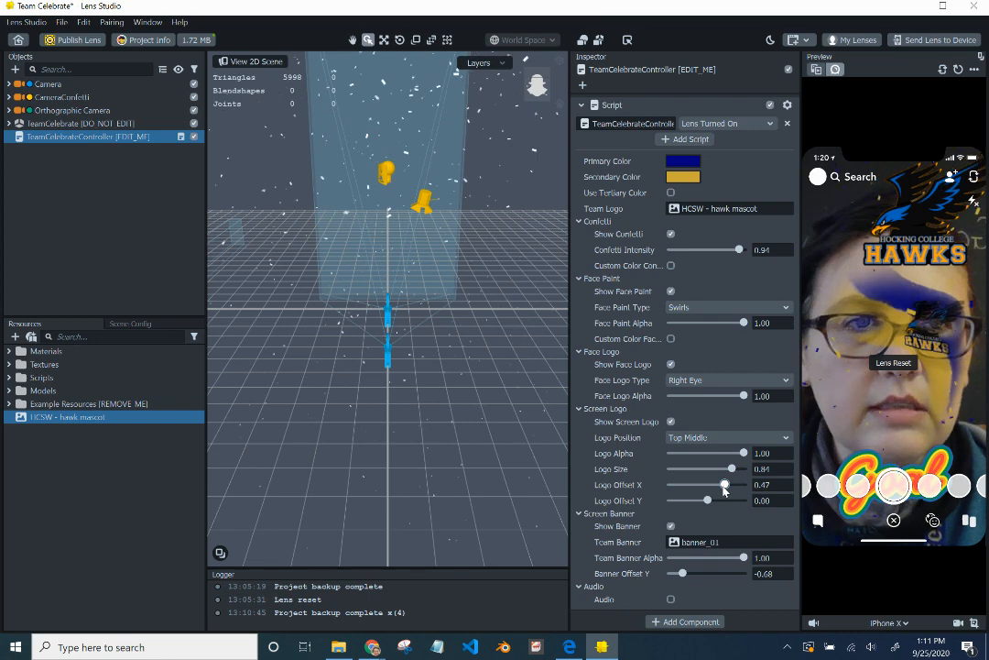
{"action": "left_click_drag", "start_coordinate": [724, 483], "coordinate": [711, 483]}
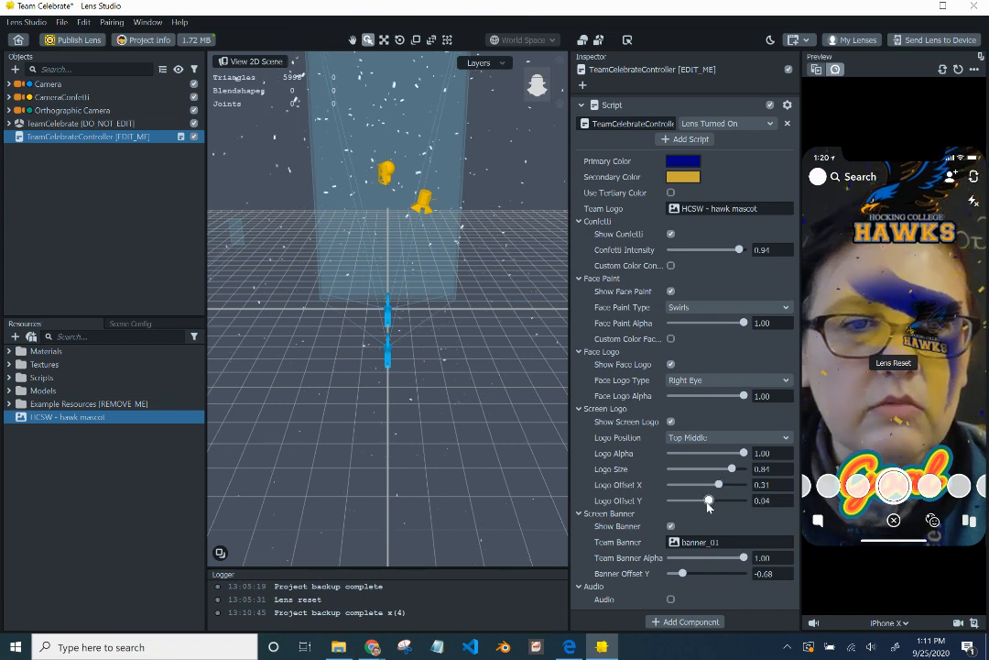
{"action": "left_click_drag", "start_coordinate": [711, 500], "coordinate": [705, 500]}
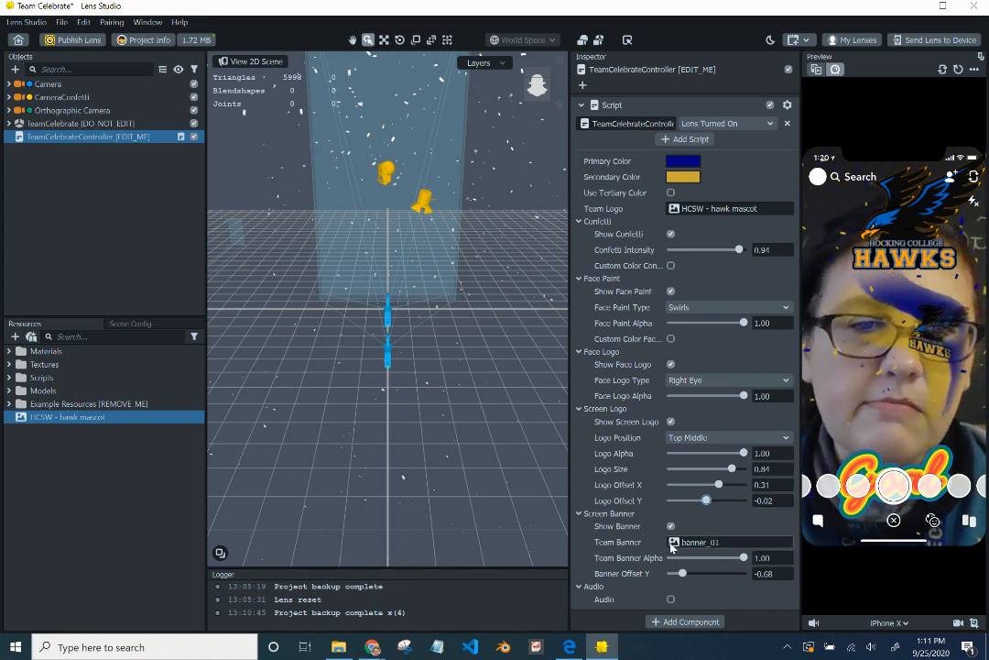
- Switch to the Chrome window with the gold color image search
{"action": "left_click", "coordinate": [671, 526]}
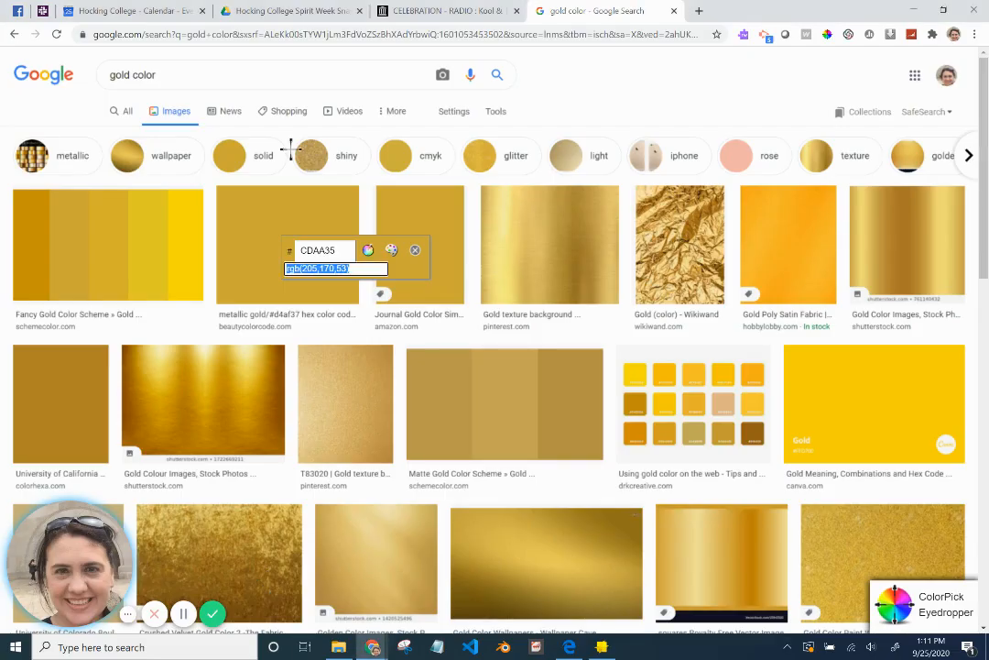
- Preview the Celebration - Radio clip on its Internet Archive page
{"action": "left_click", "coordinate": [449, 11]}
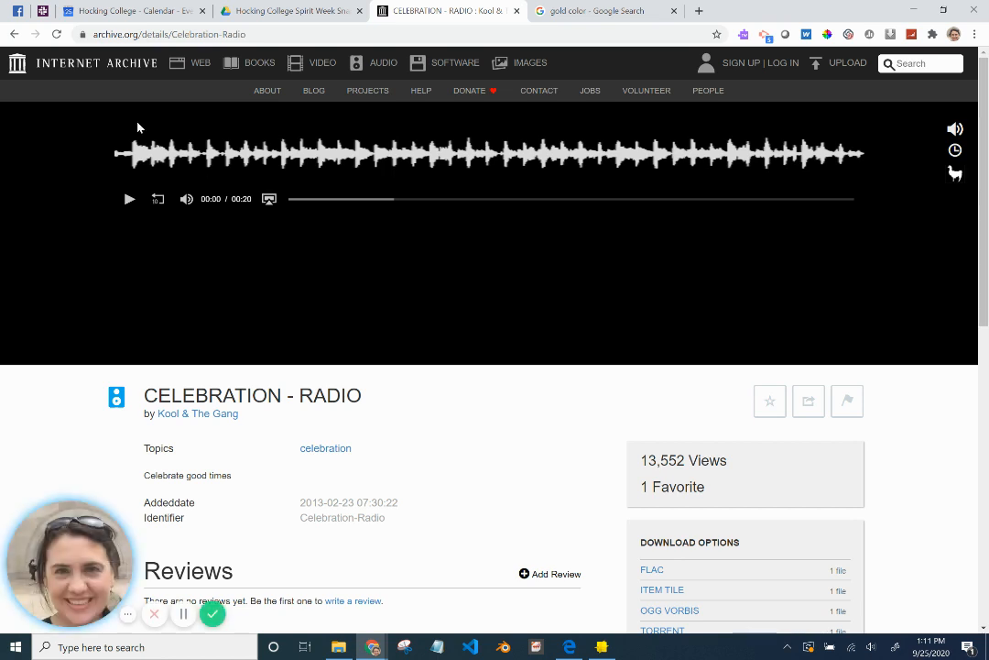
{"action": "mouse_move", "coordinate": [187, 236]}
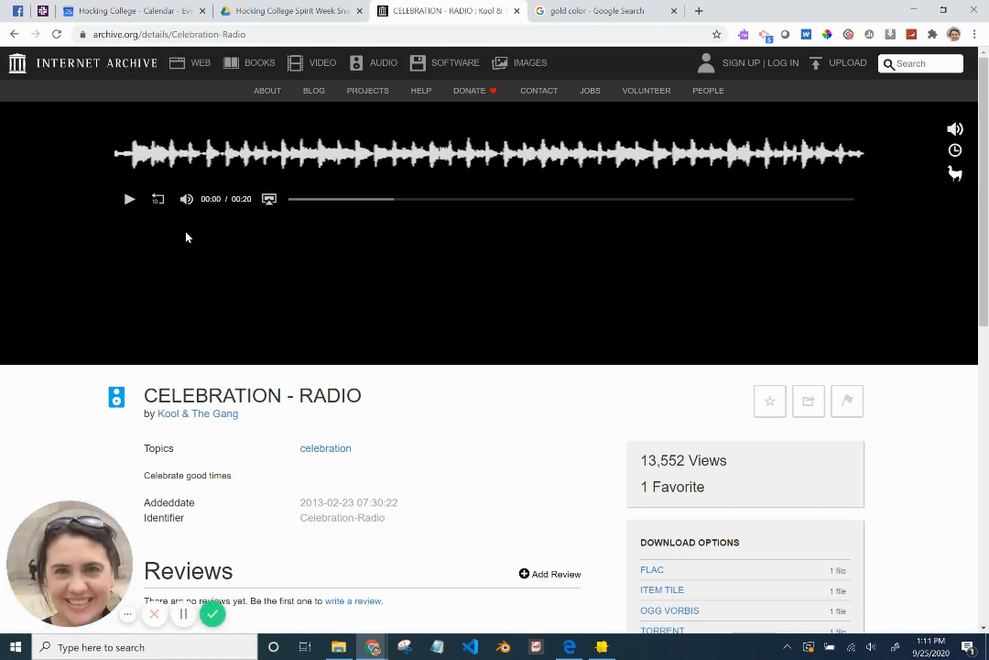
{"action": "mouse_move", "coordinate": [151, 172]}
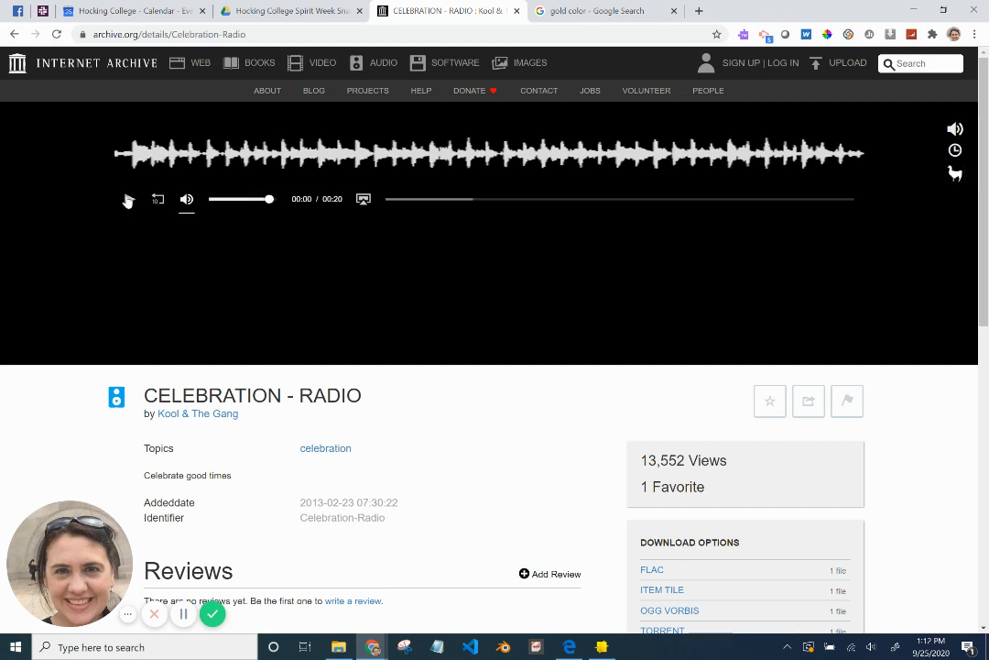
{"action": "left_click", "coordinate": [128, 198]}
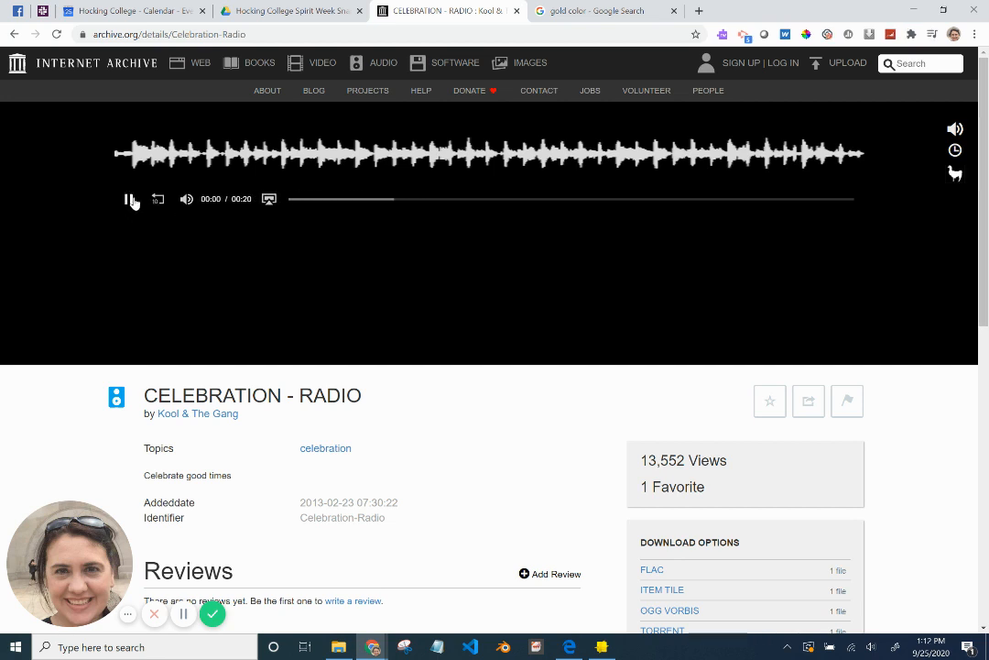
{"action": "left_click", "coordinate": [132, 198]}
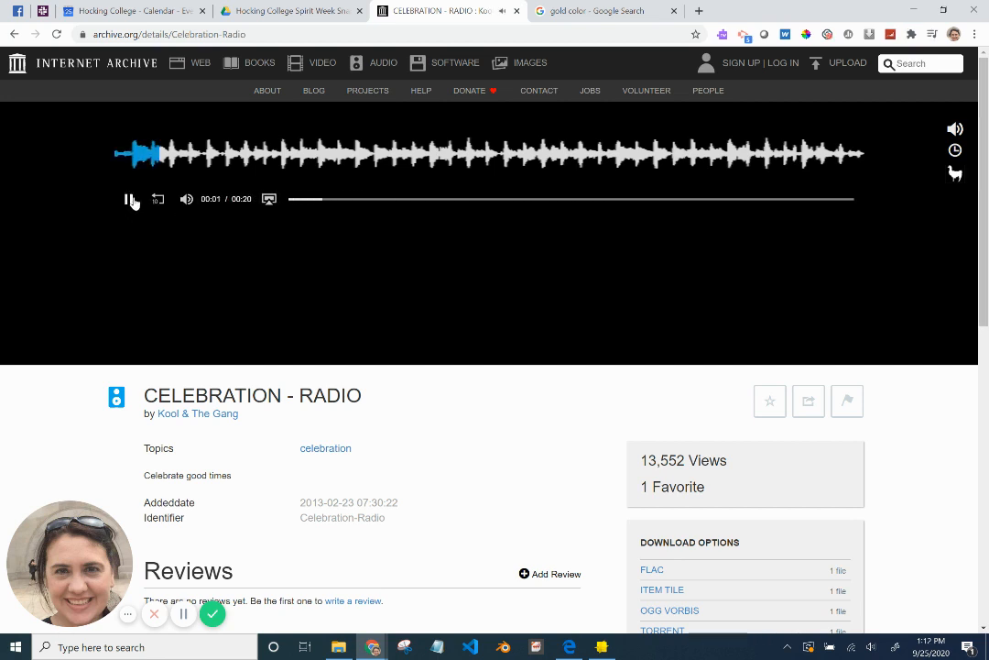
{"action": "left_click", "coordinate": [130, 198]}
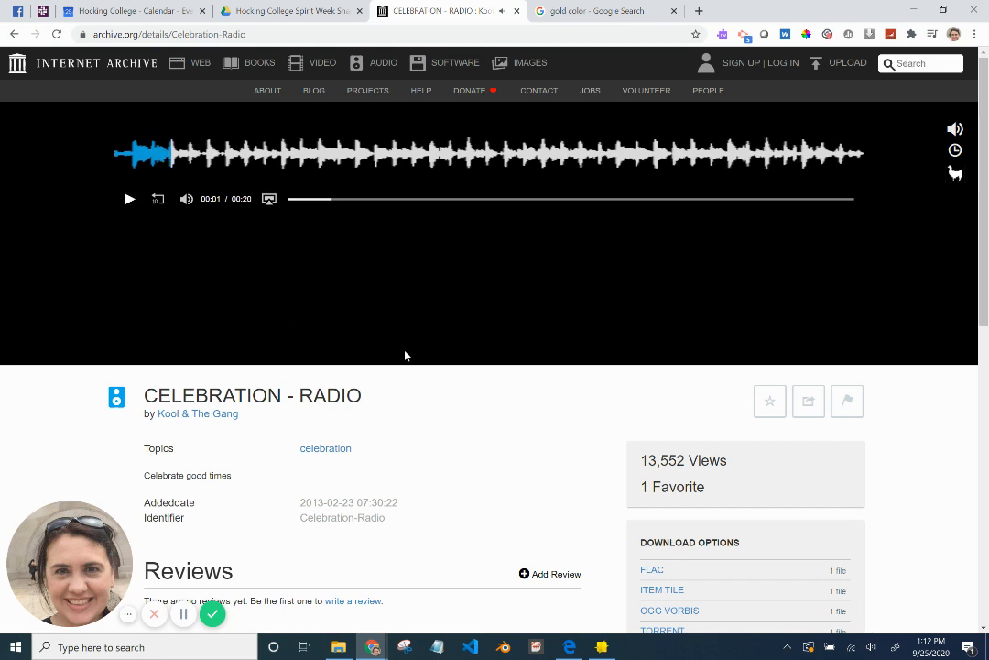
{"action": "scroll", "scroll_direction": "down", "scroll_amount": 3}
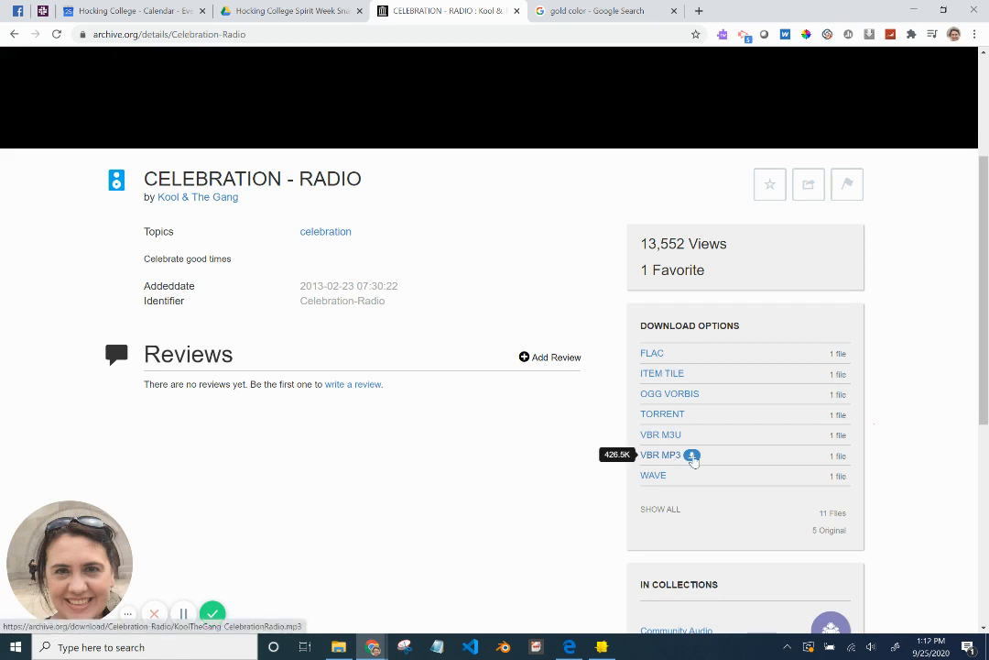
- Download the VBR MP3 of Celebration from the audio player page
{"action": "left_click", "coordinate": [659, 455]}
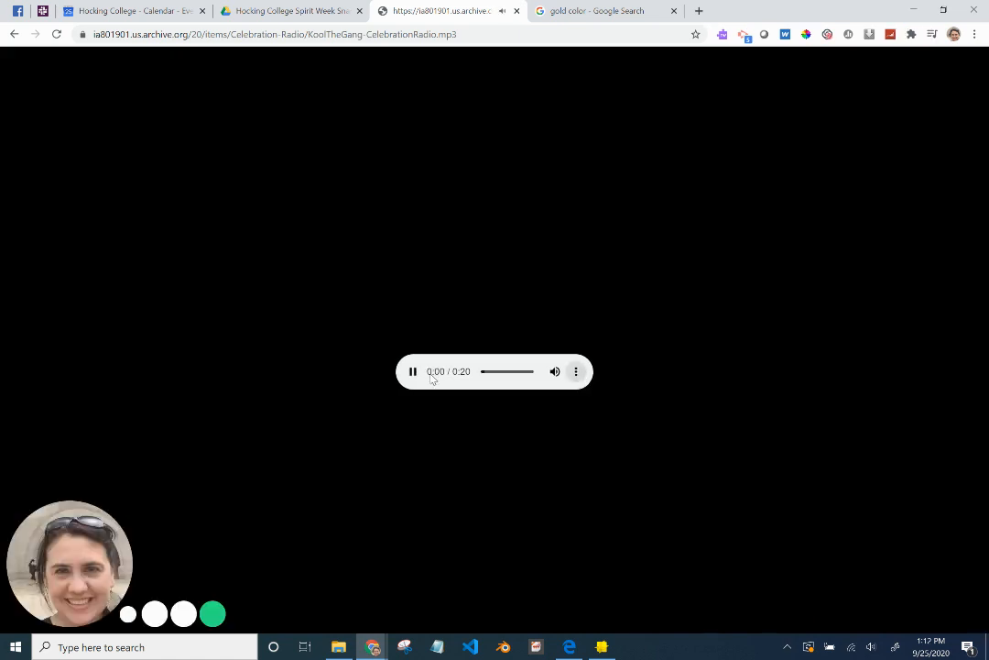
{"action": "left_click", "coordinate": [412, 370]}
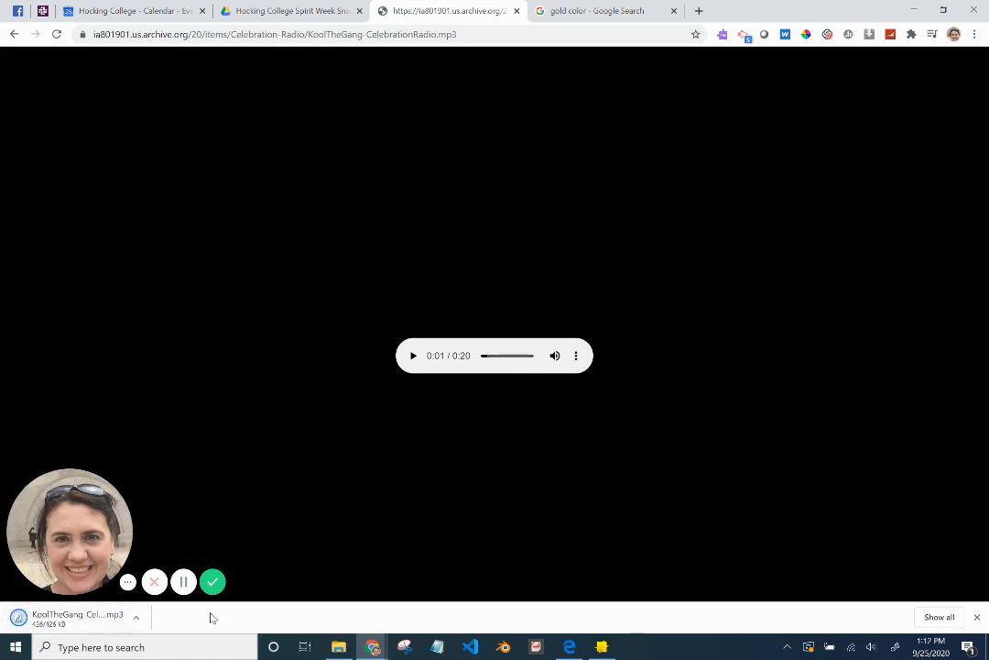
{"action": "left_click", "coordinate": [601, 647]}
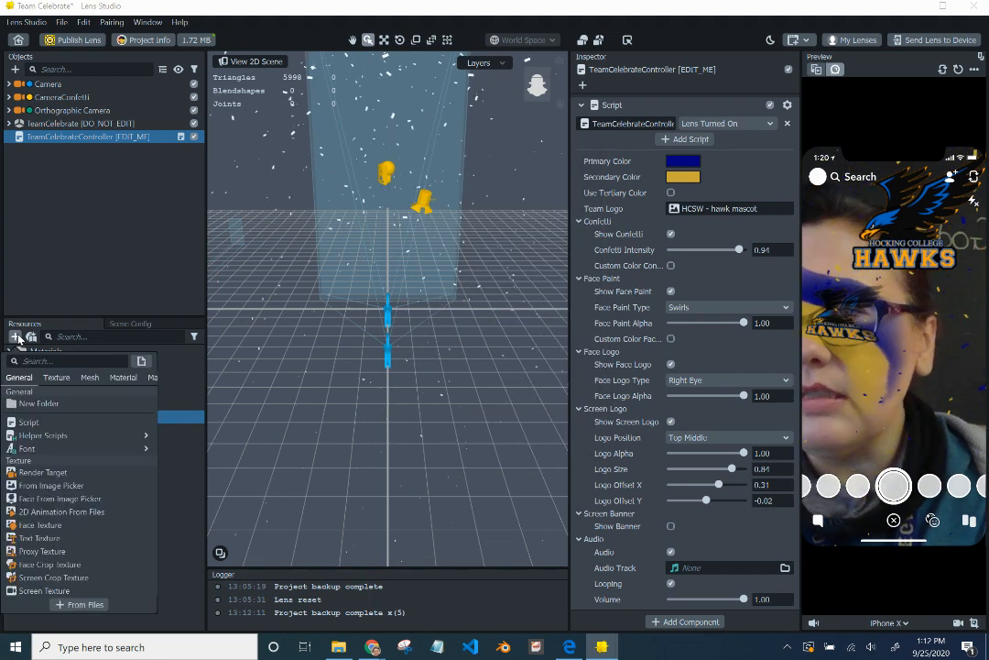
- Import the KoolTheGang Celebration mp3 from Downloads as the Audio Track and adjust its volume
{"action": "left_click", "coordinate": [85, 604]}
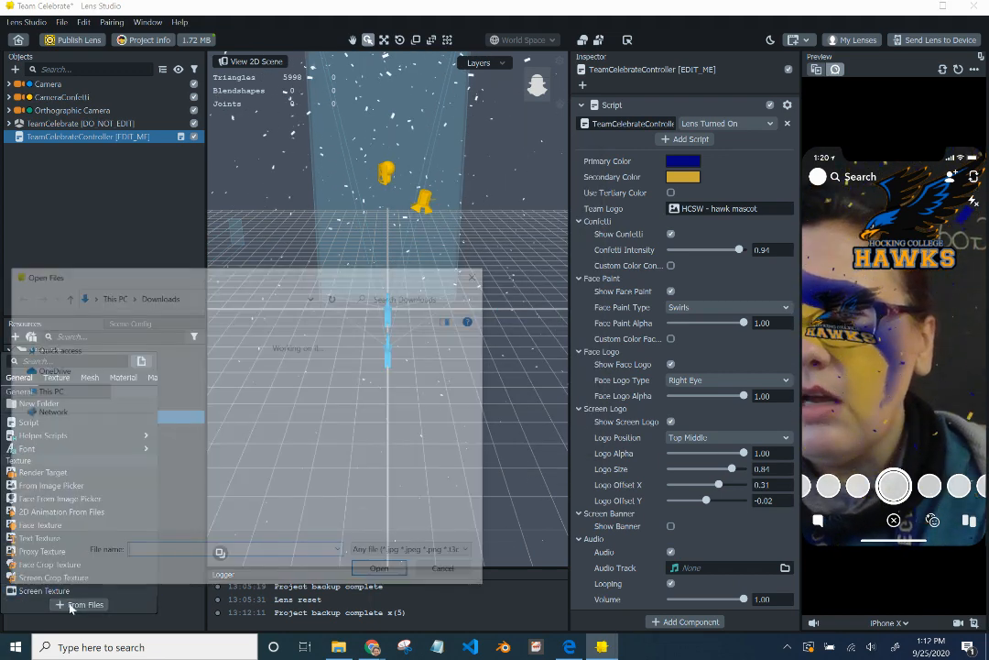
{"action": "left_click", "coordinate": [143, 379]}
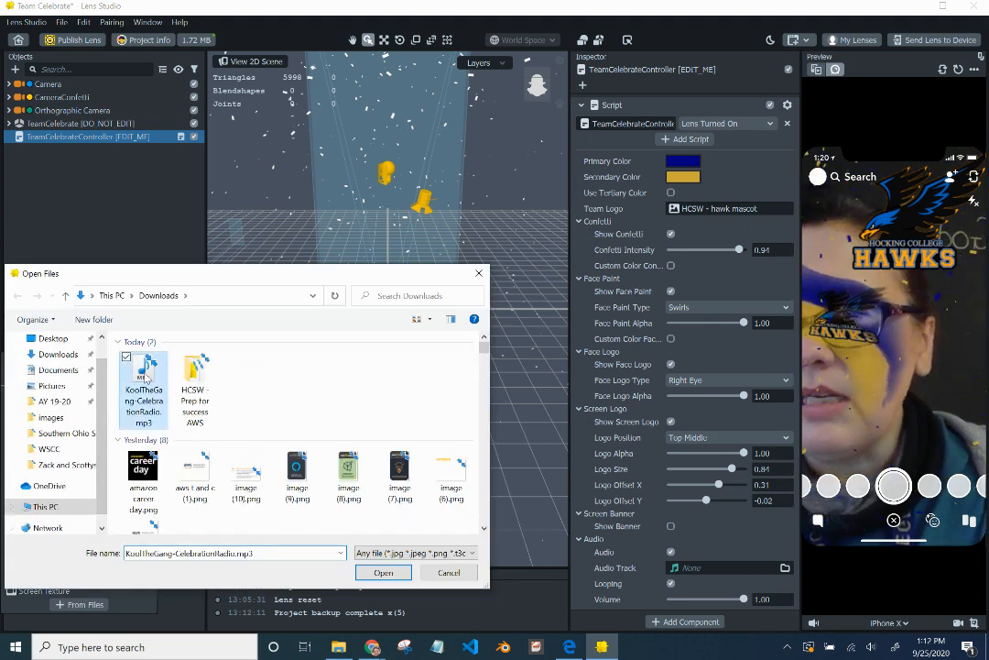
{"action": "left_click", "coordinate": [383, 572]}
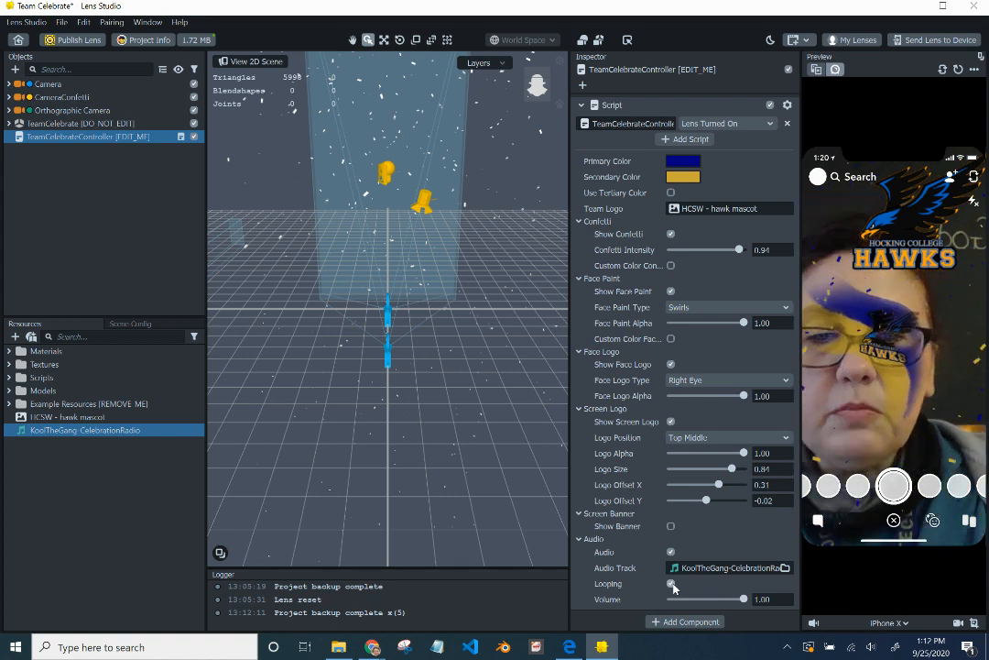
{"action": "left_click_drag", "start_coordinate": [742, 598], "coordinate": [704, 597]}
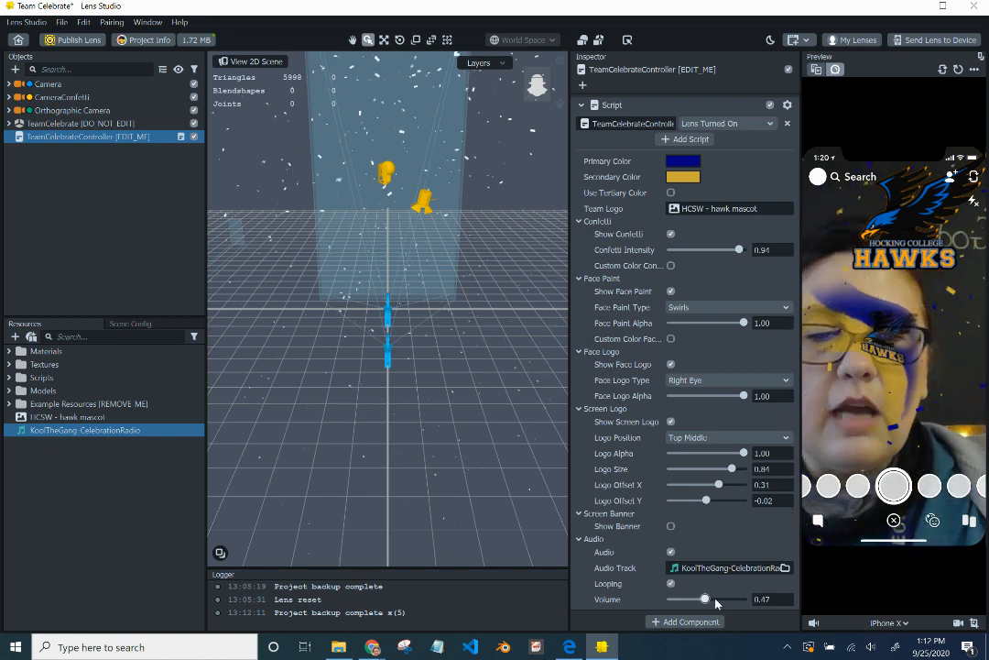
{"action": "left_click_drag", "start_coordinate": [703, 599], "coordinate": [722, 600]}
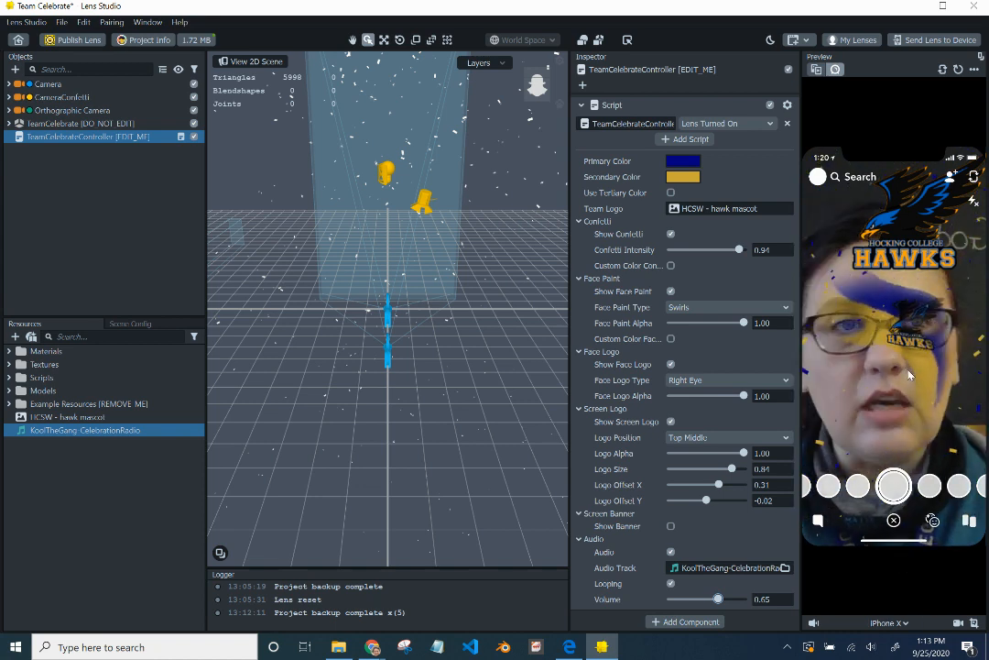
- Send the lens to the paired phone, then push the updated lens again
{"action": "left_click", "coordinate": [934, 40]}
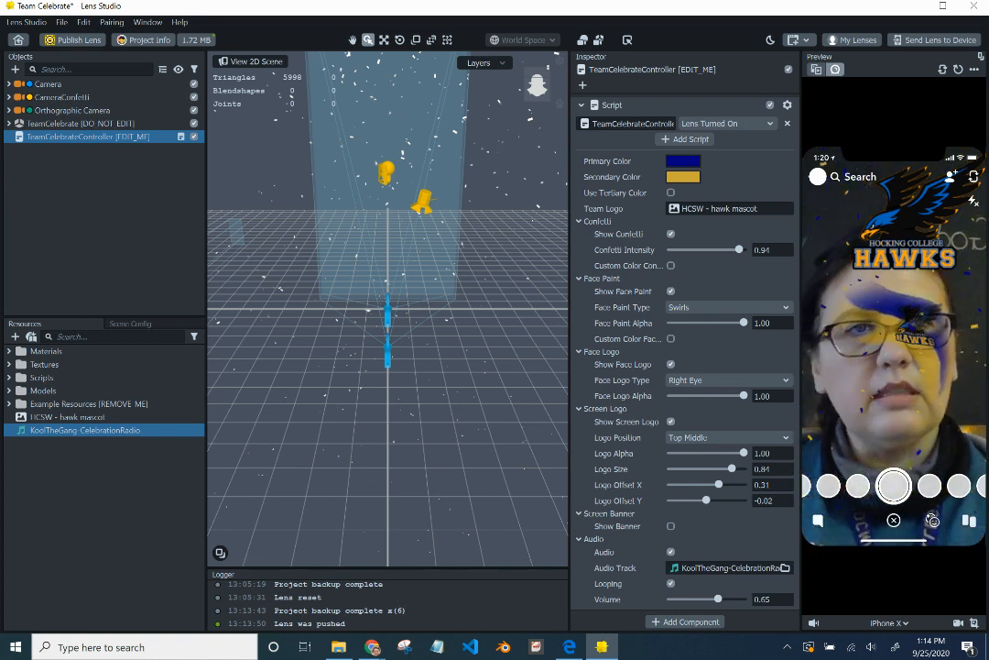
{"action": "left_click", "coordinate": [934, 40]}
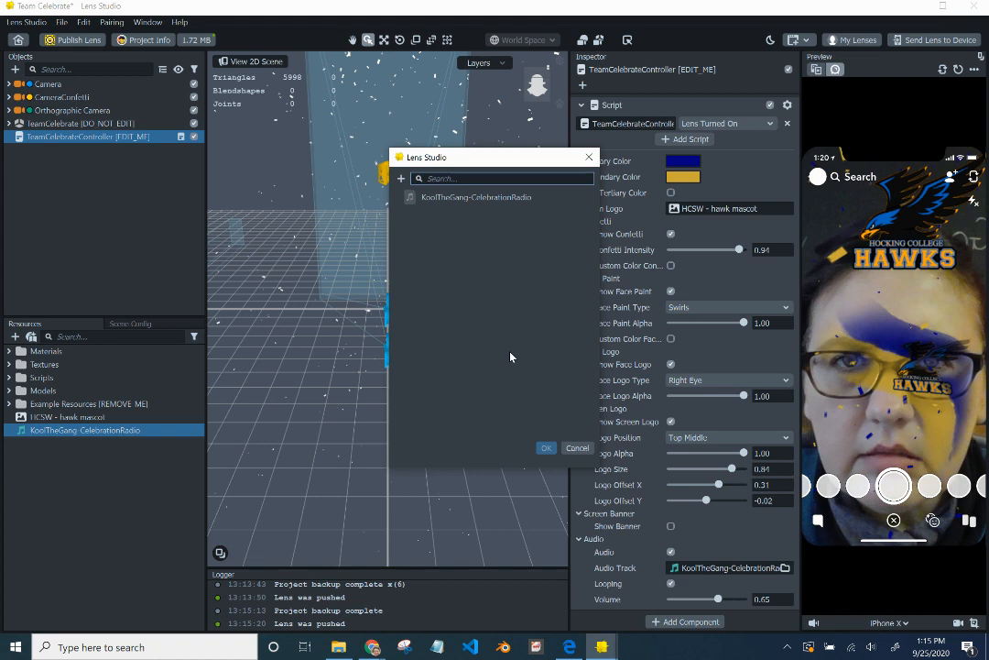
- Choose KoolTheGang-CelebrationRadio as the Audio Track and raise its volume
{"action": "left_click", "coordinate": [477, 198]}
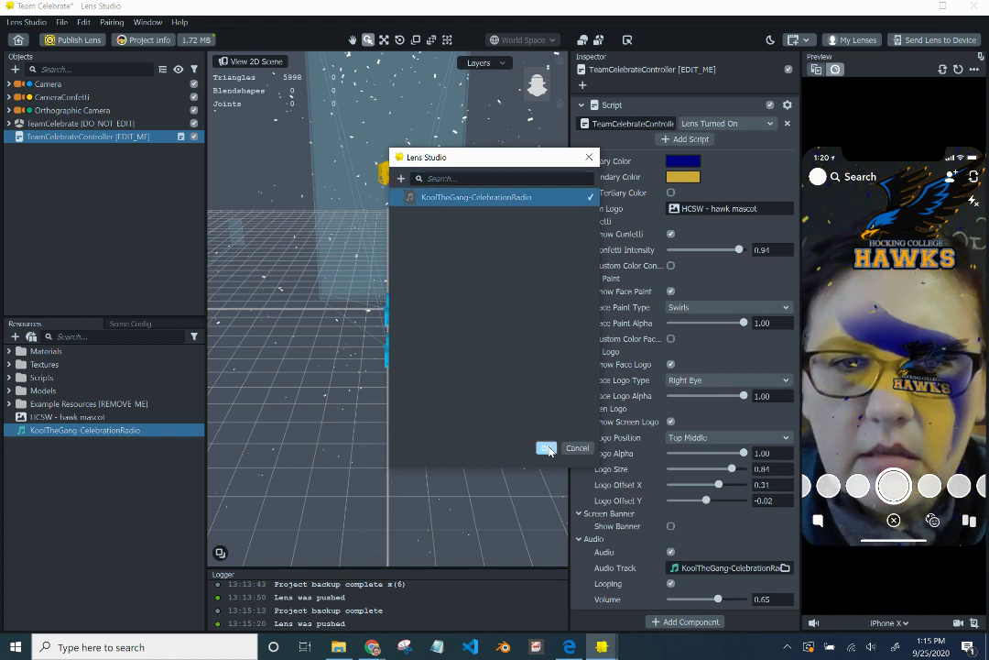
{"action": "left_click", "coordinate": [546, 447]}
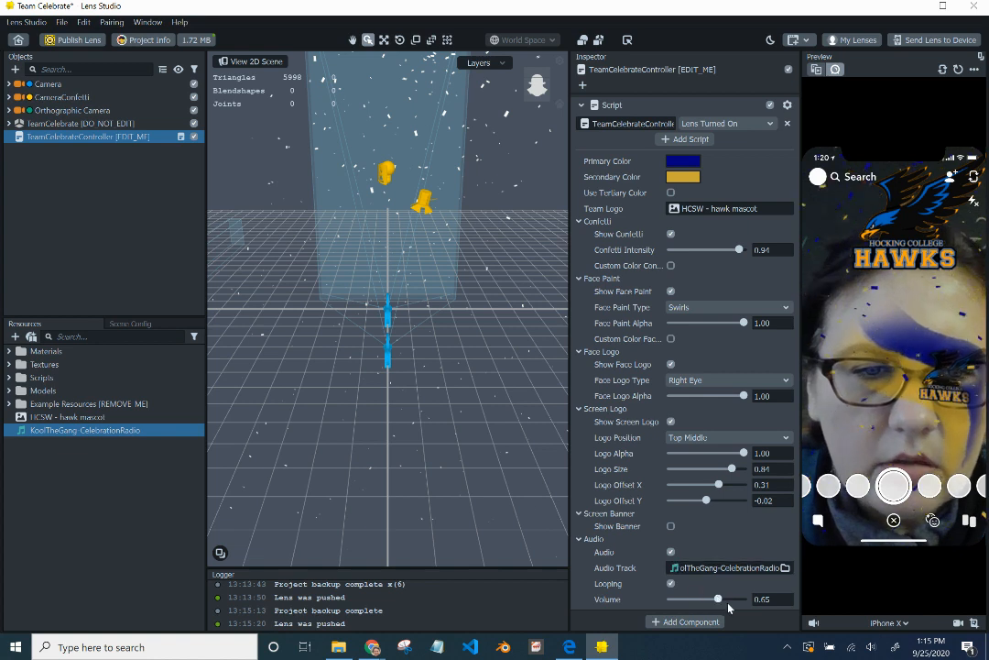
{"action": "left_click_drag", "start_coordinate": [719, 597], "coordinate": [750, 597]}
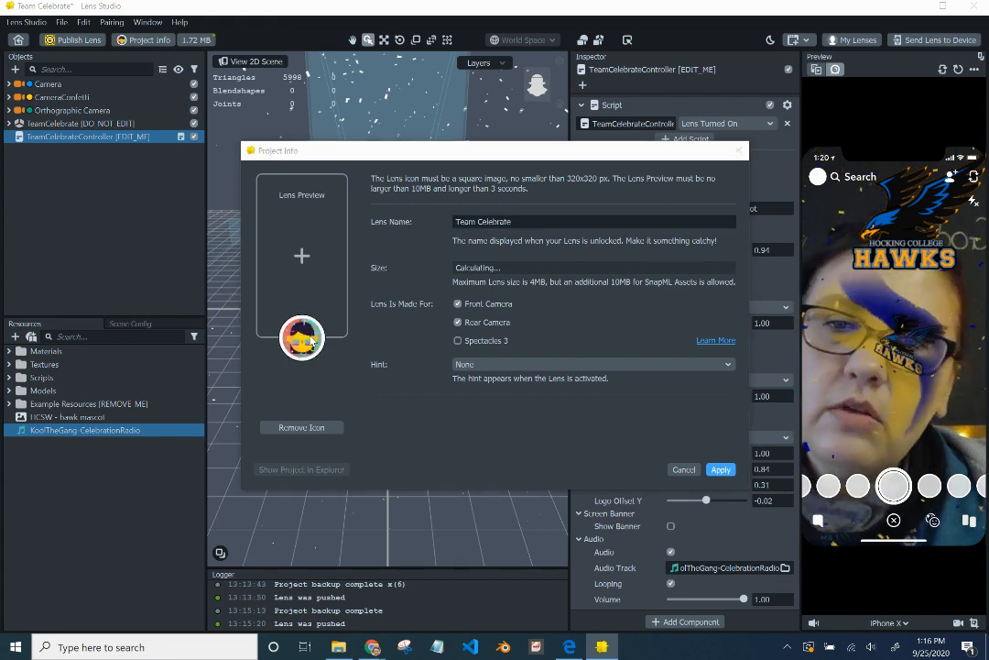
- Browse to Downloads and choose HCSW - hawk mascot.png as the Lens Icon
{"action": "left_click", "coordinate": [300, 337]}
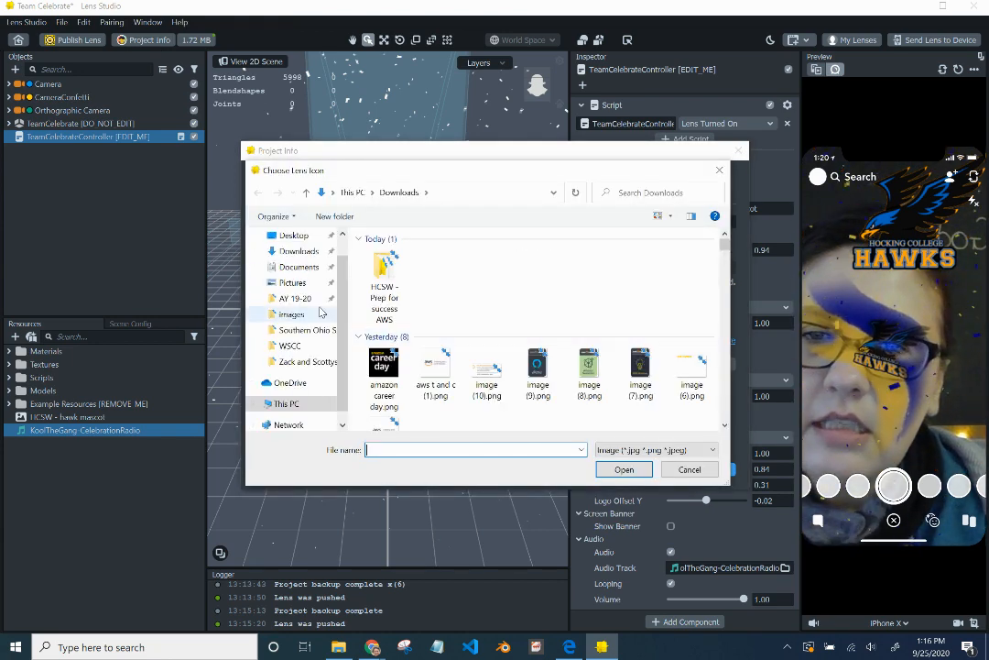
{"action": "left_click", "coordinate": [293, 282]}
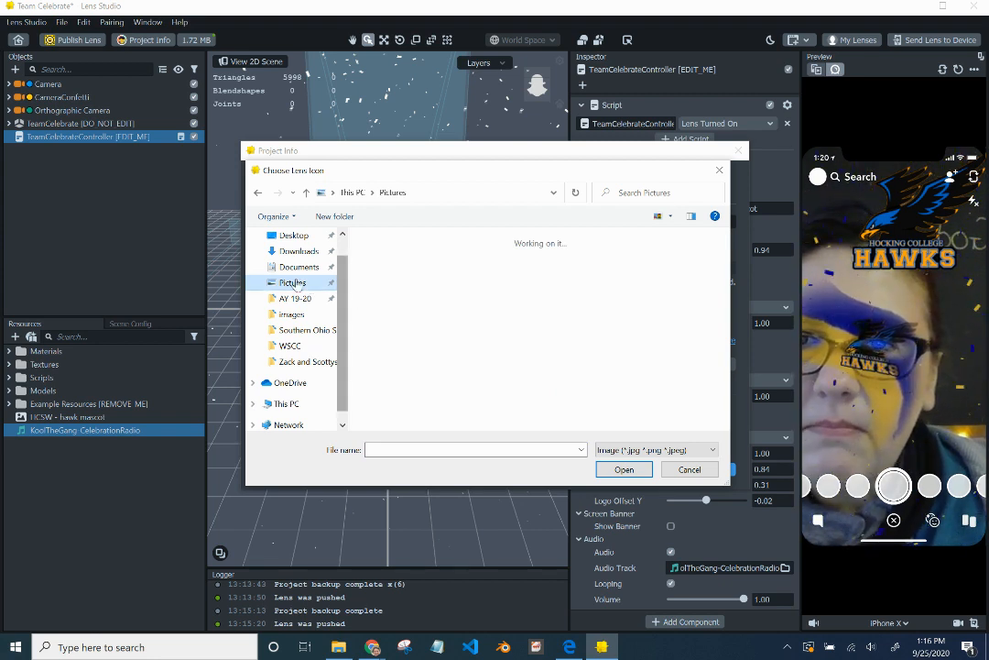
{"action": "left_click", "coordinate": [301, 268]}
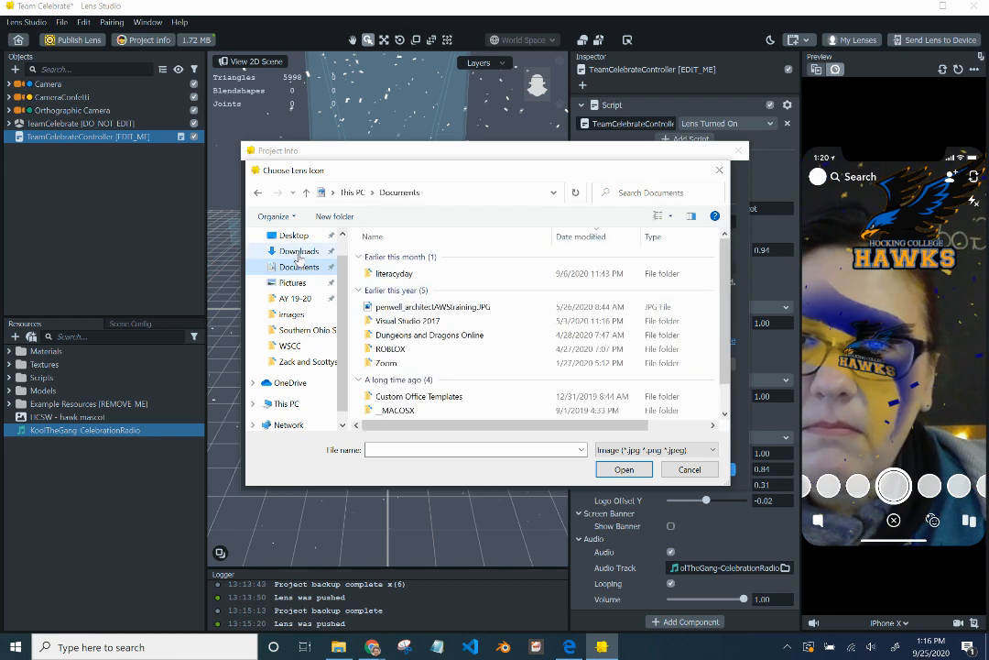
{"action": "left_click", "coordinate": [297, 251]}
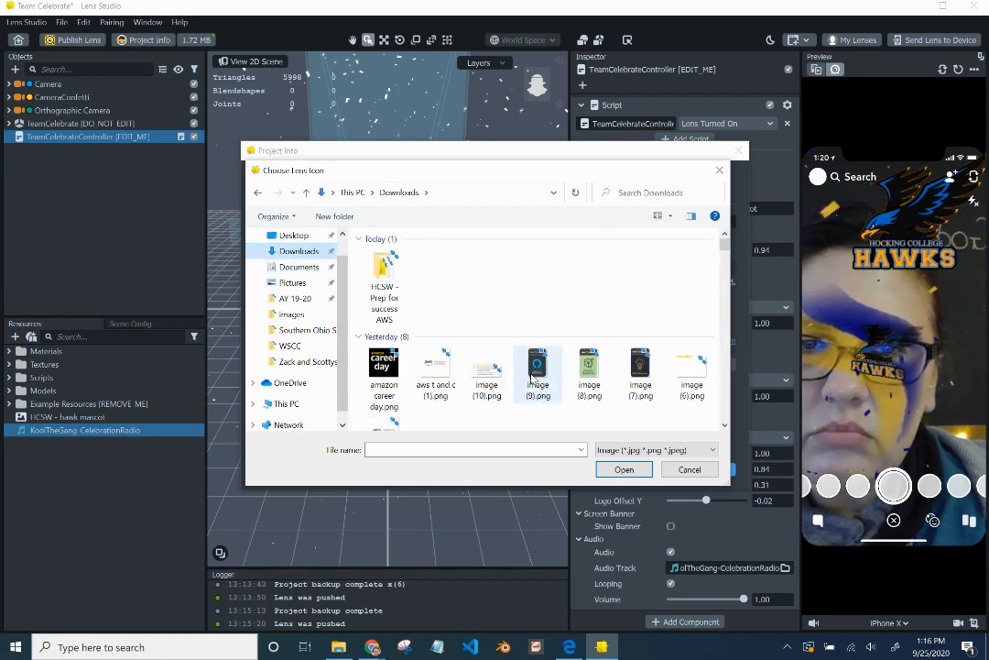
{"action": "scroll", "scroll_direction": "down", "scroll_amount": 3}
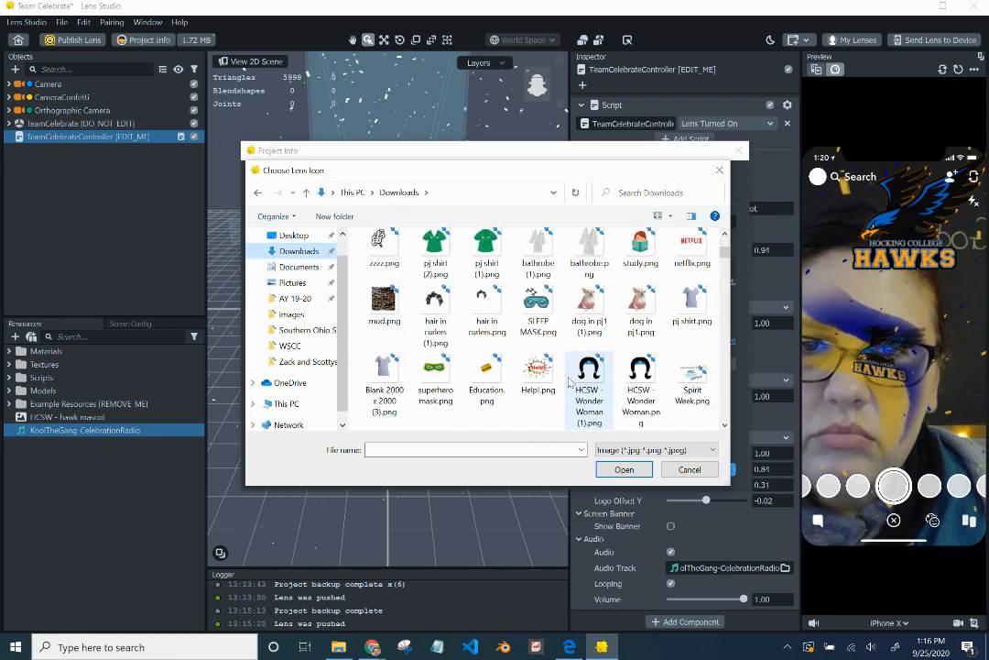
{"action": "scroll", "scroll_direction": "down", "scroll_amount": 3}
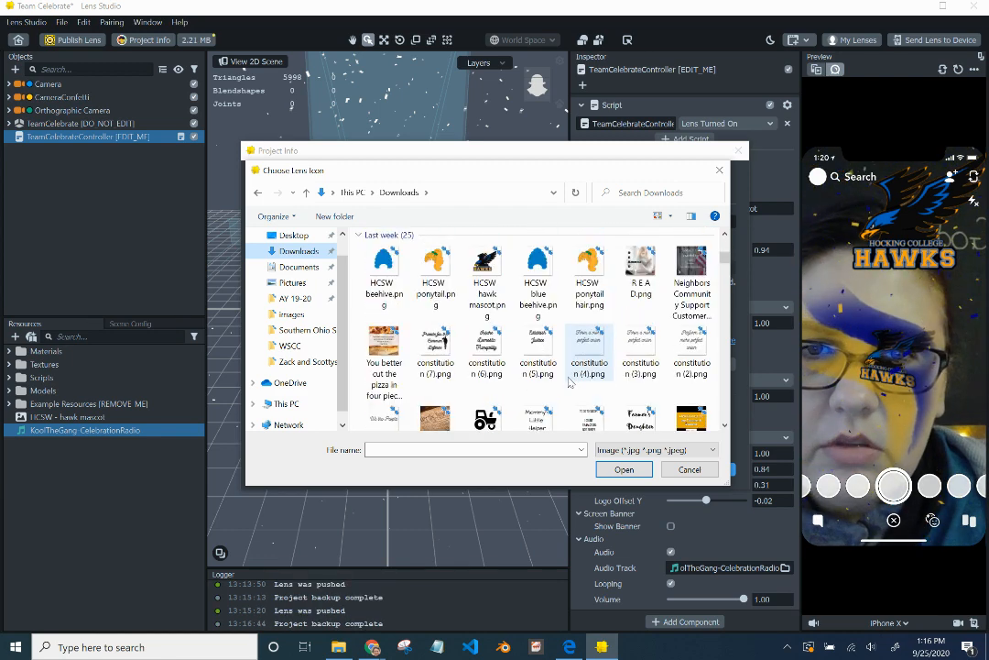
{"action": "left_click", "coordinate": [487, 376]}
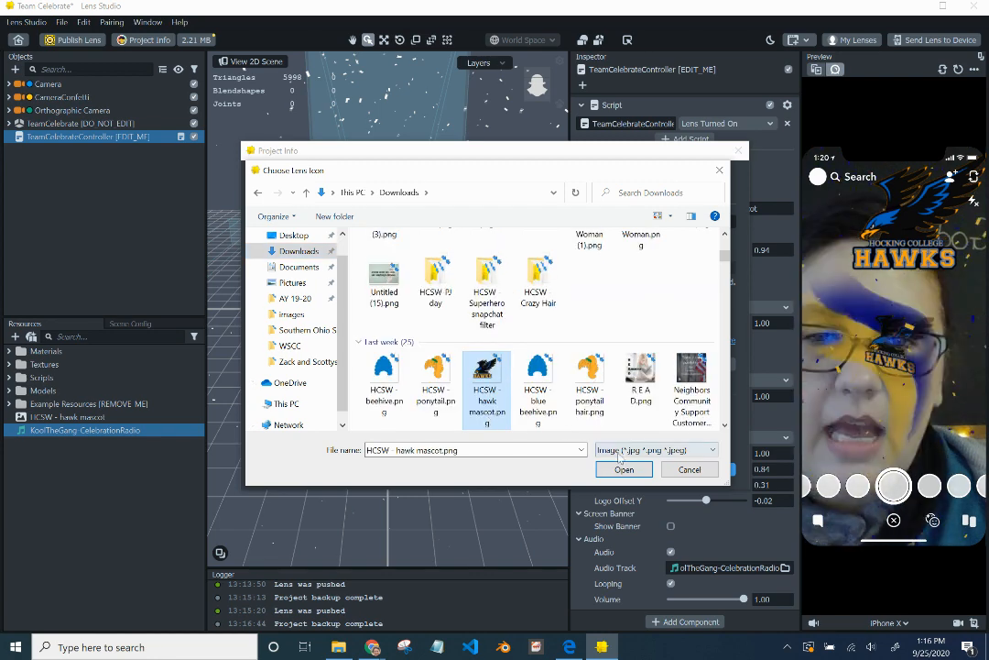
{"action": "left_click", "coordinate": [623, 470]}
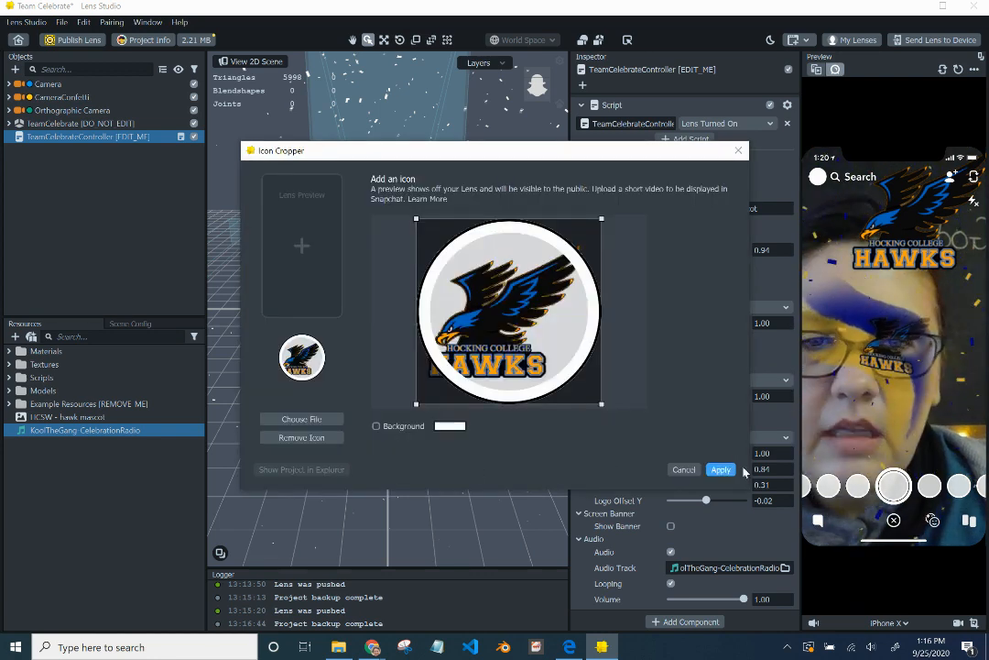
- Accept the cropped hawk icon, set Lens Name to 'Celebrate Hocking' and apply
{"action": "left_click", "coordinate": [722, 469]}
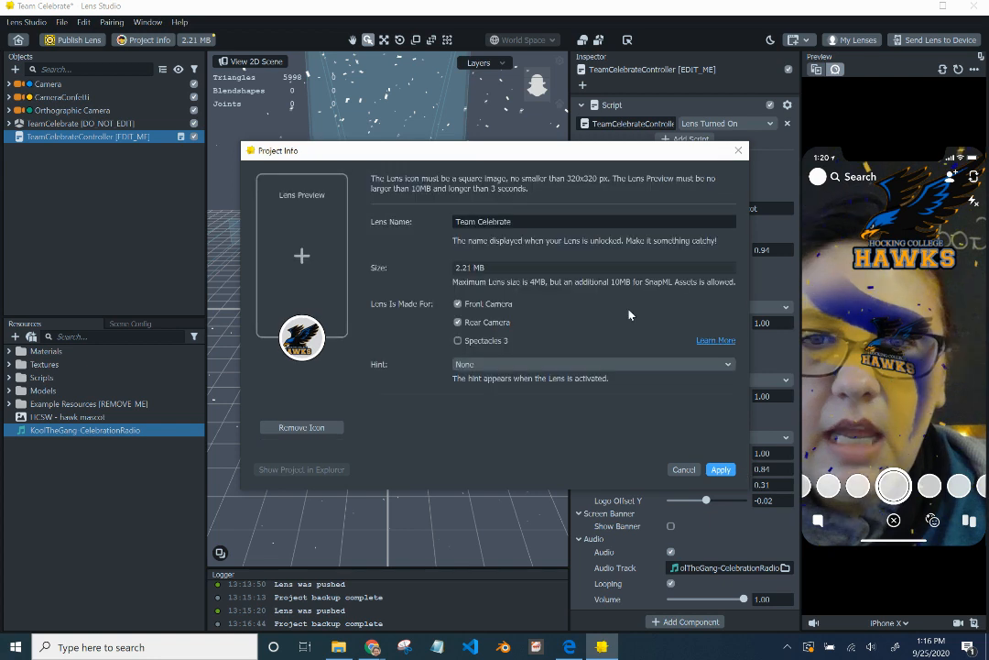
{"action": "triple_click", "coordinate": [594, 220]}
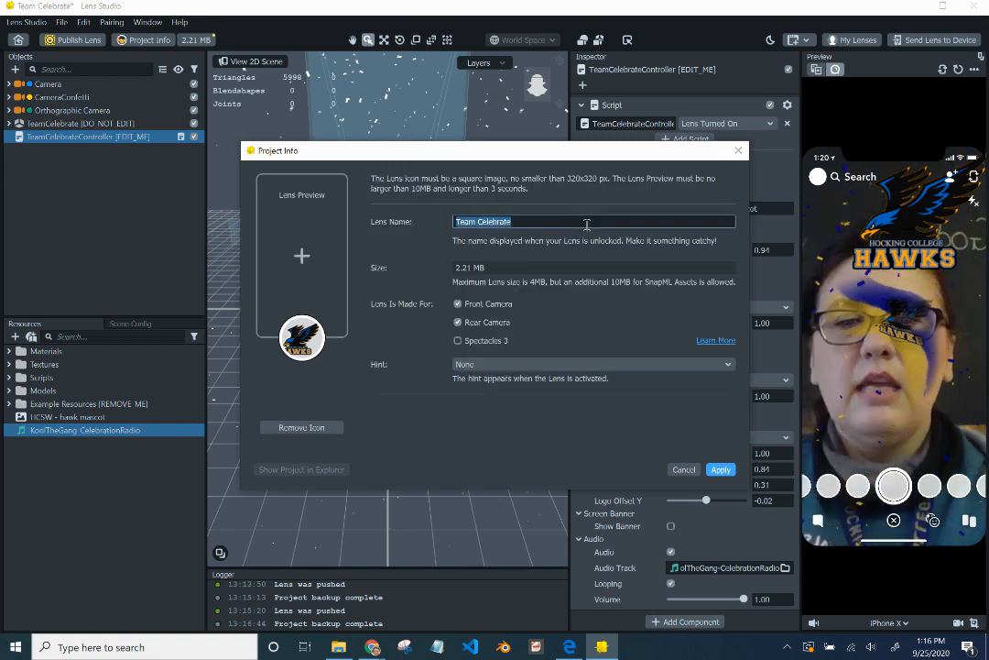
{"action": "type", "text": "Celebr"}
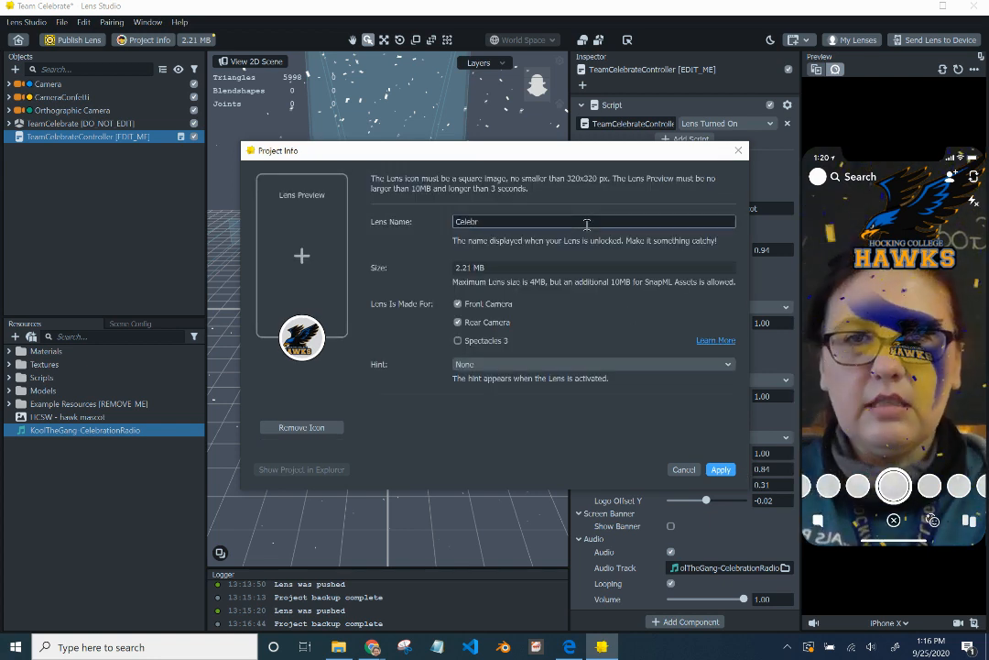
{"action": "type", "text": "ate Hocki"}
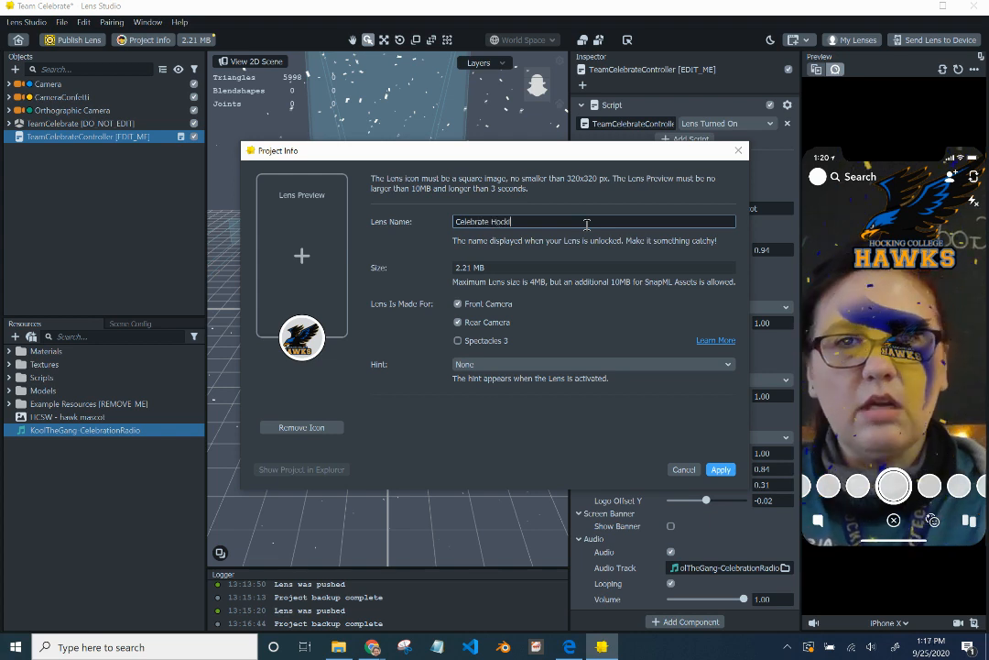
{"action": "type", "text": "ng"}
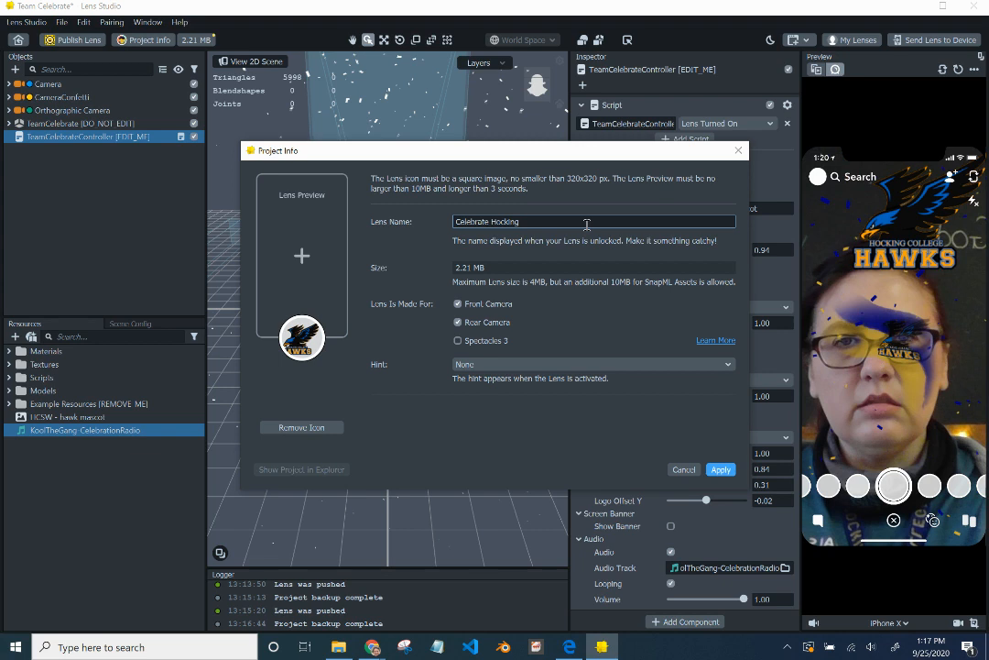
{"action": "key", "text": "BackSpace"}
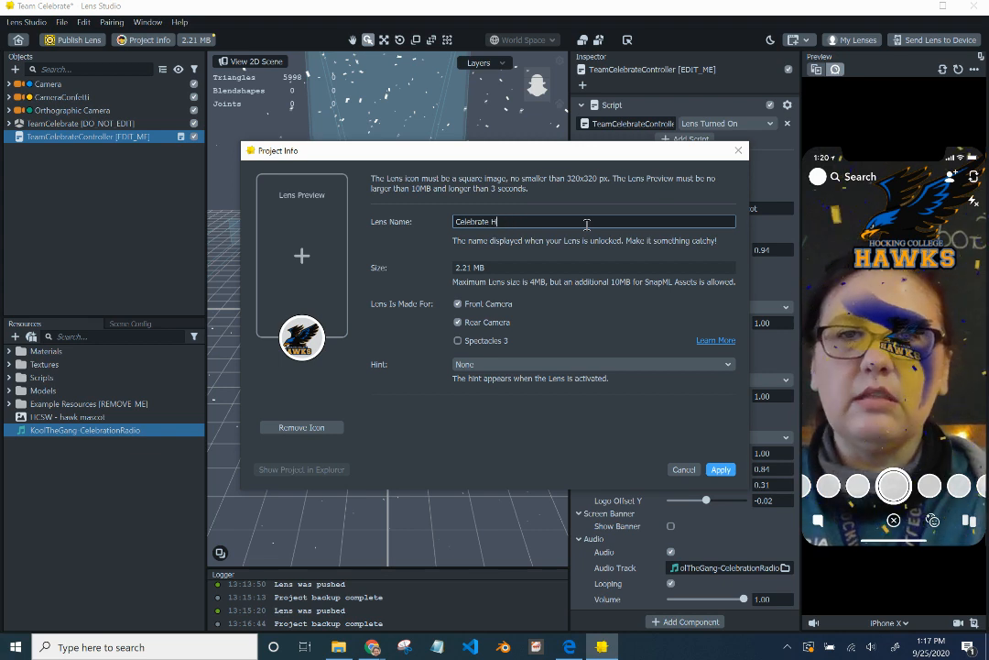
{"action": "type", "text": "ocki"}
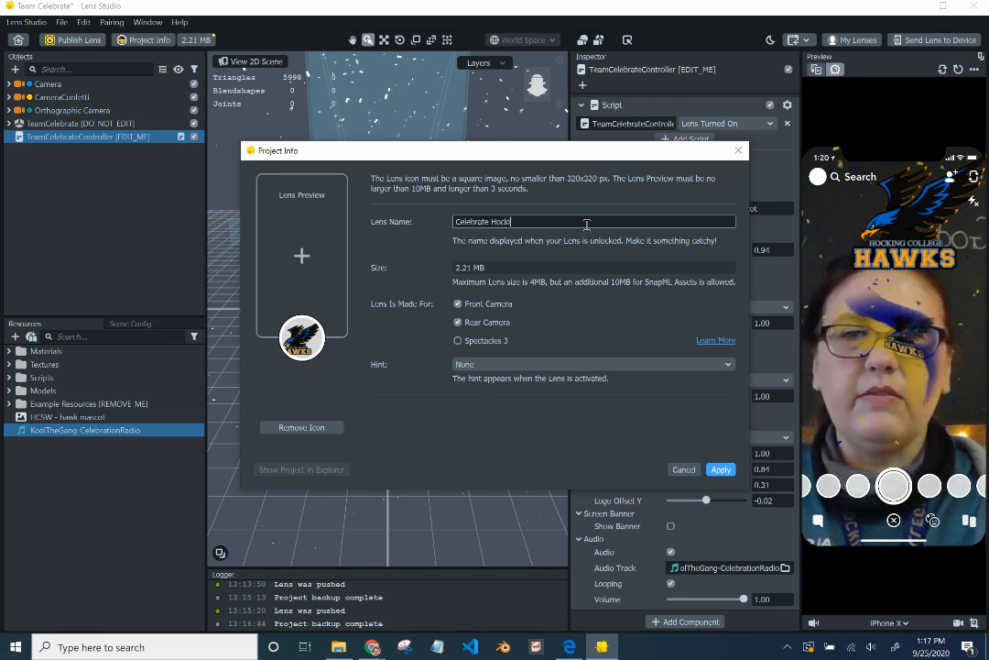
{"action": "type", "text": "ng"}
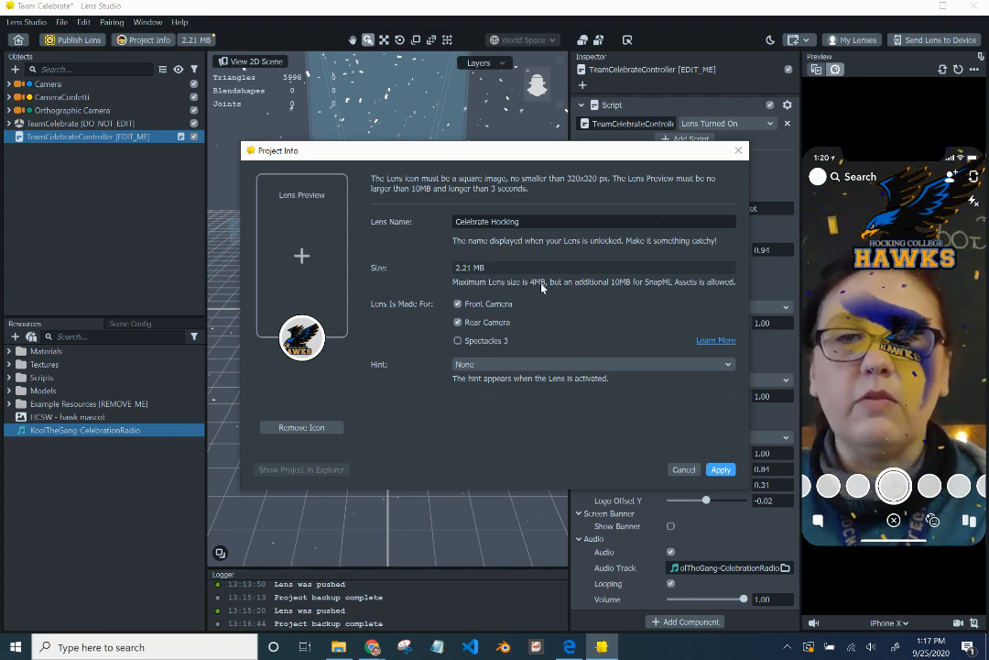
{"action": "mouse_move", "coordinate": [685, 436]}
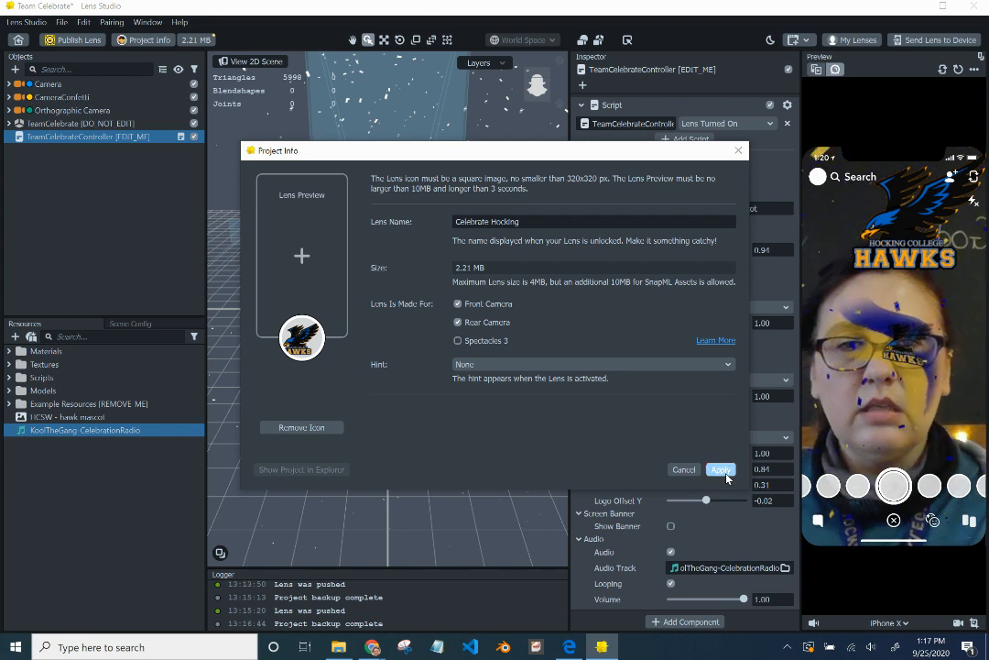
{"action": "left_click", "coordinate": [722, 469]}
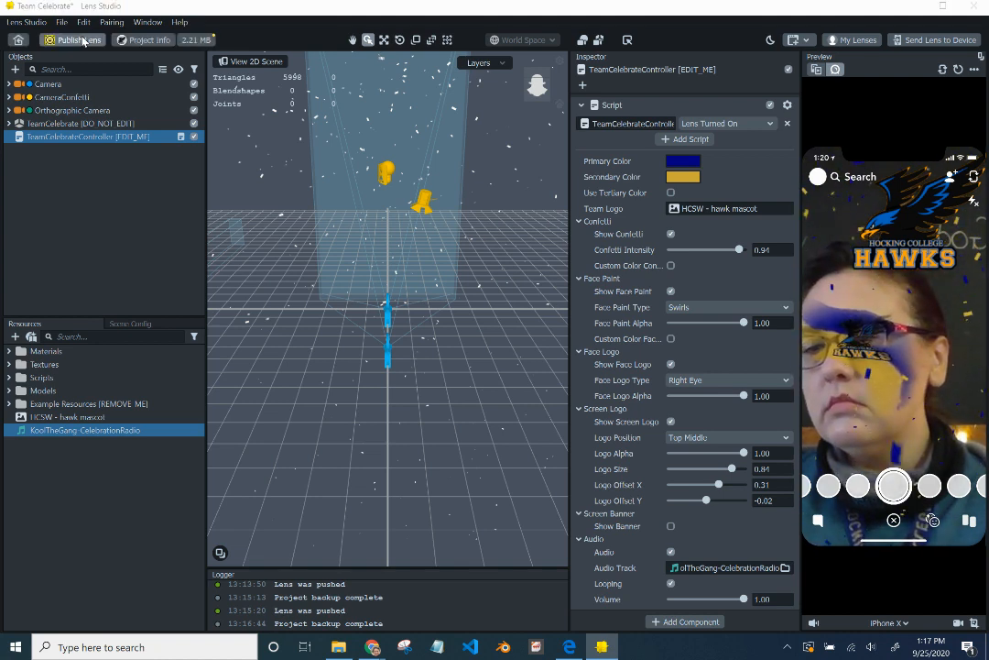
- Start publishing the lens and choose Community Lens as the submission type
{"action": "left_click", "coordinate": [850, 40]}
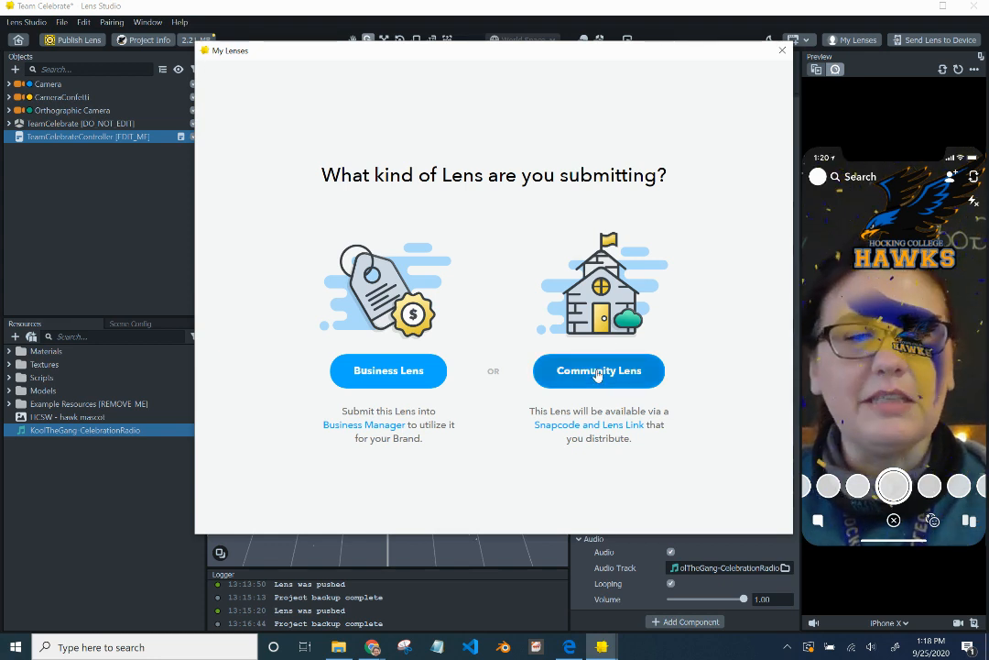
{"action": "left_click", "coordinate": [597, 370]}
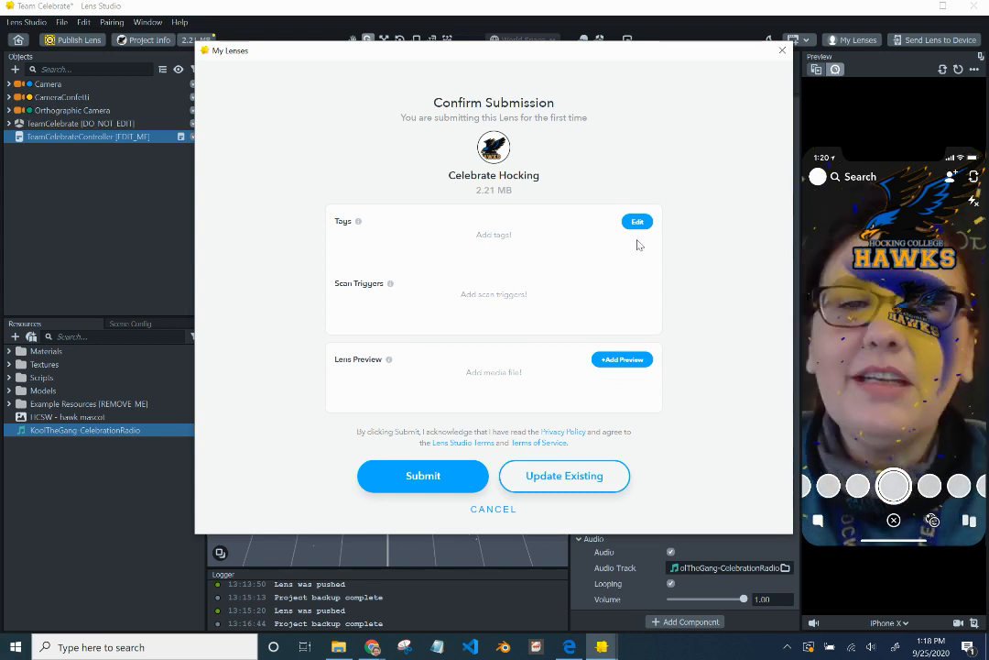
{"action": "mouse_move", "coordinate": [511, 267]}
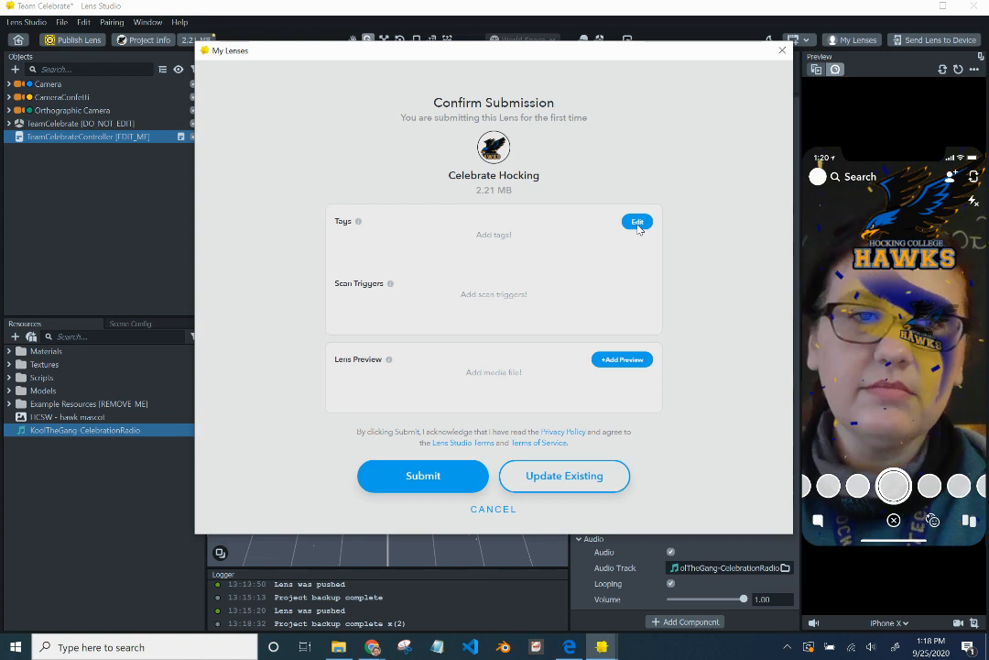
- Add the tags celebrate and hockingcollege to the Celebrate Hocking submission
{"action": "left_click", "coordinate": [638, 222]}
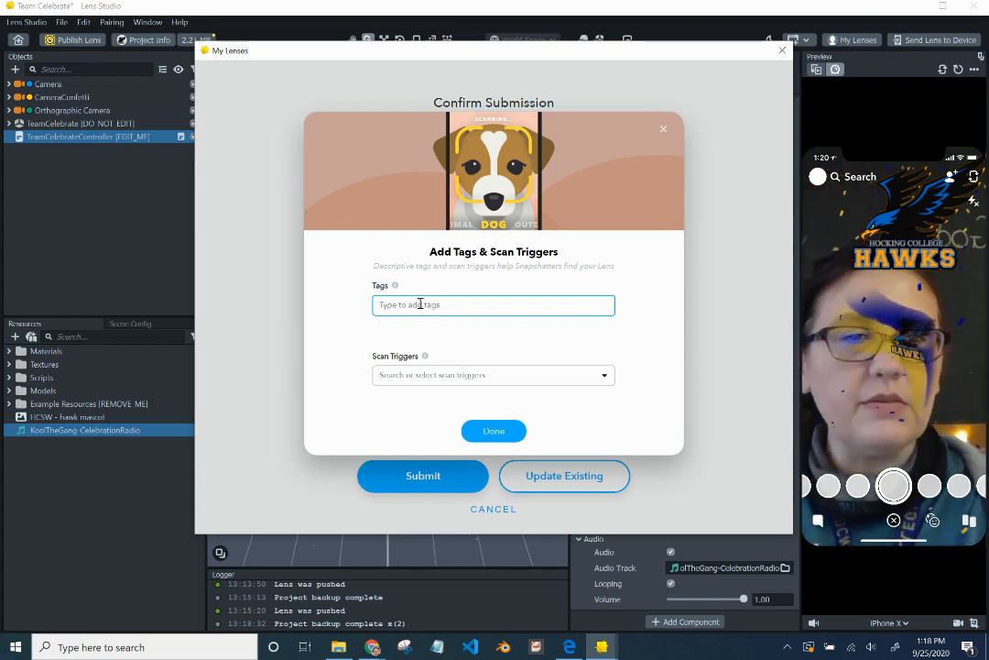
{"action": "type", "text": "hockingcollege"}
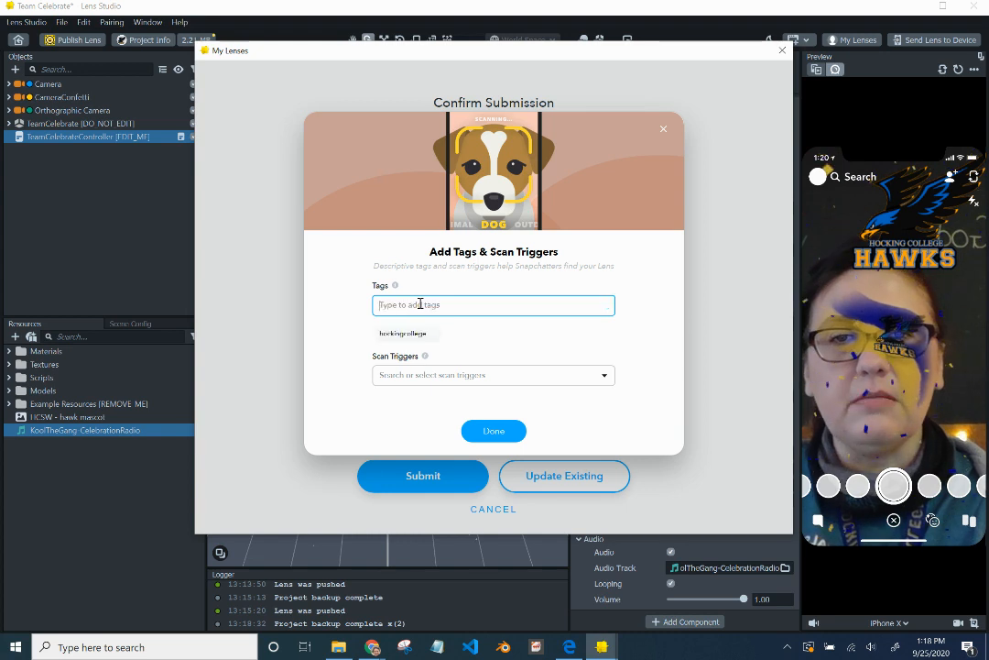
{"action": "type", "text": "cele"}
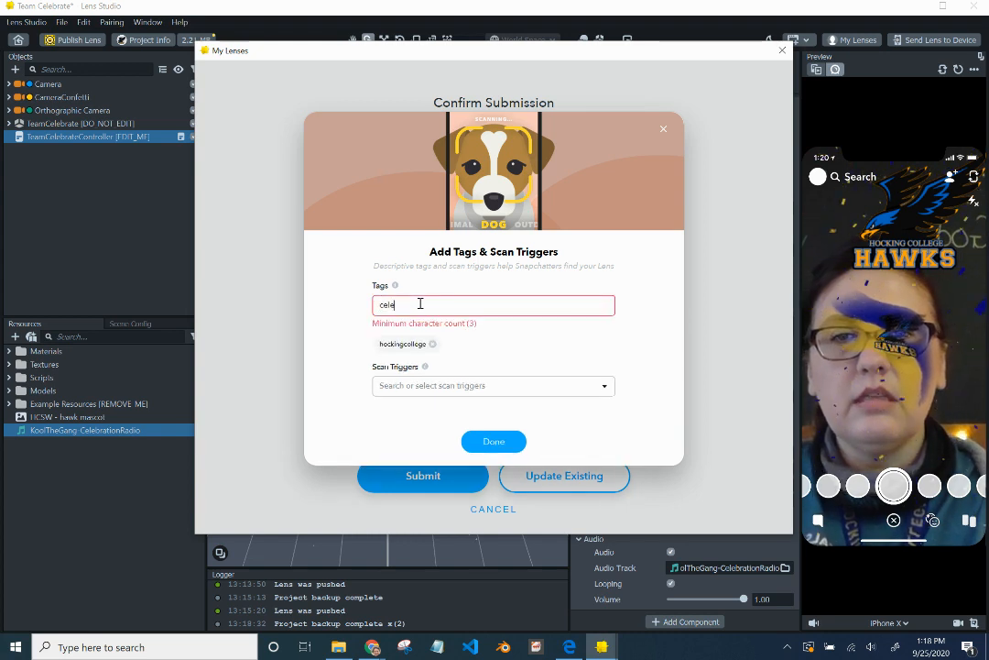
{"action": "key", "text": "Return"}
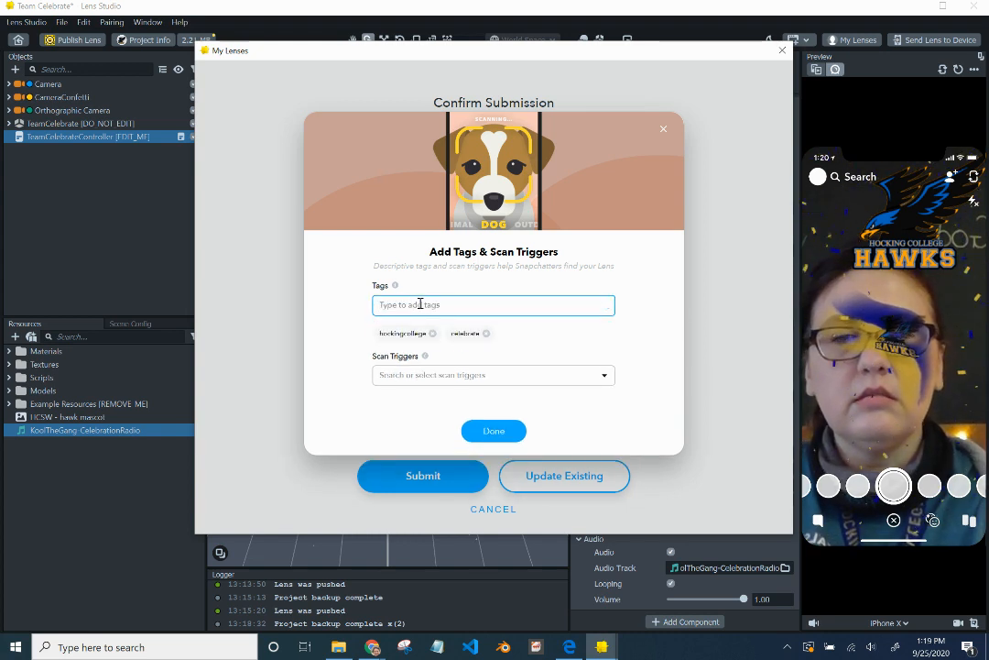
{"action": "type", "text": "hockingcollege"}
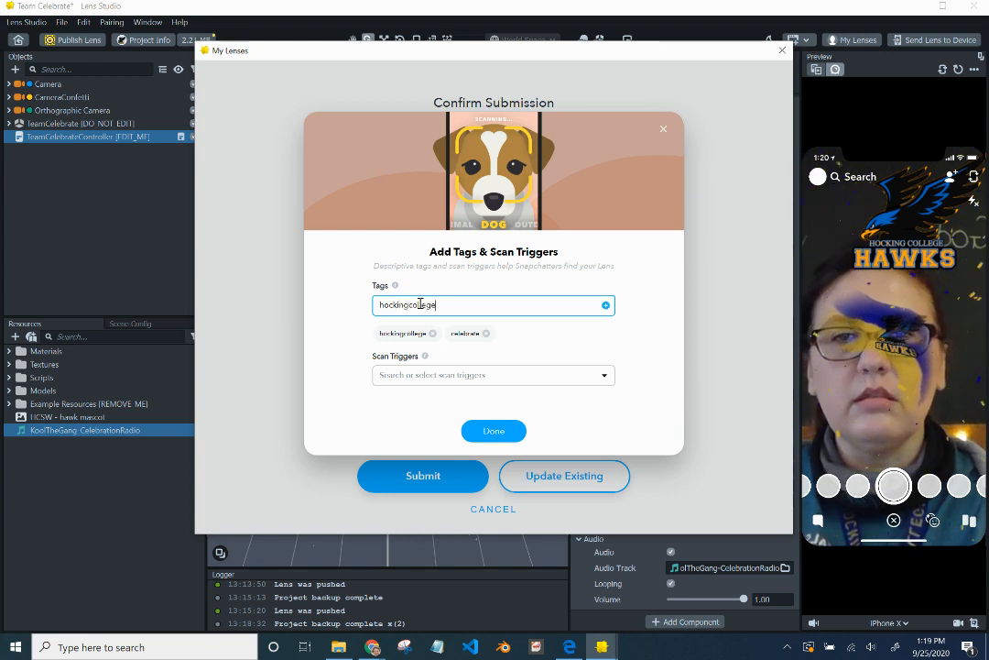
{"action": "left_click", "coordinate": [605, 304]}
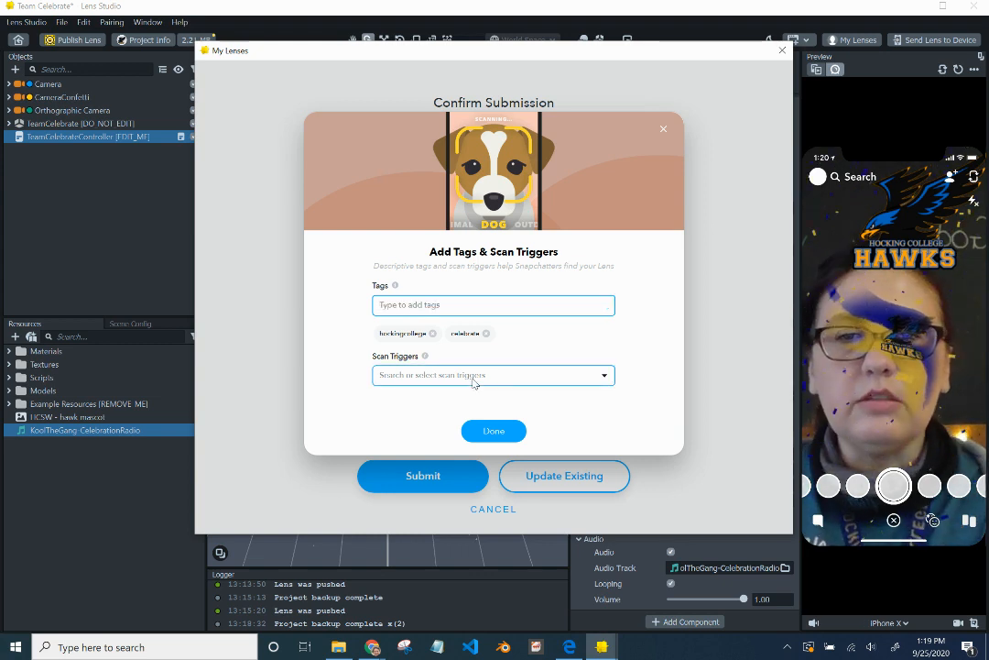
- Set Person as the scan trigger and finish editing tags and triggers
{"action": "left_click", "coordinate": [603, 373]}
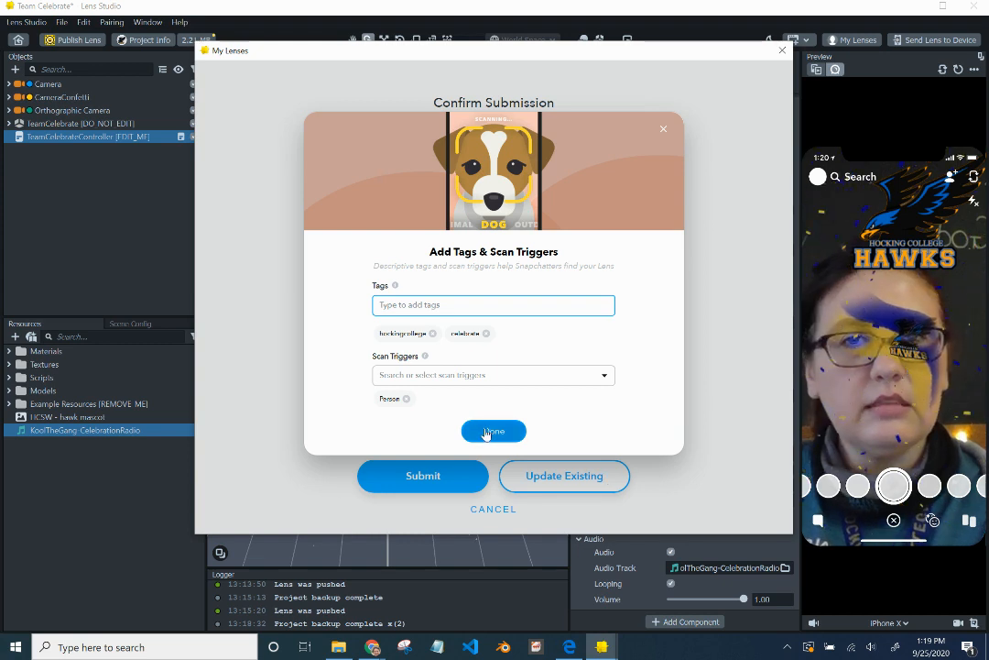
{"action": "left_click", "coordinate": [493, 432]}
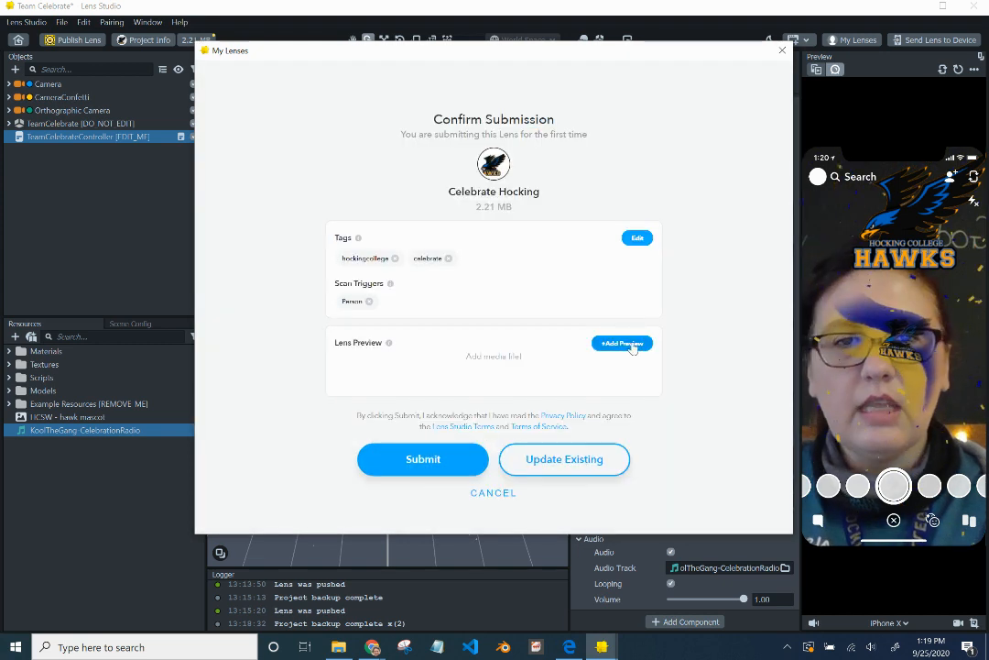
- Submit Celebrate Hocking for review from the Confirm Submission screen
{"action": "left_click", "coordinate": [421, 458]}
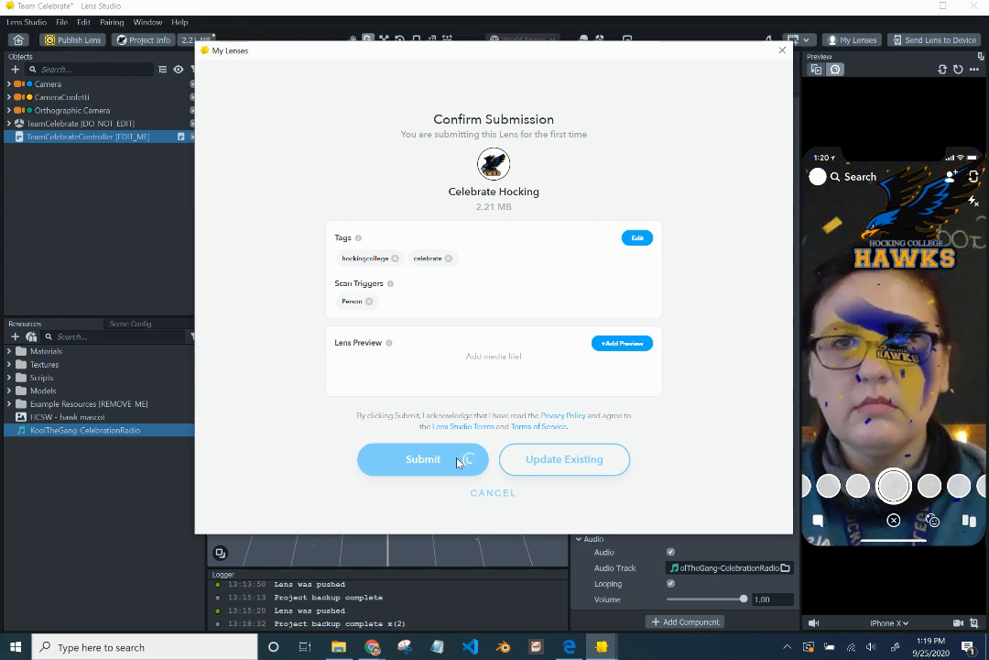
{"action": "left_click", "coordinate": [421, 458]}
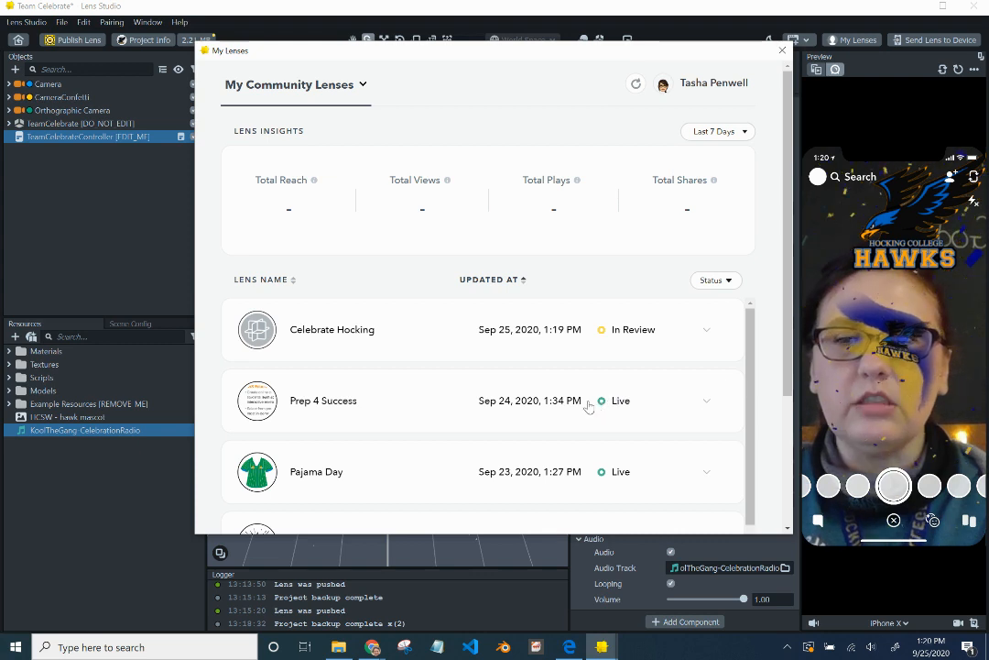
{"action": "mouse_move", "coordinate": [589, 407]}
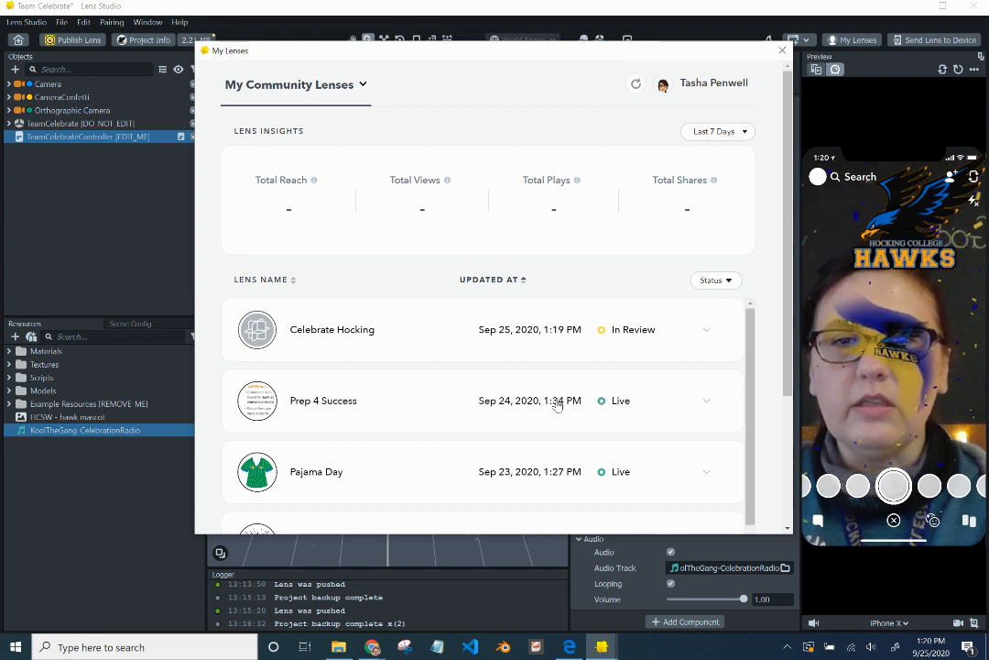
{"action": "mouse_move", "coordinate": [595, 362]}
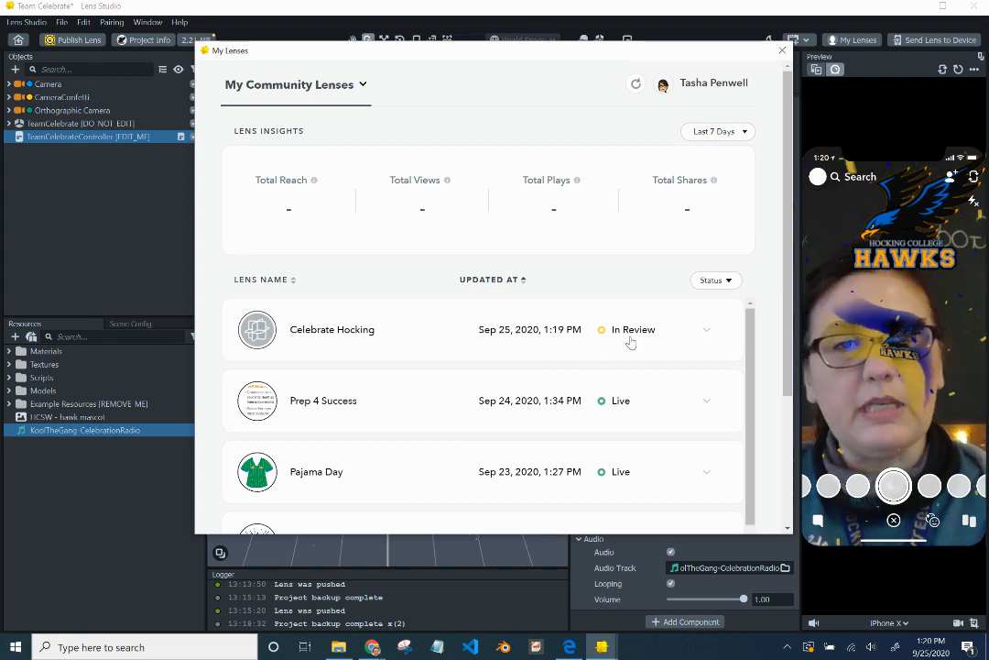
{"action": "mouse_move", "coordinate": [630, 403]}
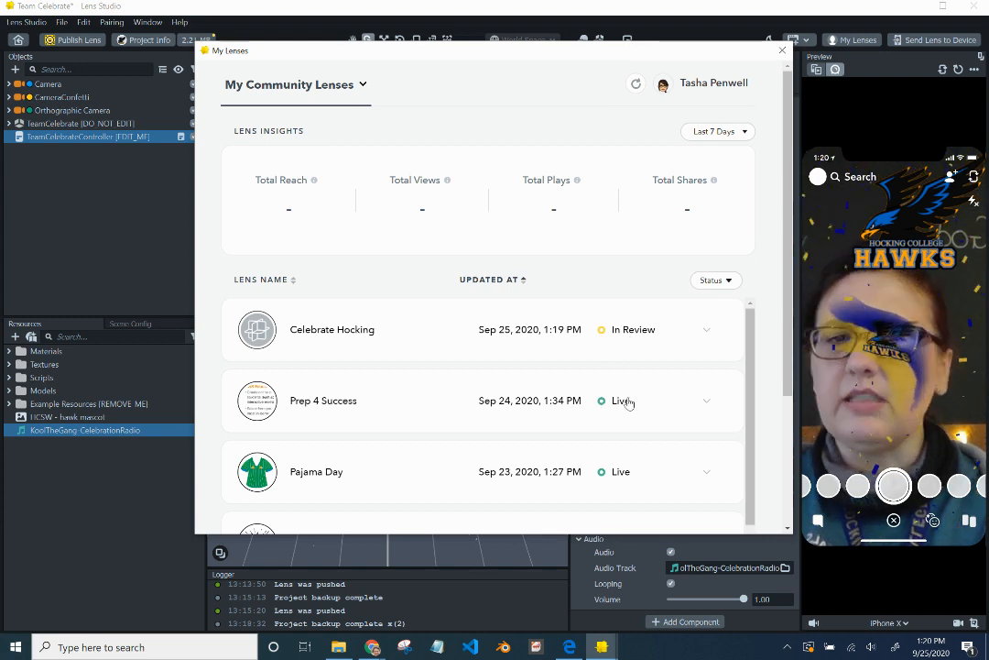
{"action": "mouse_move", "coordinate": [608, 414]}
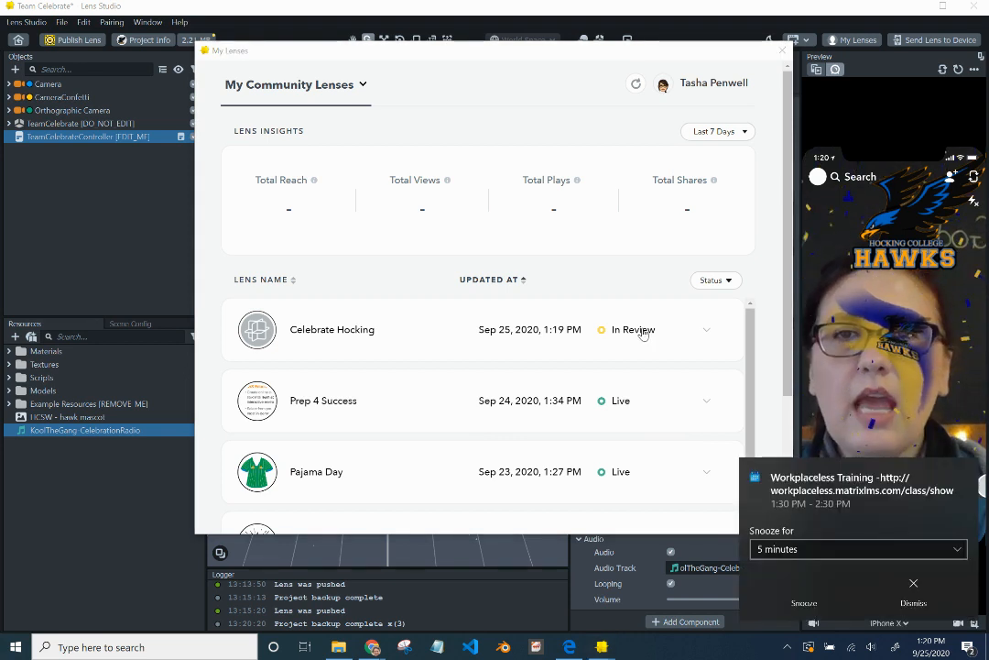
- Dismiss the training reminder notification and close the My Lenses window
{"action": "left_click", "coordinate": [912, 582]}
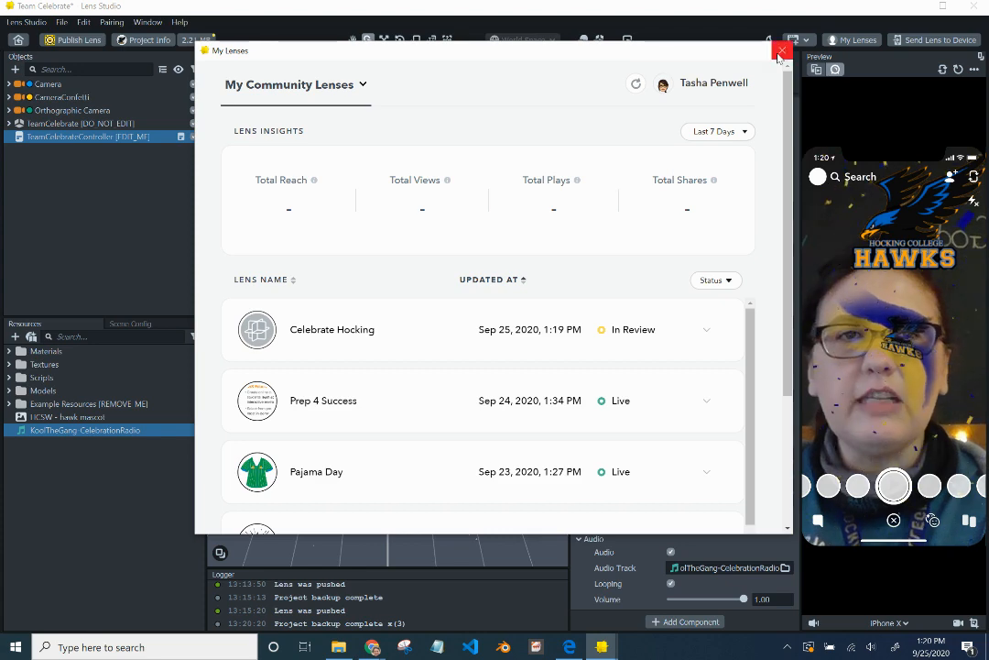
{"action": "left_click", "coordinate": [780, 49]}
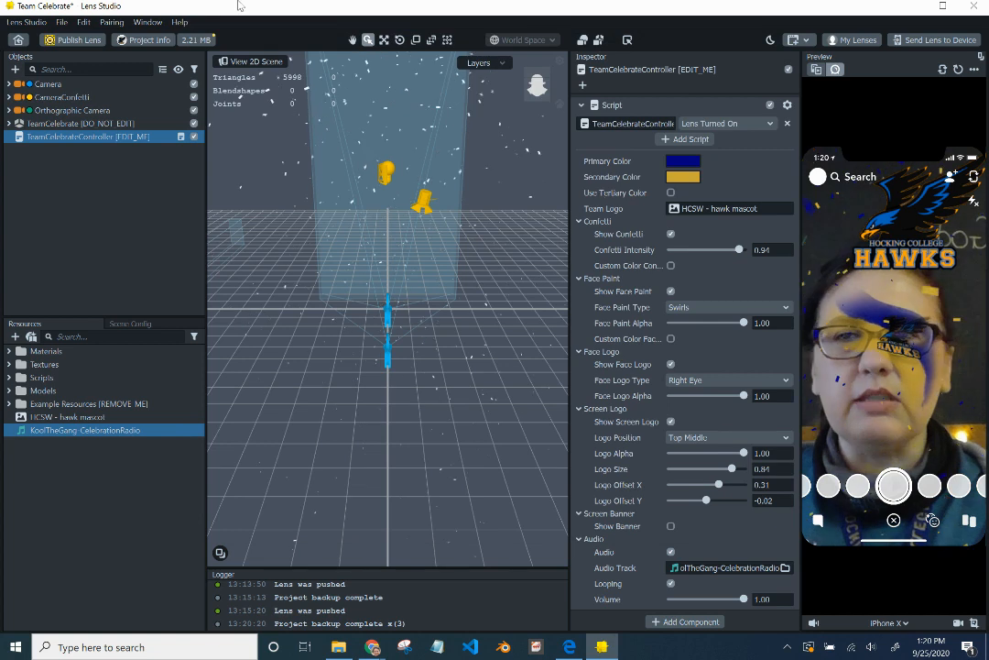
- Close the project to Home, choosing to save it first
{"action": "left_click", "coordinate": [62, 22]}
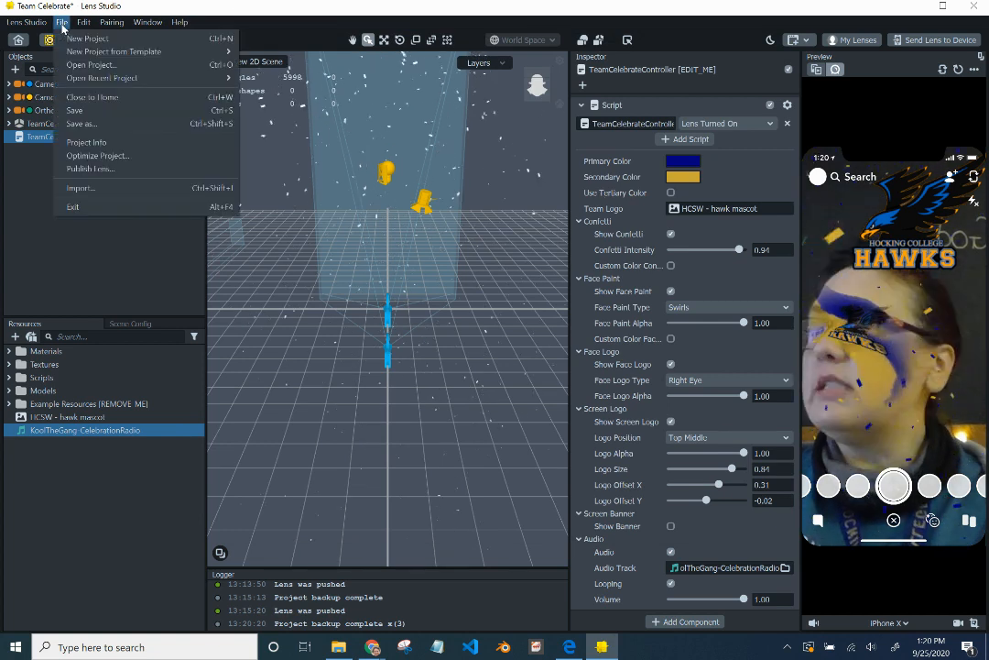
{"action": "mouse_move", "coordinate": [92, 97]}
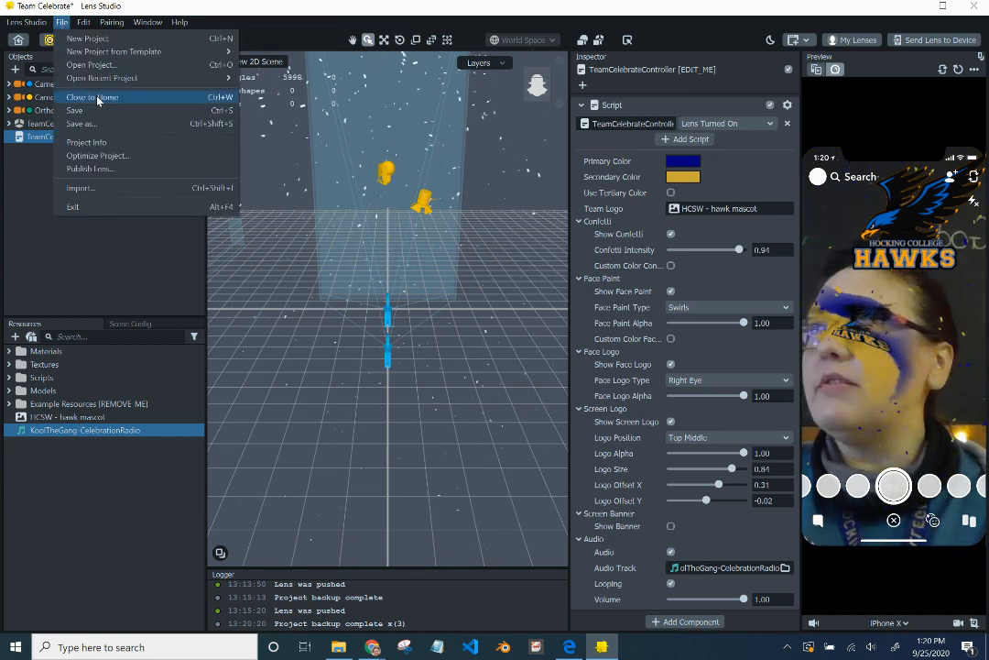
{"action": "left_click", "coordinate": [91, 96]}
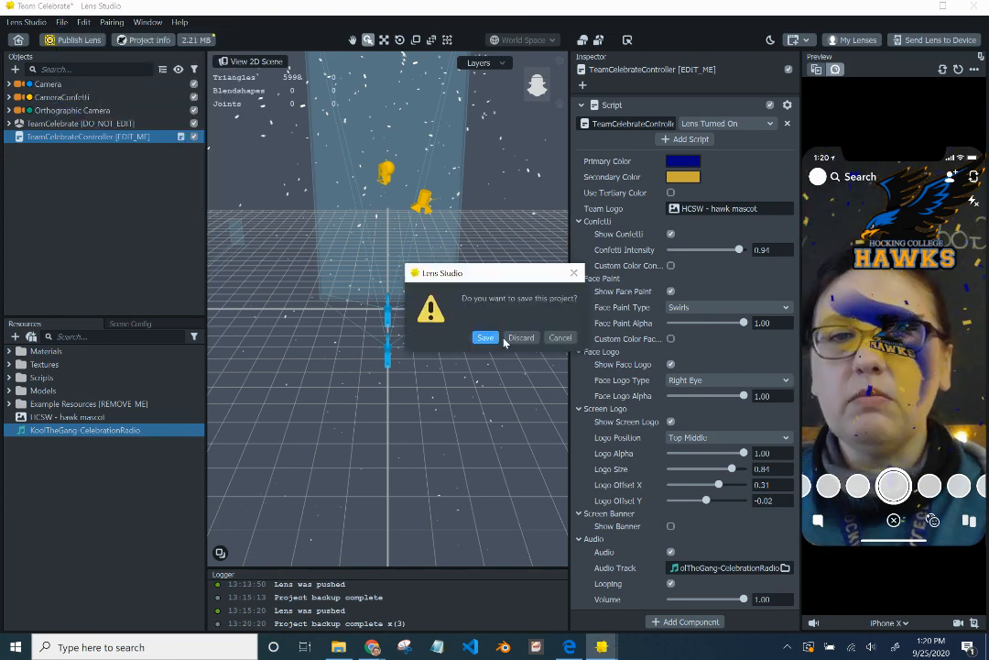
{"action": "left_click", "coordinate": [486, 337]}
{"action": "type", "text": "HCSW"}
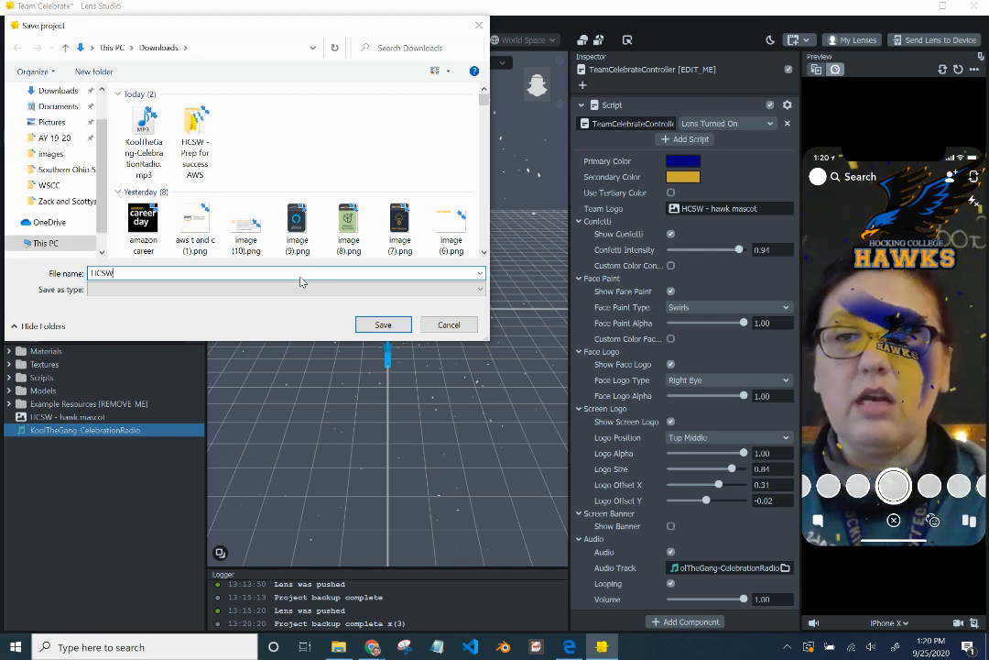
- Save the project to Downloads as 'HCSW-Celebrate Hocking'
{"action": "type", "text": "-"}
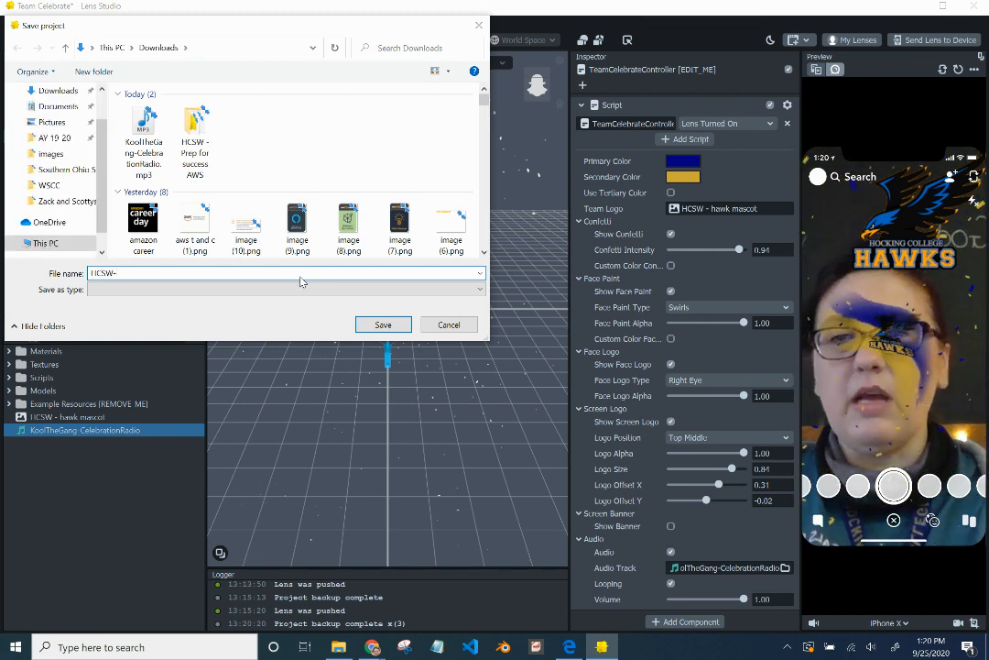
{"action": "type", "text": "Celebrate Hocking!"}
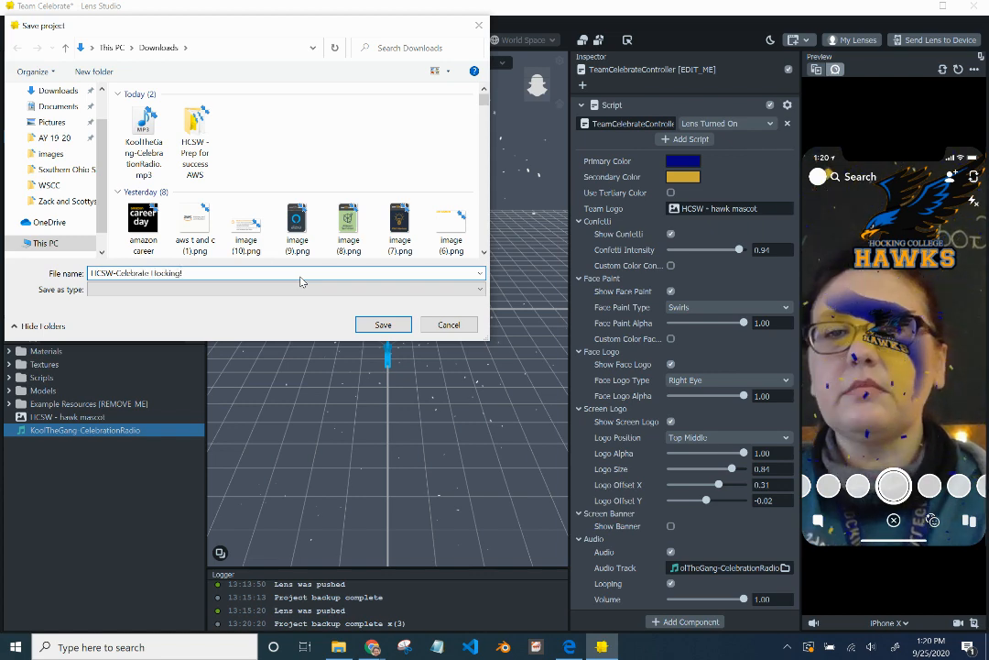
{"action": "left_click", "coordinate": [382, 324]}
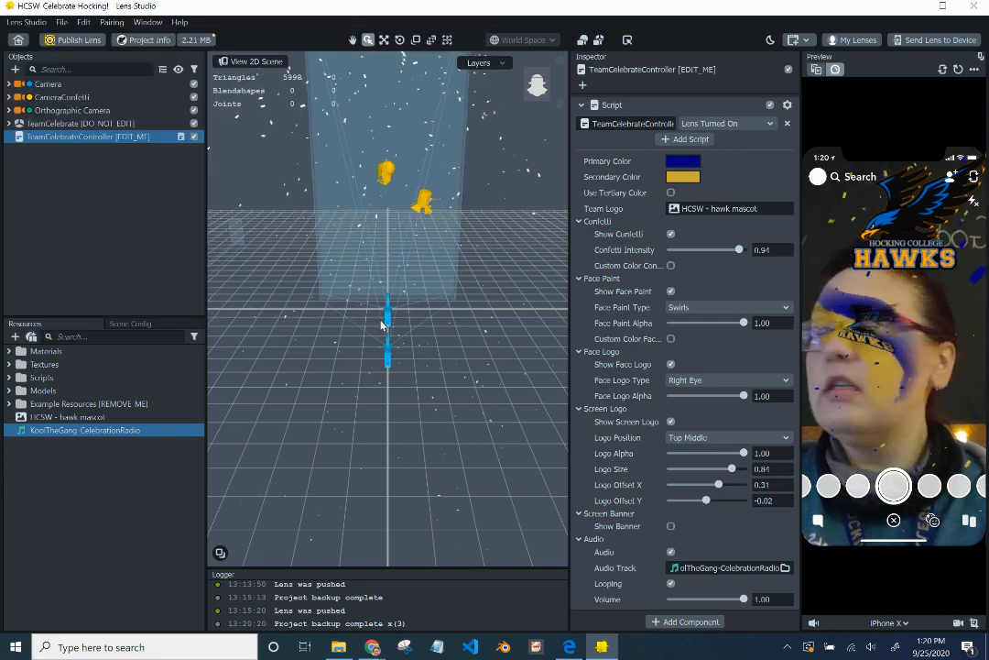